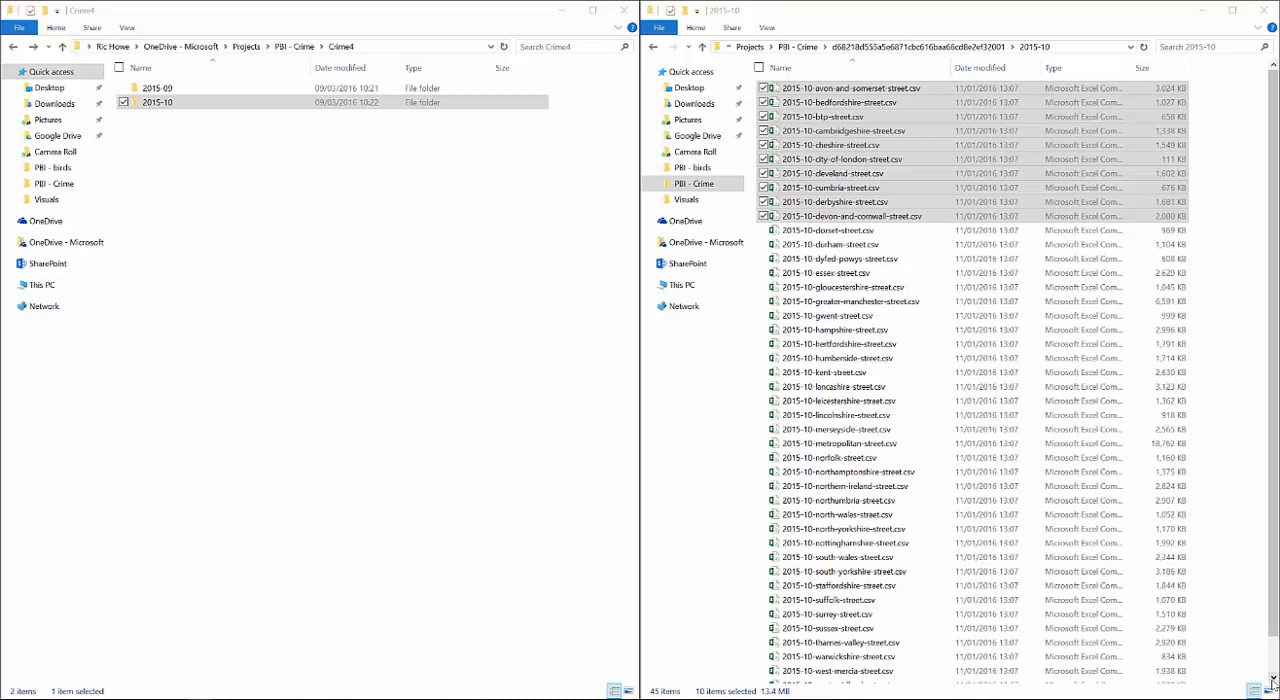
{"action": "mouse_move", "coordinate": [740, 392]}
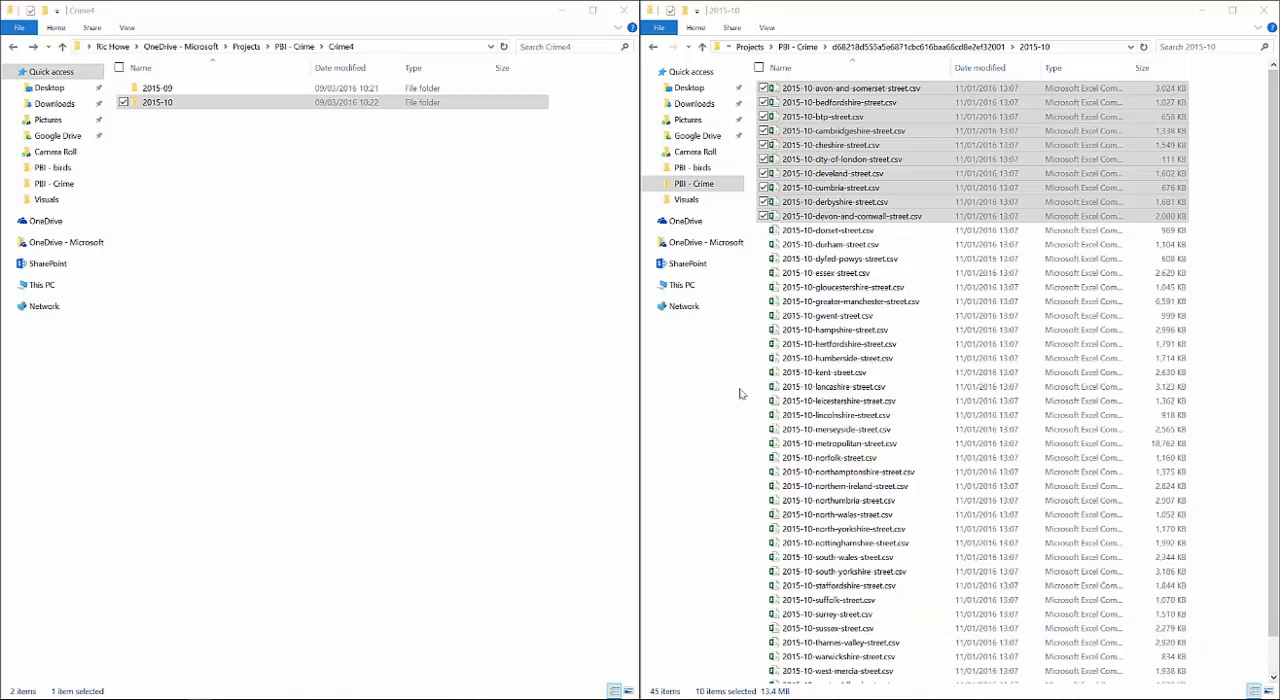
{"action": "mouse_move", "coordinate": [420, 18]}
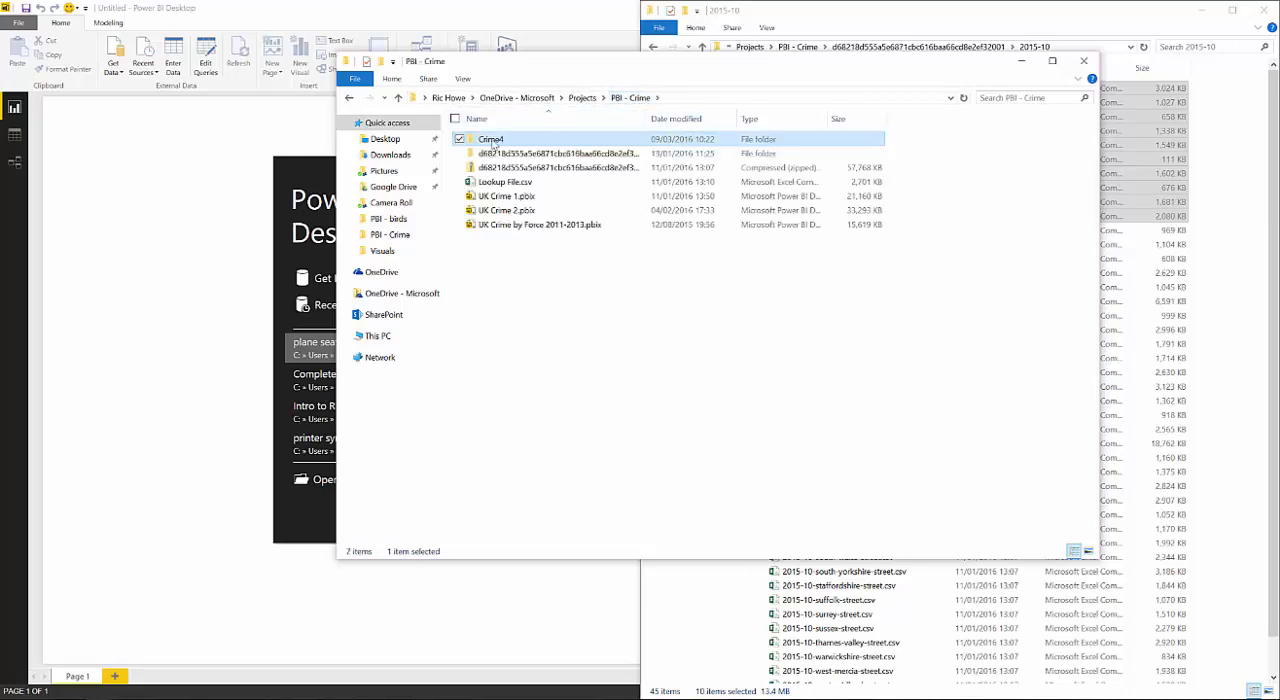
- Browse into Crime4's 2015-09 folder of crime CSVs, then close the Explorer window
{"action": "double_click", "coordinate": [492, 140]}
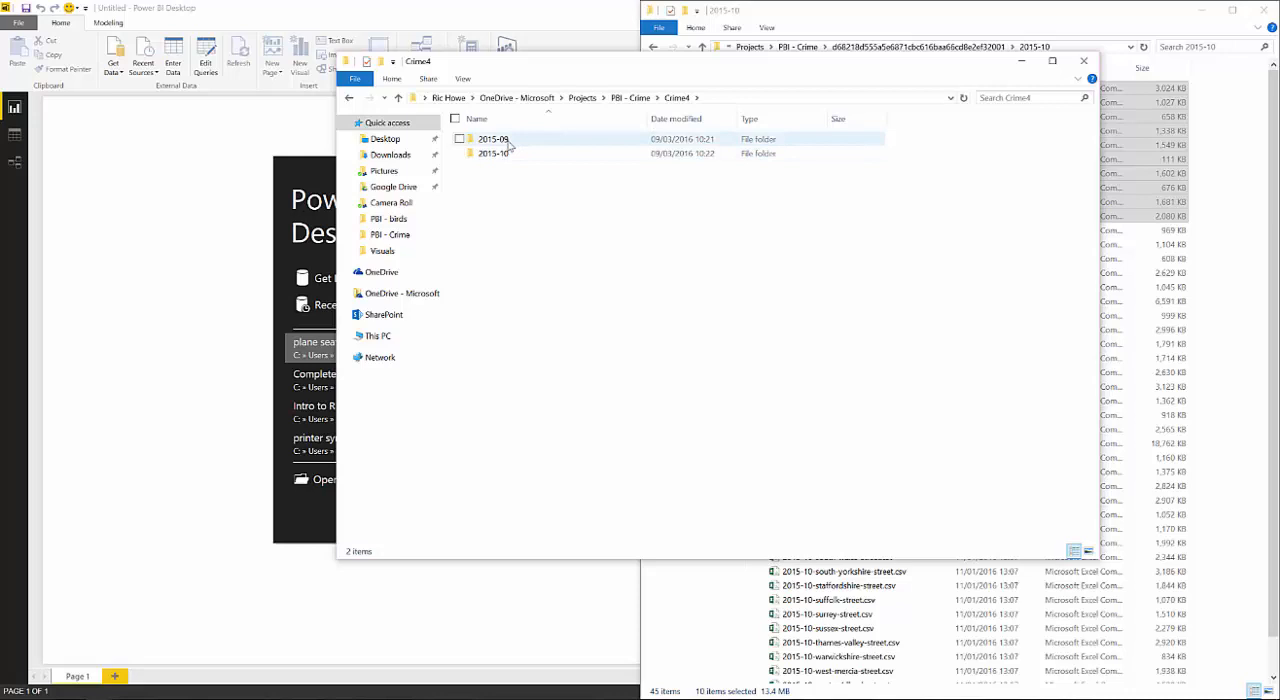
{"action": "mouse_move", "coordinate": [510, 152]}
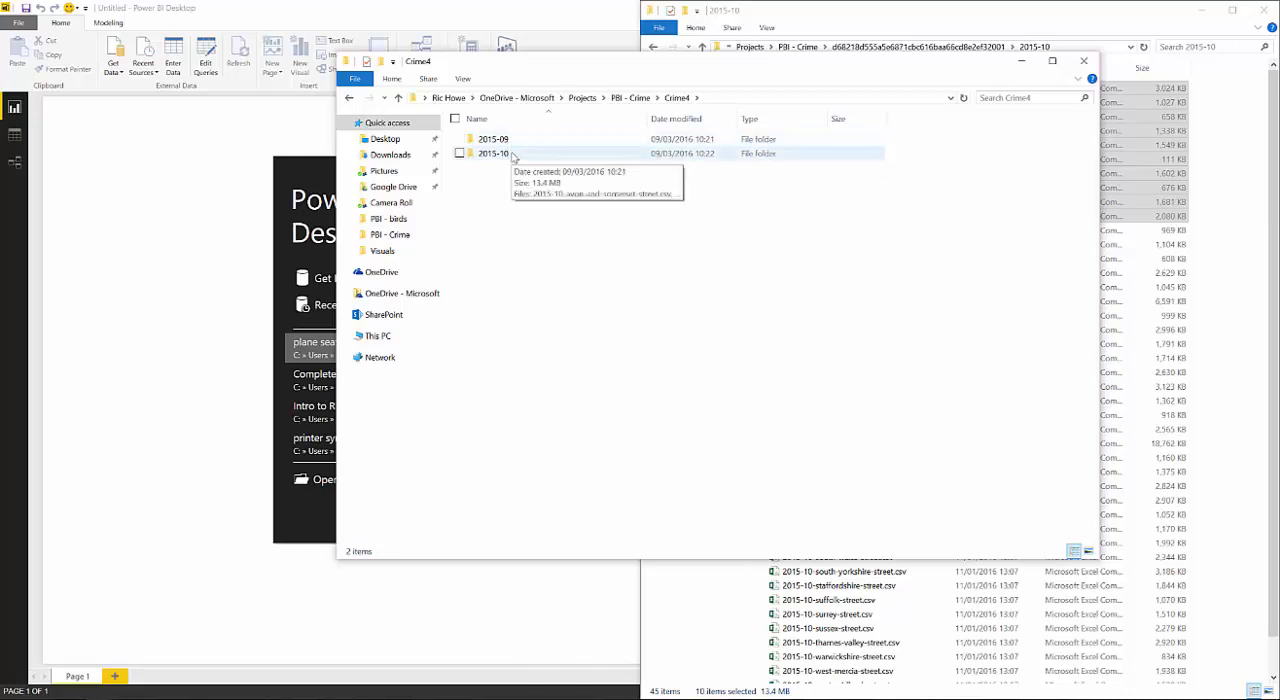
{"action": "double_click", "coordinate": [492, 138]}
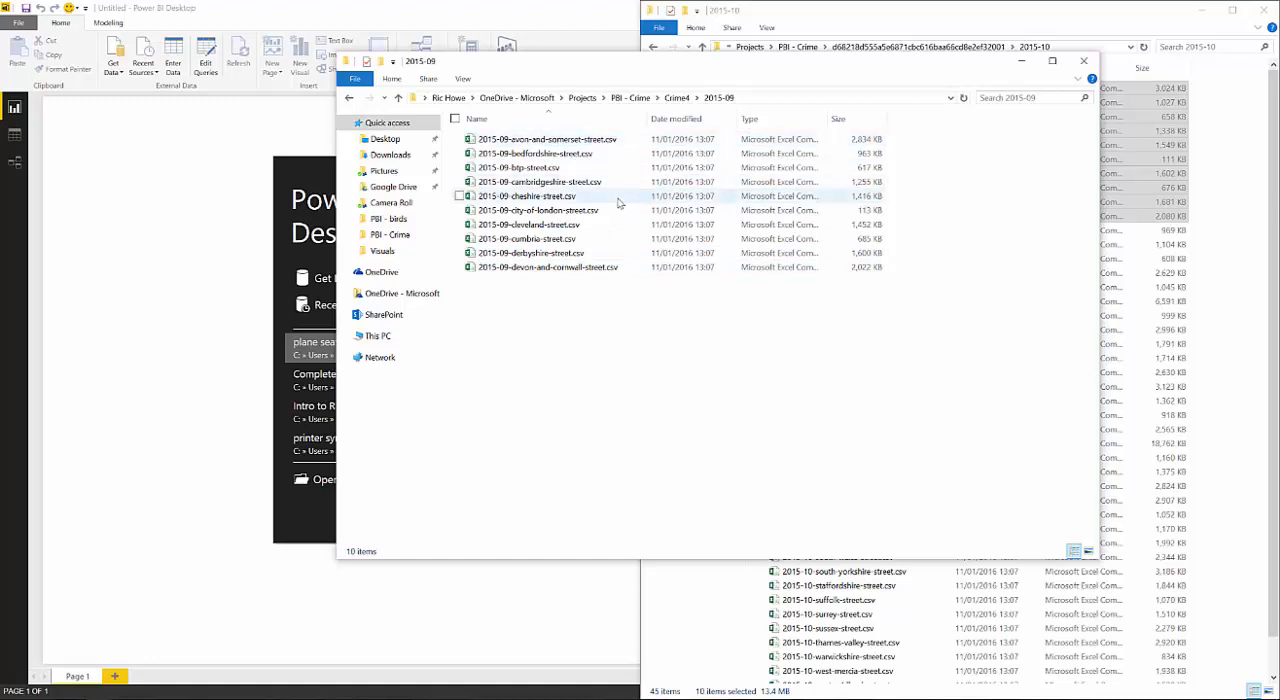
{"action": "left_click", "coordinate": [676, 96]}
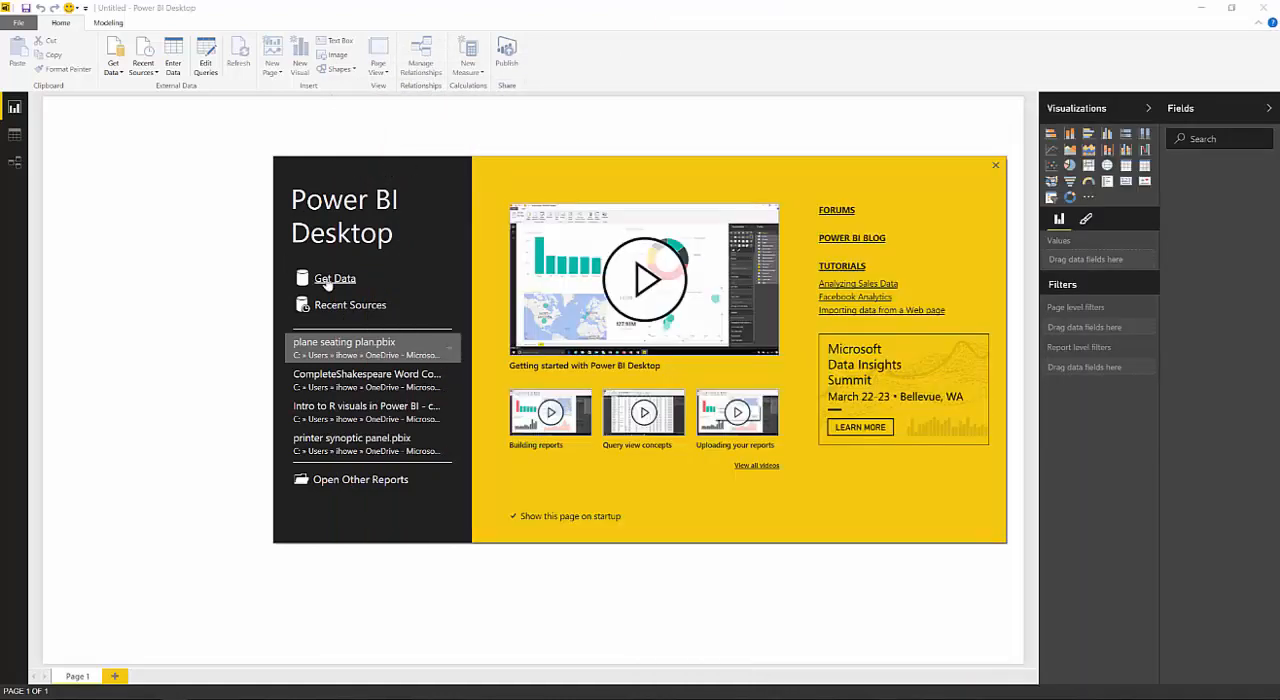
- Dismiss the welcome screen and choose Folder as the Get Data source
{"action": "left_click", "coordinate": [996, 164]}
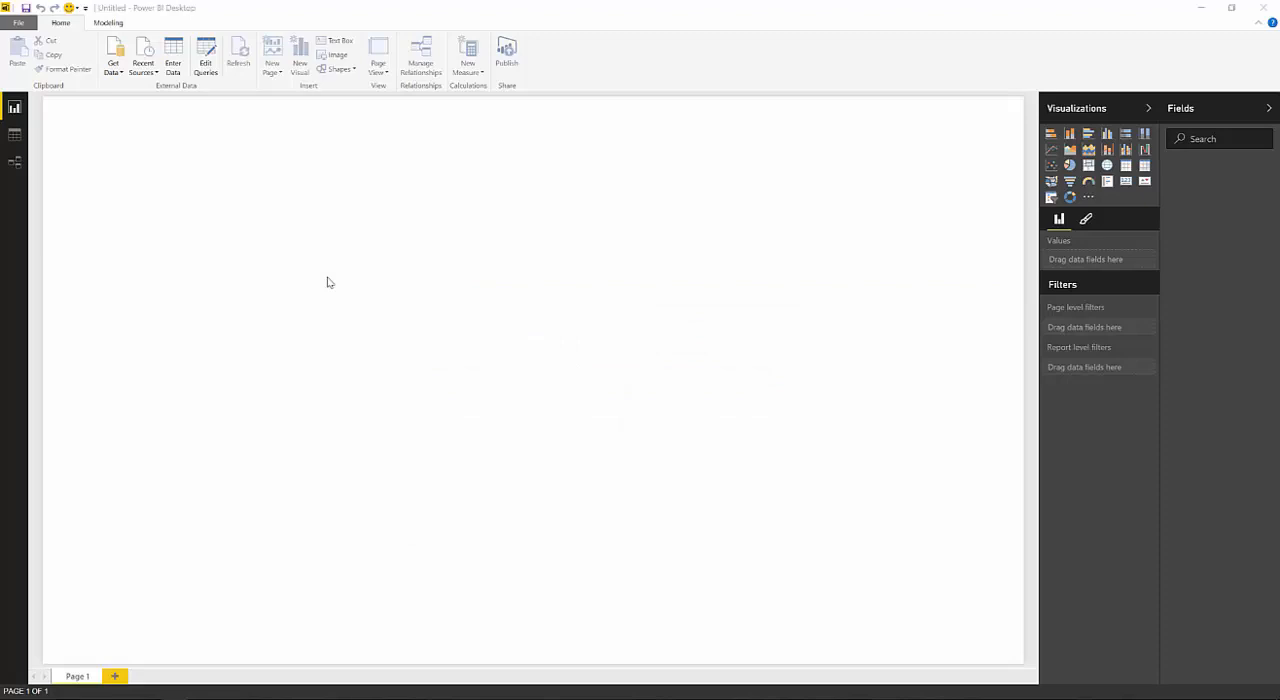
{"action": "left_click", "coordinate": [112, 56]}
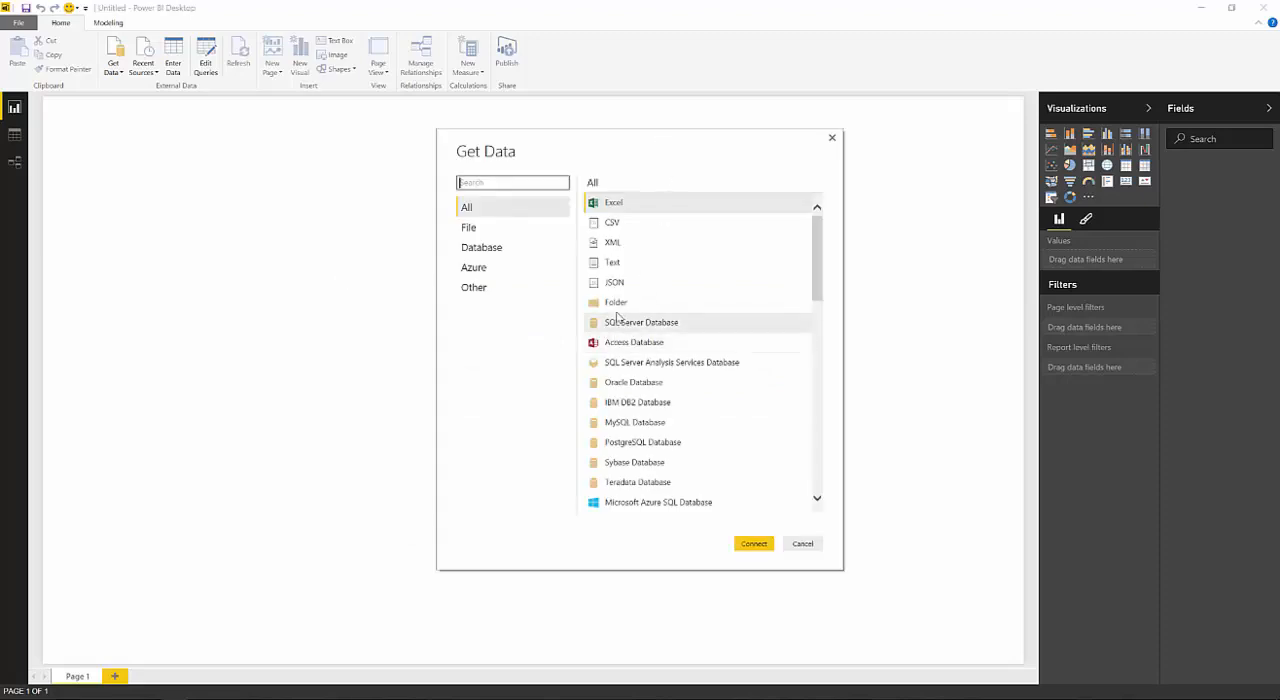
{"action": "mouse_move", "coordinate": [616, 302]}
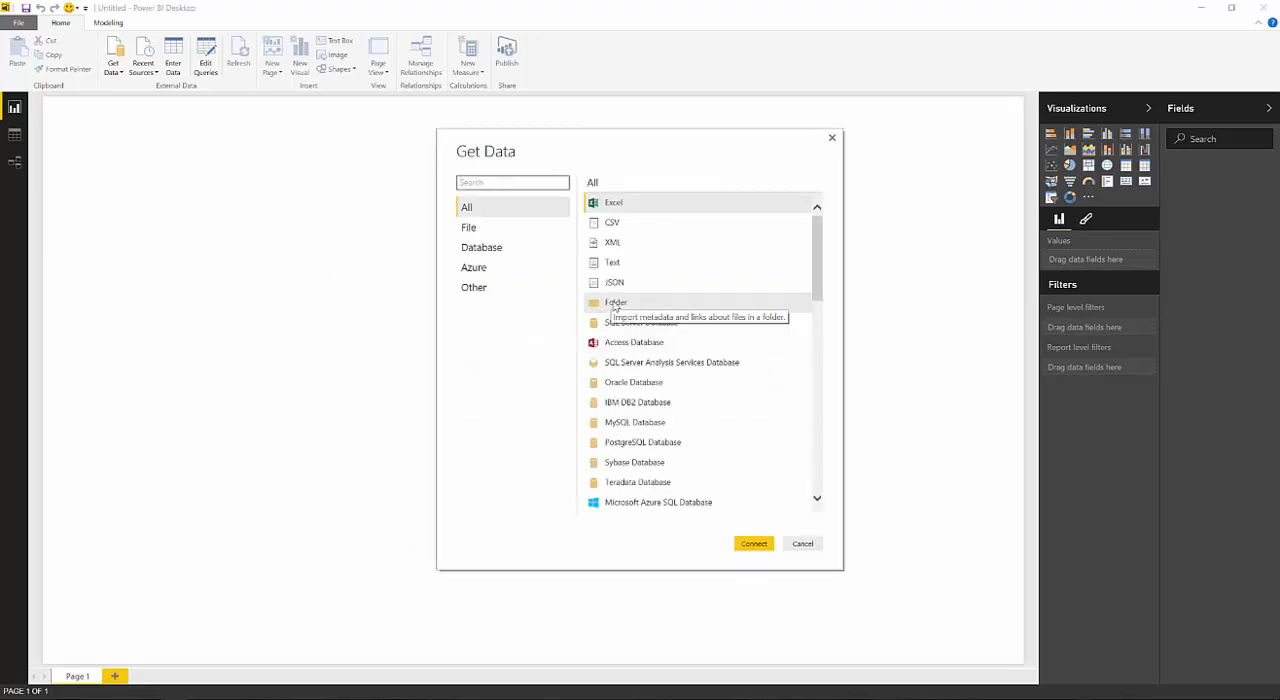
{"action": "left_click", "coordinate": [802, 544]}
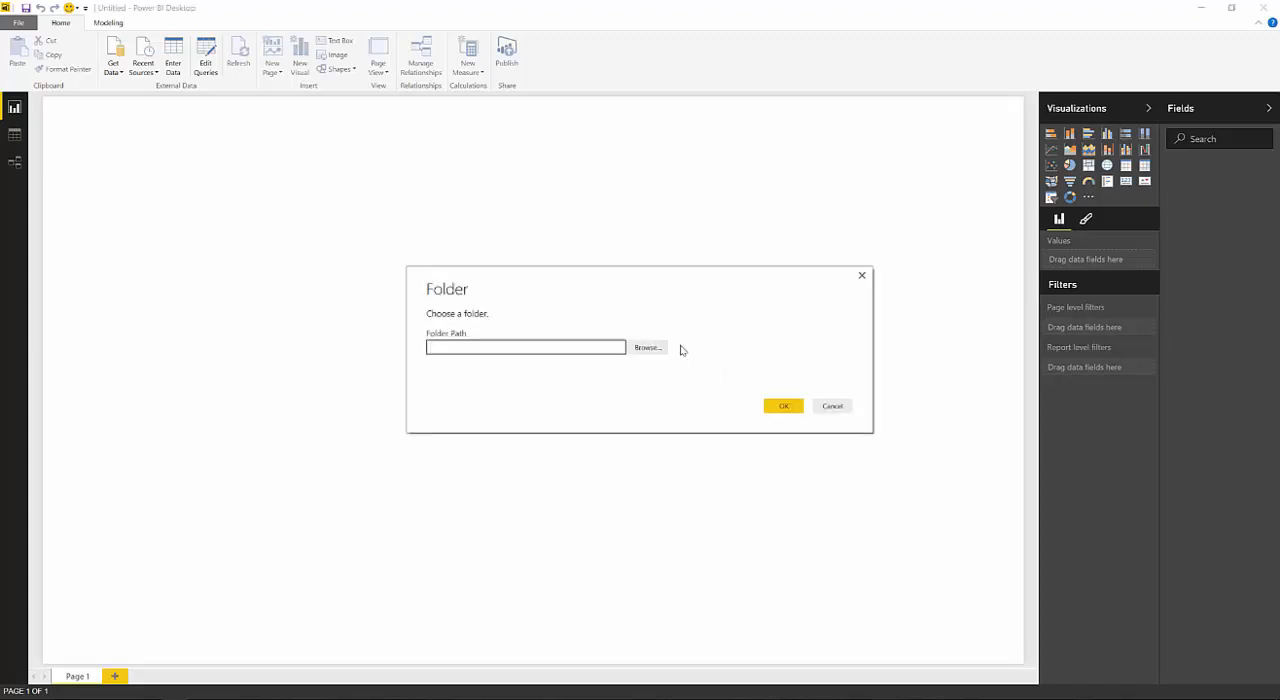
- Browse to Projects > PBI - Crime and pick Crime4 as the import folder
{"action": "left_click", "coordinate": [648, 348]}
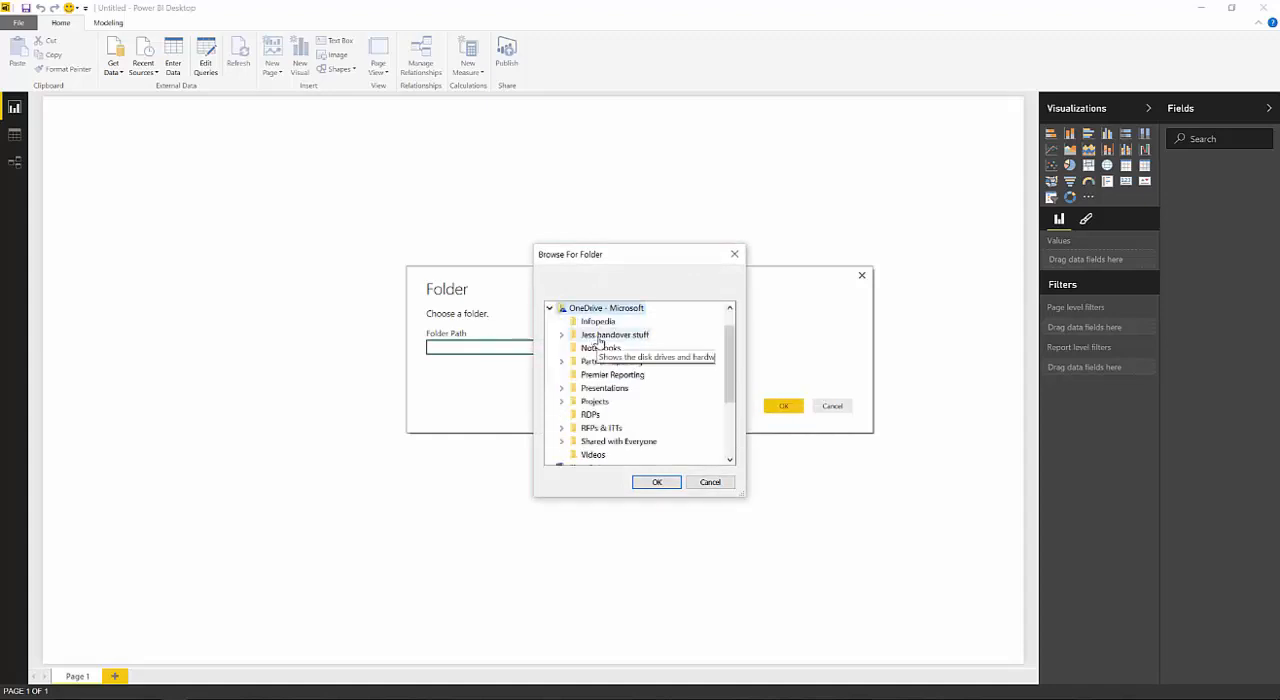
{"action": "left_click", "coordinate": [562, 400]}
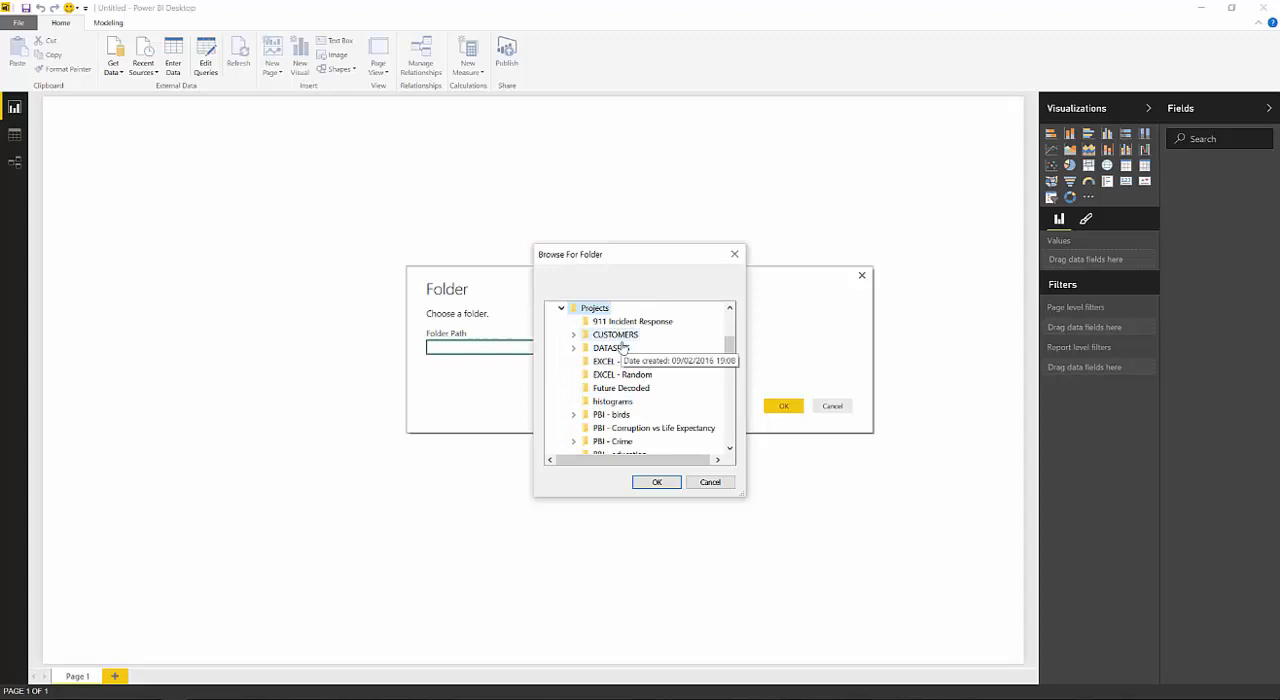
{"action": "left_click", "coordinate": [574, 414]}
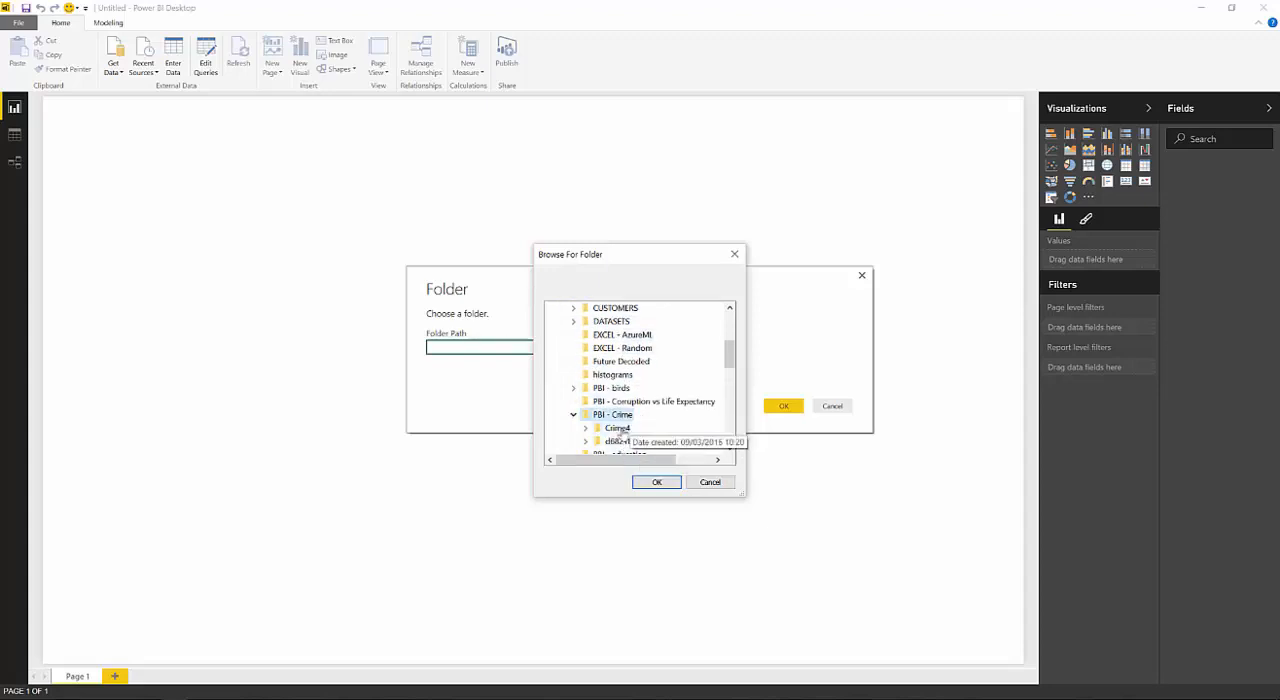
{"action": "left_click", "coordinate": [584, 428]}
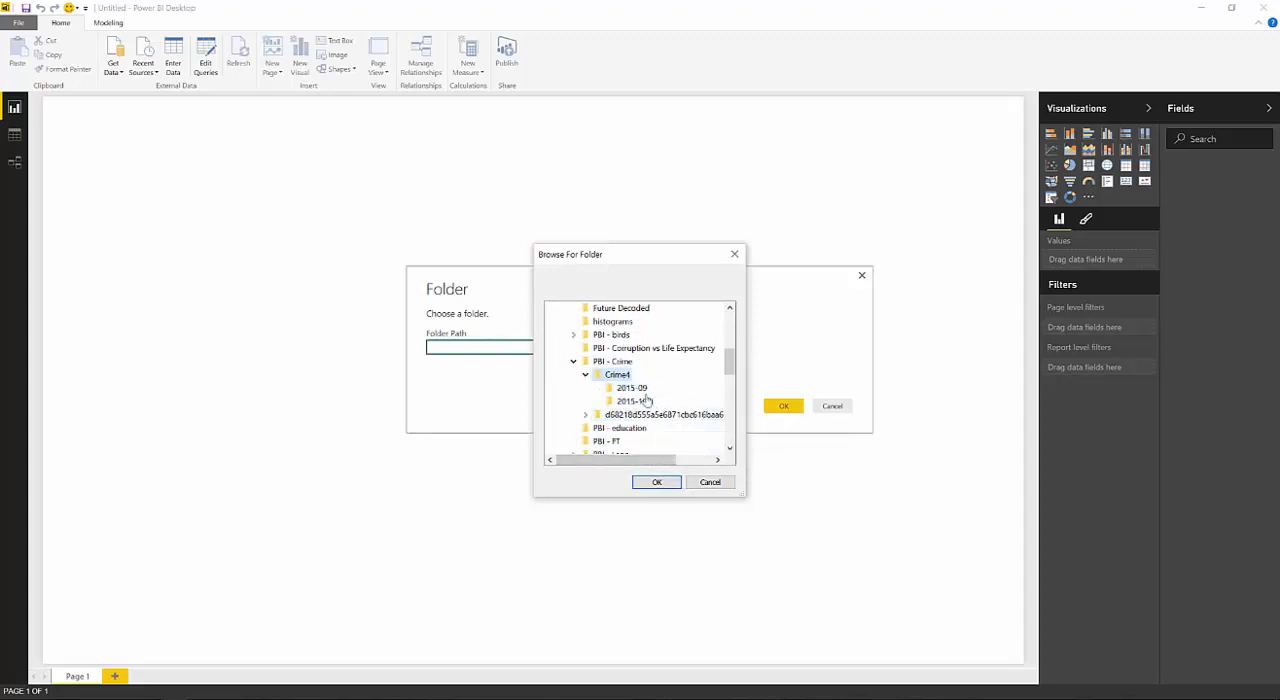
{"action": "mouse_move", "coordinate": [640, 400]}
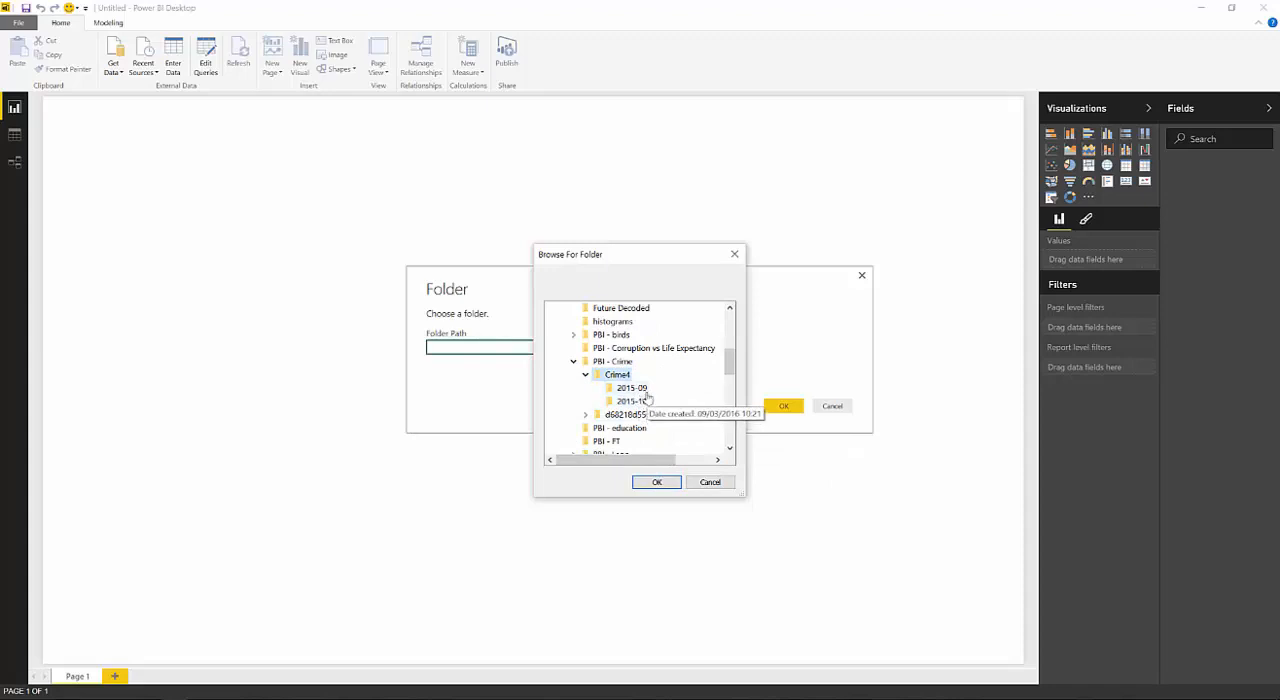
{"action": "mouse_move", "coordinate": [630, 388]}
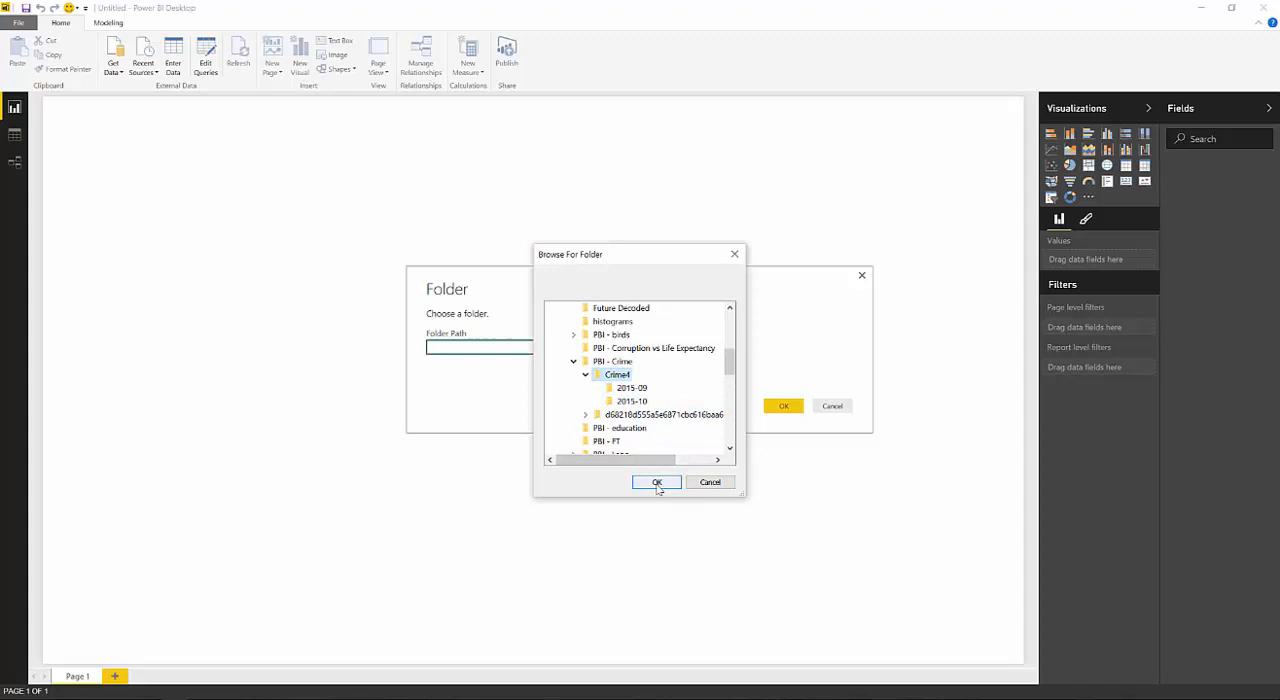
{"action": "left_click", "coordinate": [656, 482]}
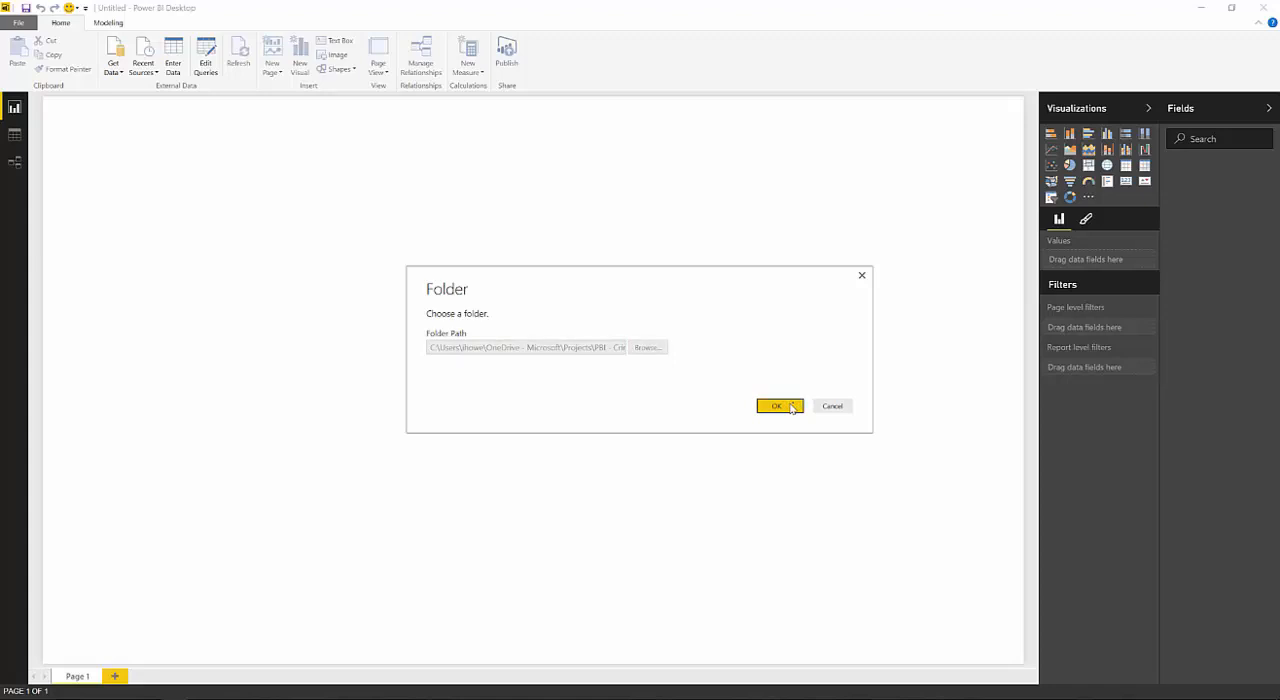
- Confirm the Crime4 path and open its combined CSV data in the Query Editor
{"action": "left_click", "coordinate": [776, 406]}
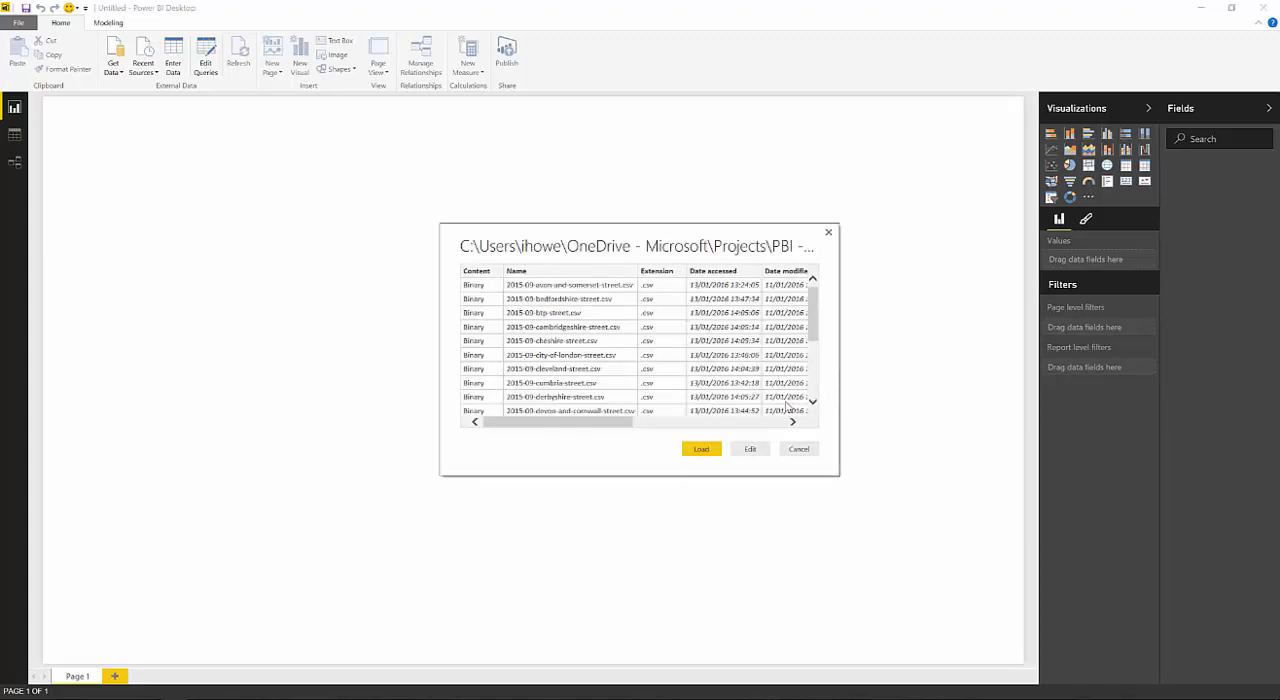
{"action": "mouse_move", "coordinate": [708, 240]}
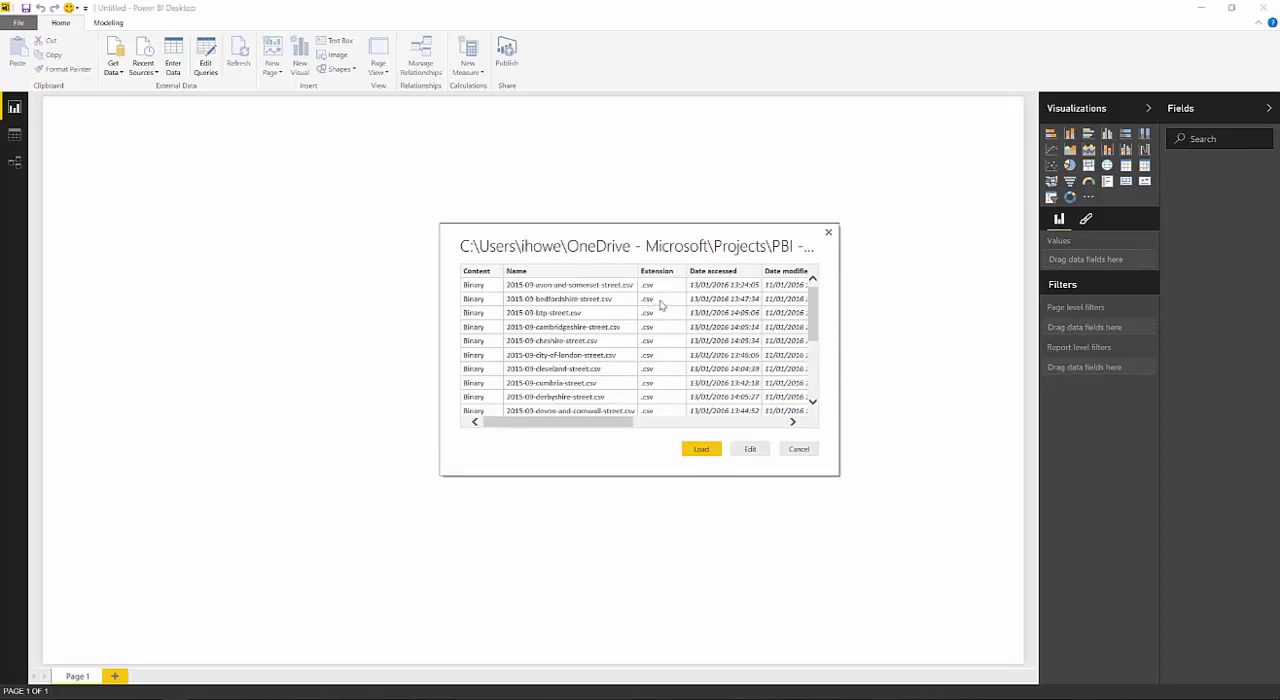
{"action": "mouse_move", "coordinate": [560, 420]}
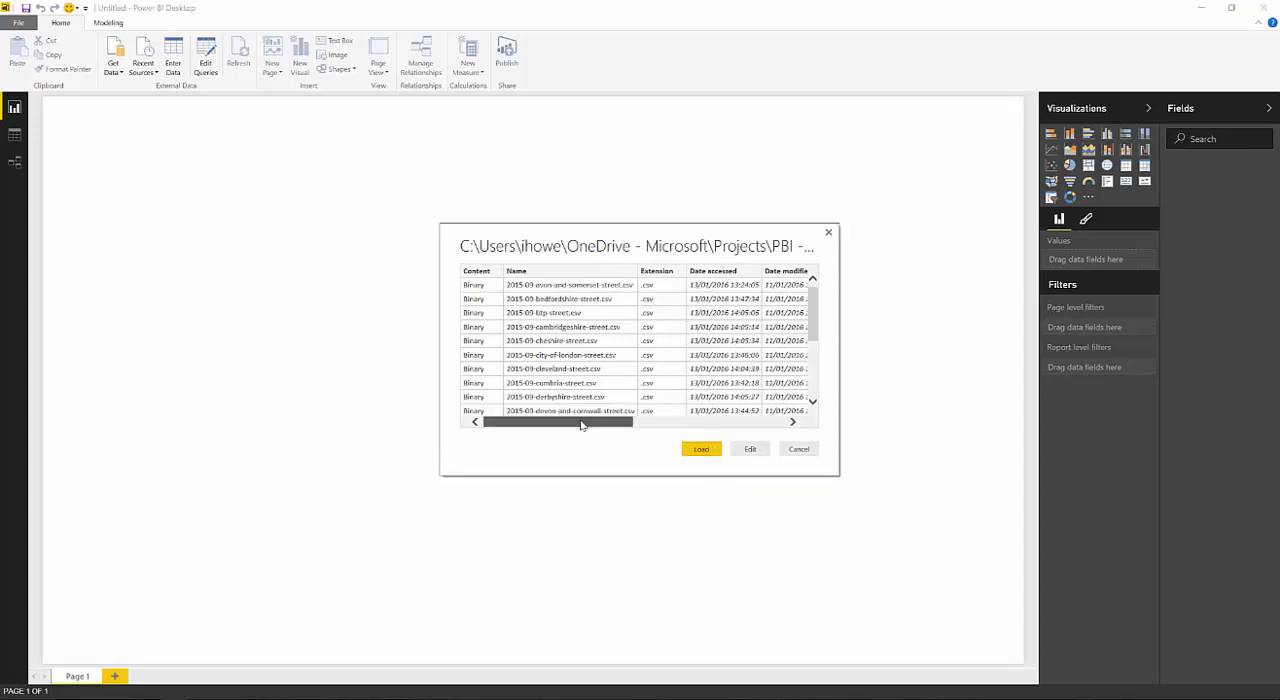
{"action": "left_click_drag", "start_coordinate": [544, 420], "coordinate": [776, 420]}
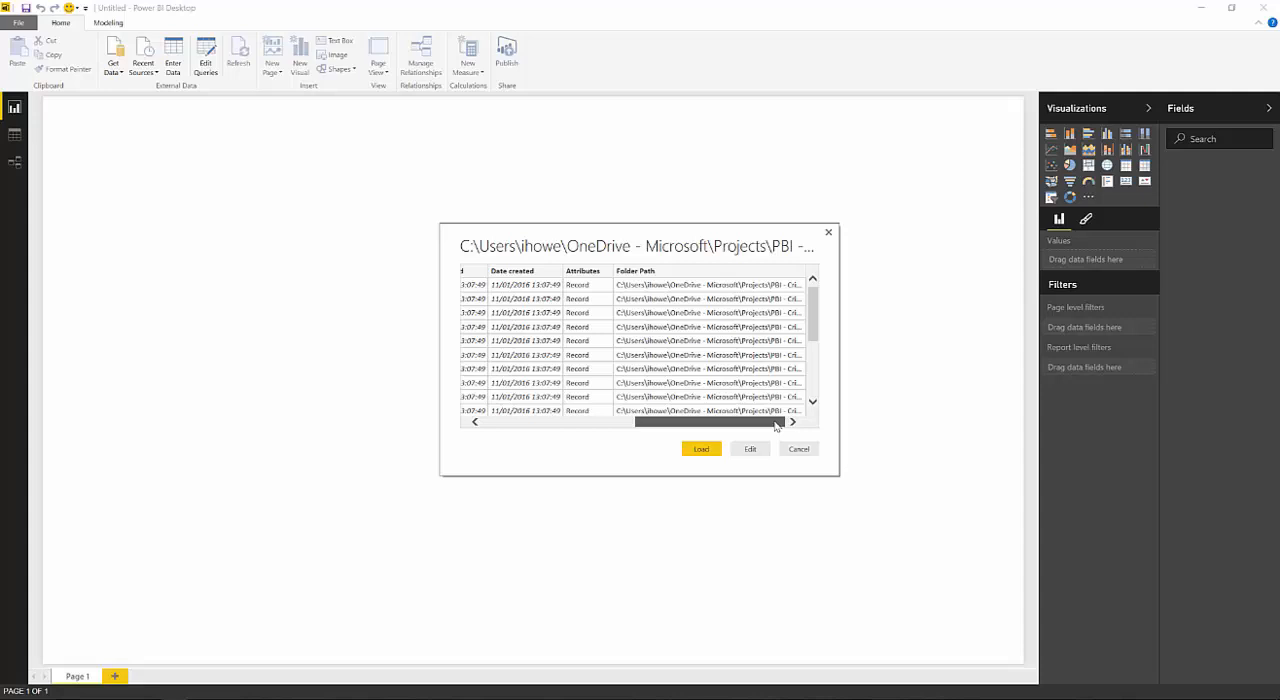
{"action": "left_click", "coordinate": [700, 448]}
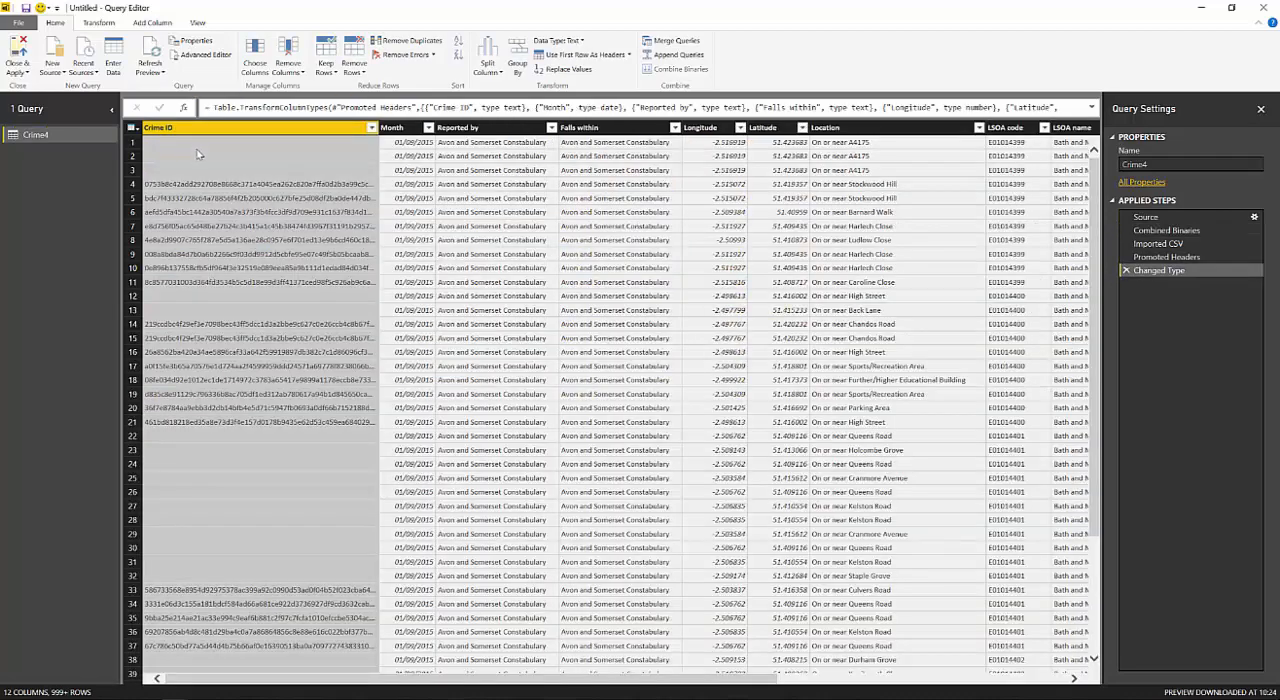
- Filter the Reported by column to drop rows whose value is the 'Reported by' heading
{"action": "scroll", "scroll_direction": "right", "scroll_amount": 3}
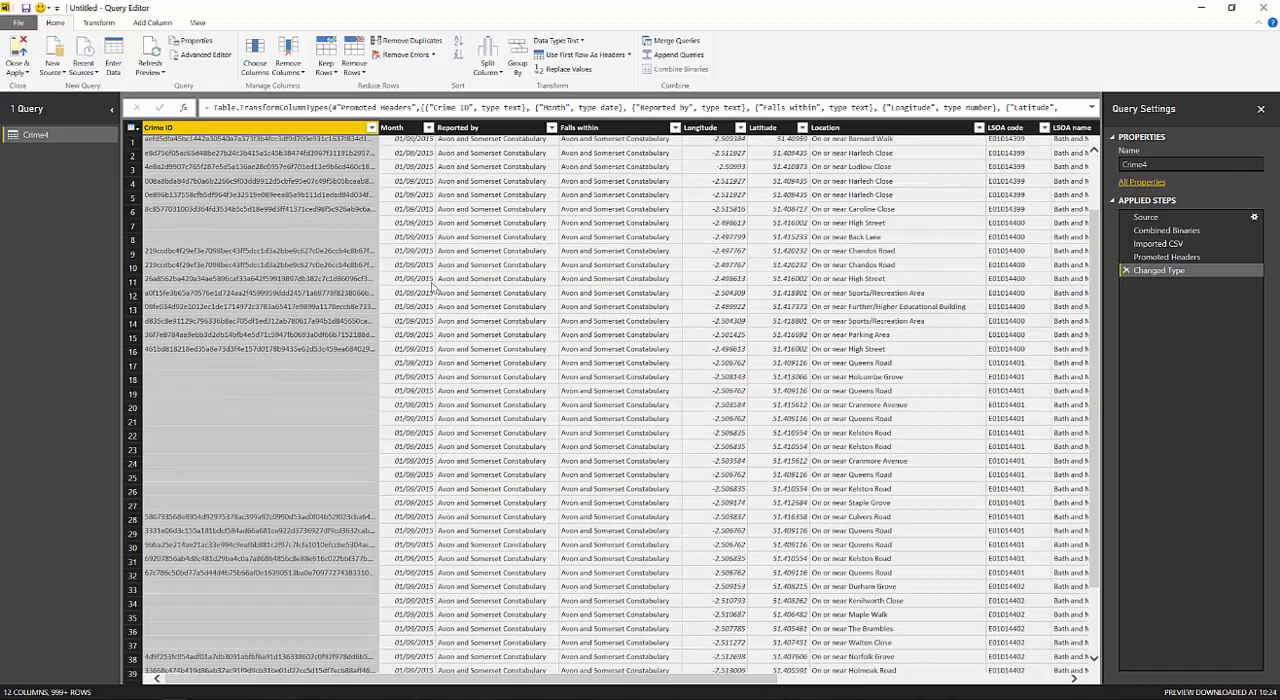
{"action": "scroll", "scroll_direction": "down", "scroll_amount": 3}
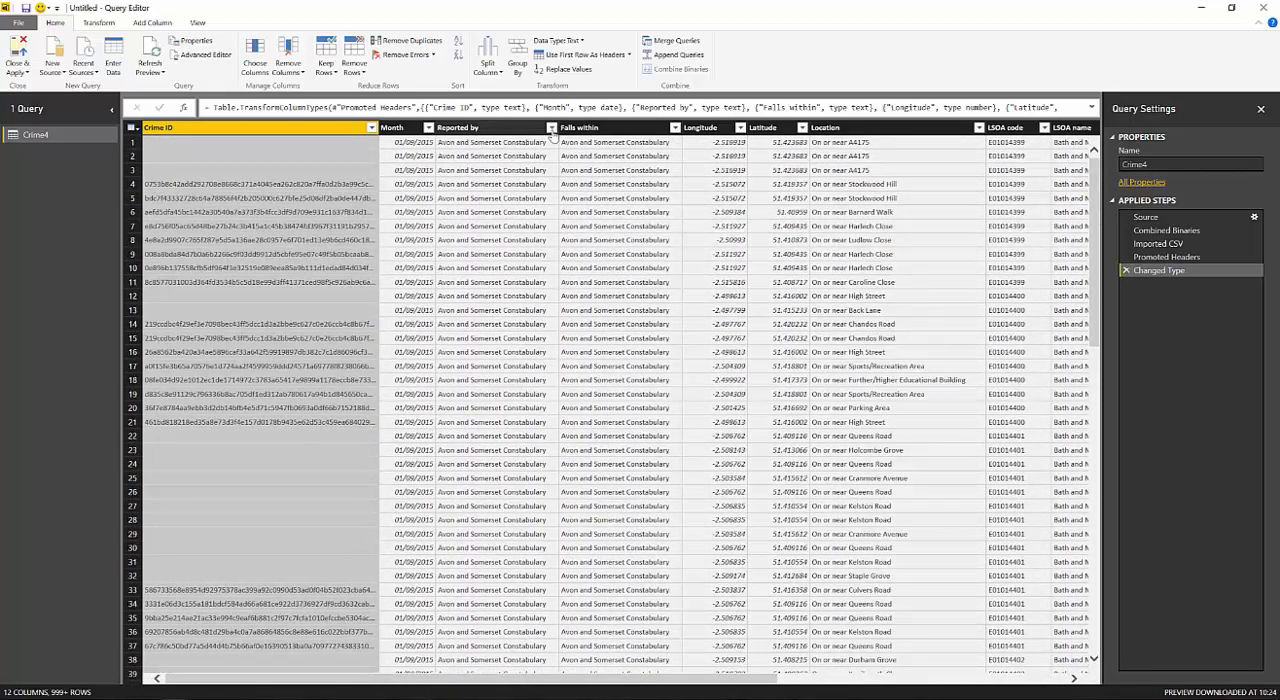
{"action": "left_click", "coordinate": [556, 128]}
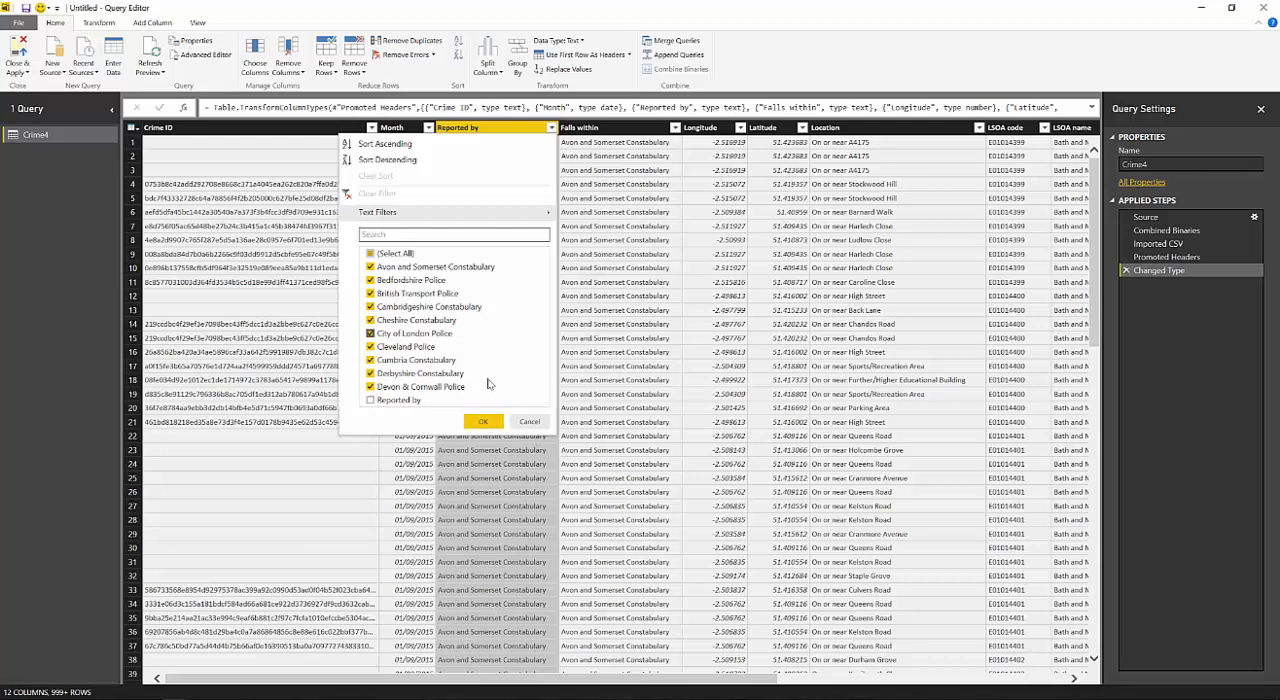
{"action": "mouse_move", "coordinate": [434, 148]}
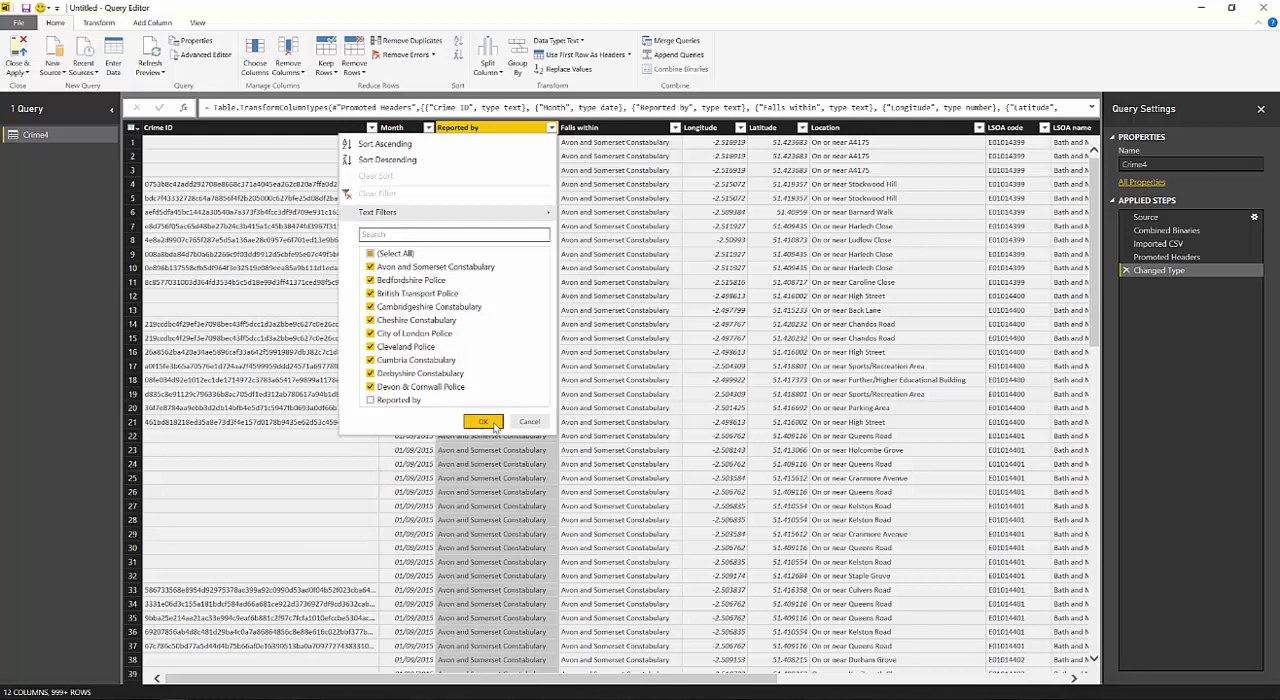
{"action": "left_click", "coordinate": [484, 420]}
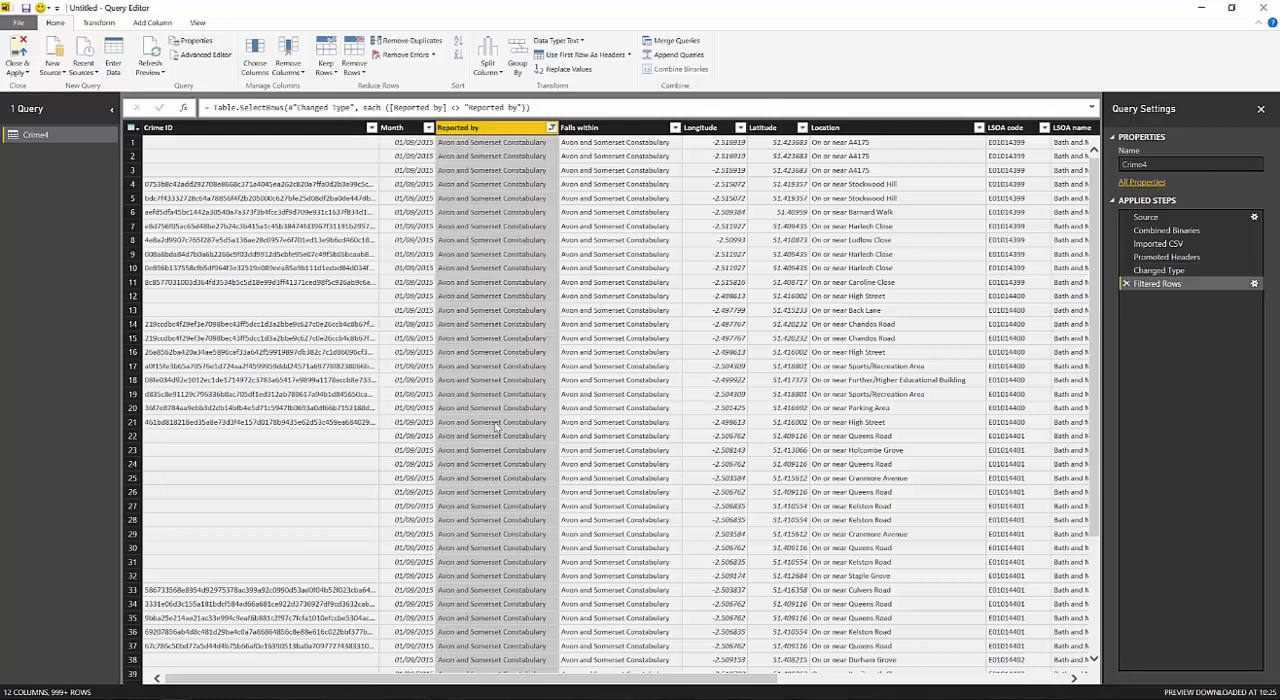
{"action": "mouse_move", "coordinate": [744, 290]}
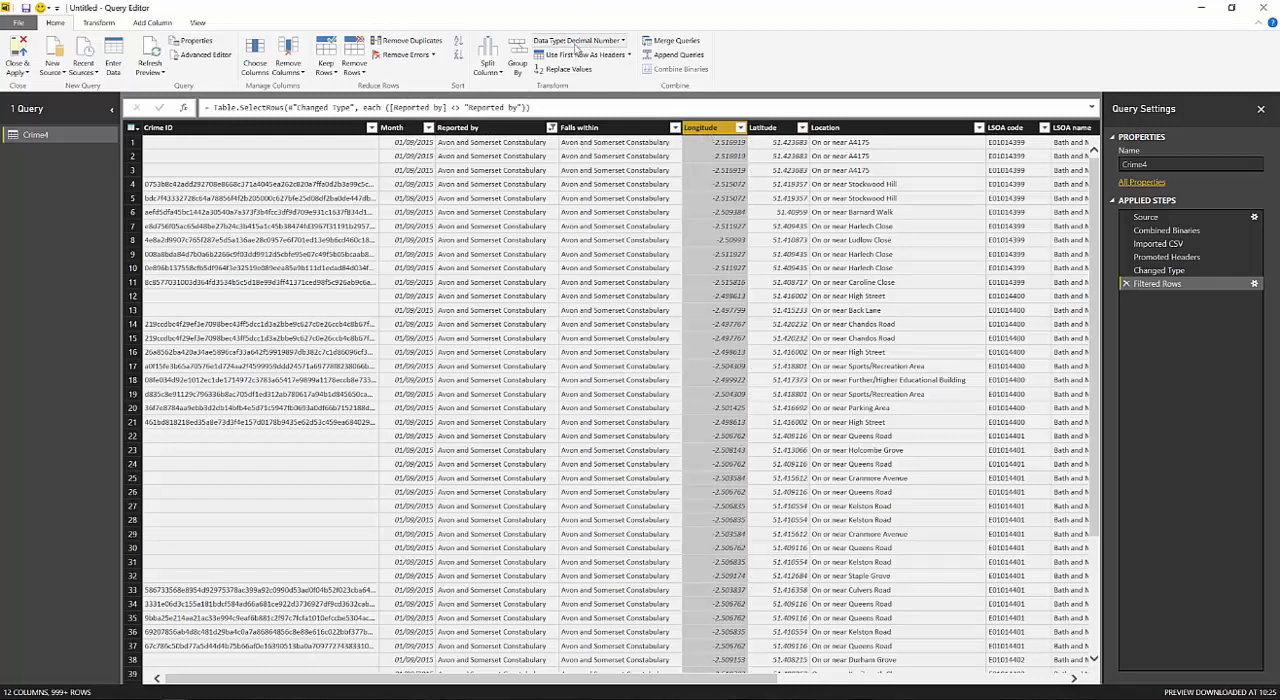
- Insert a Year column extracted from the Month date column
{"action": "left_click", "coordinate": [610, 128]}
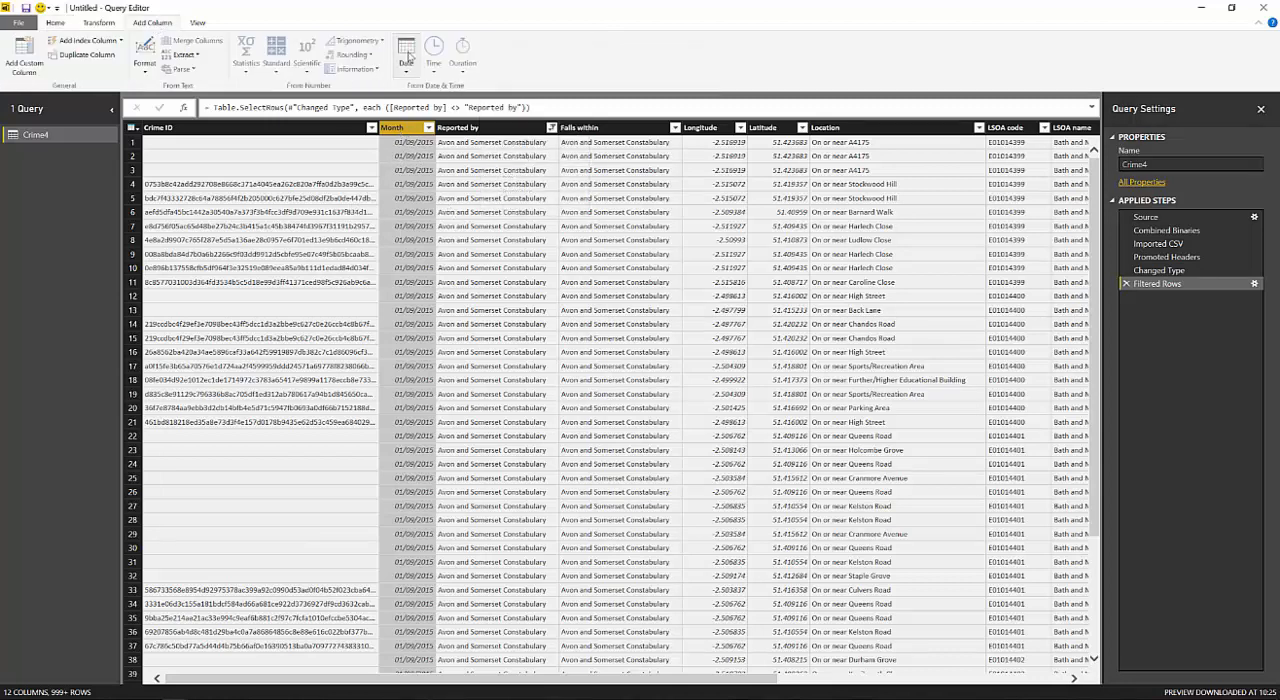
{"action": "left_click", "coordinate": [406, 50]}
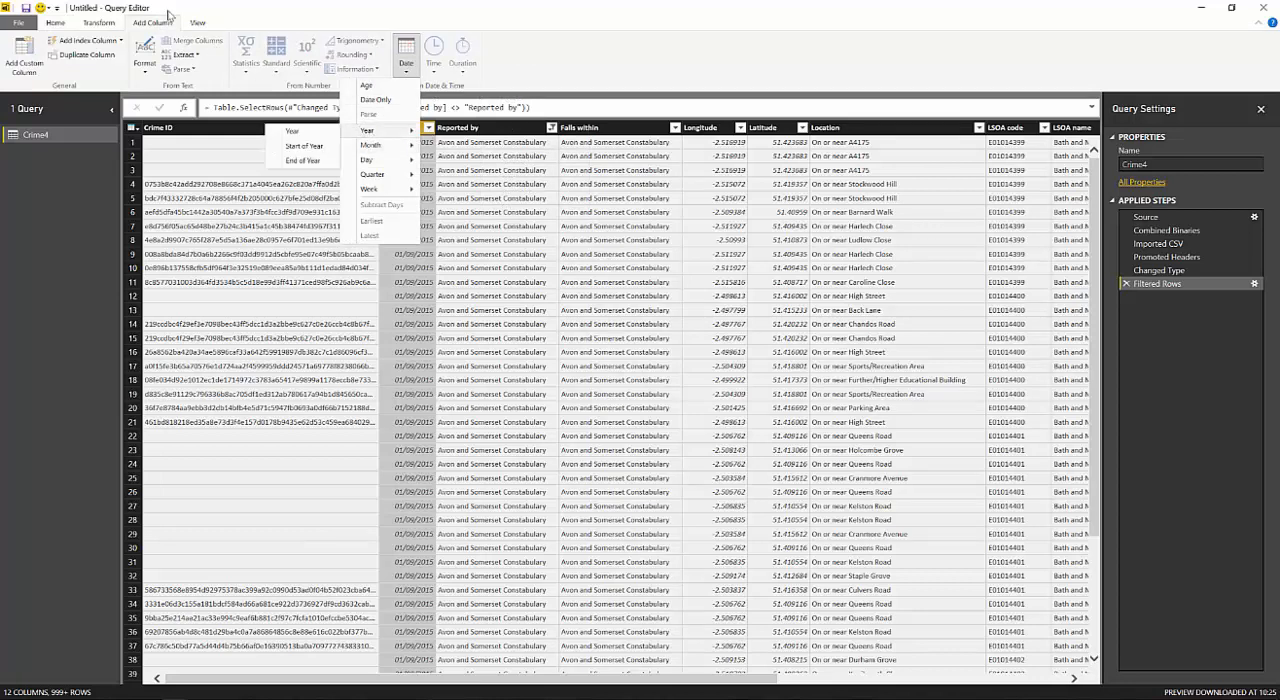
{"action": "mouse_move", "coordinate": [376, 144]}
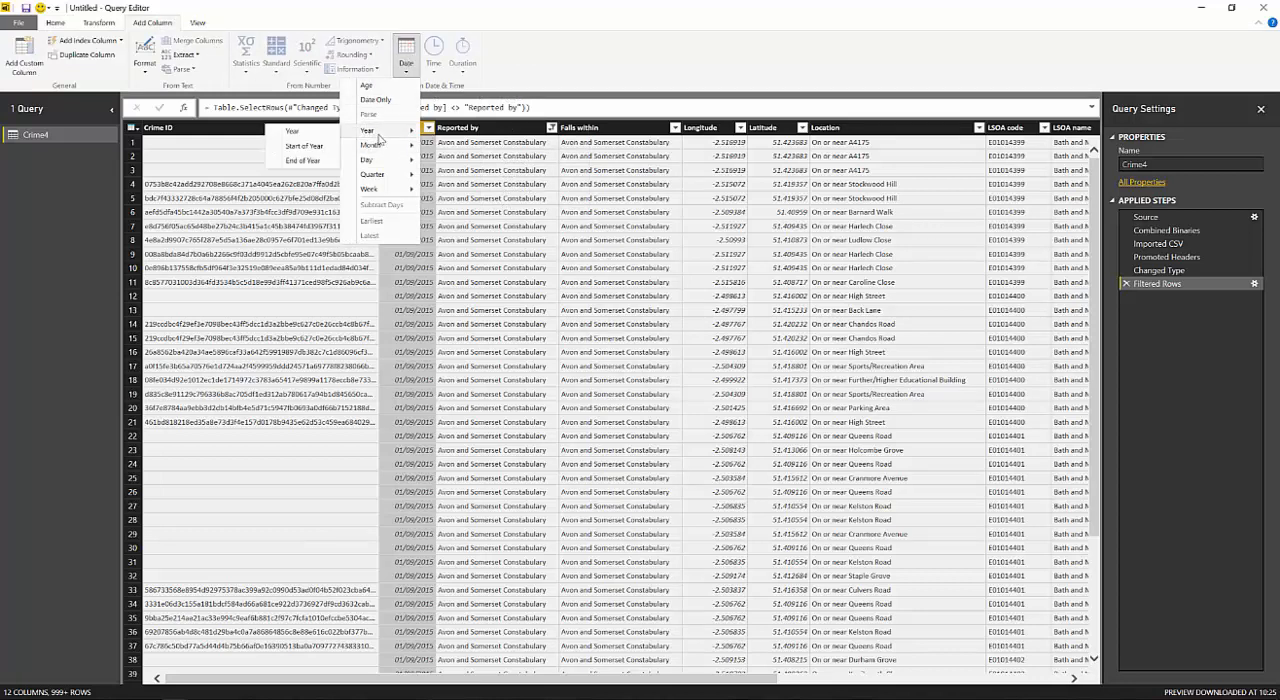
{"action": "left_click", "coordinate": [368, 130]}
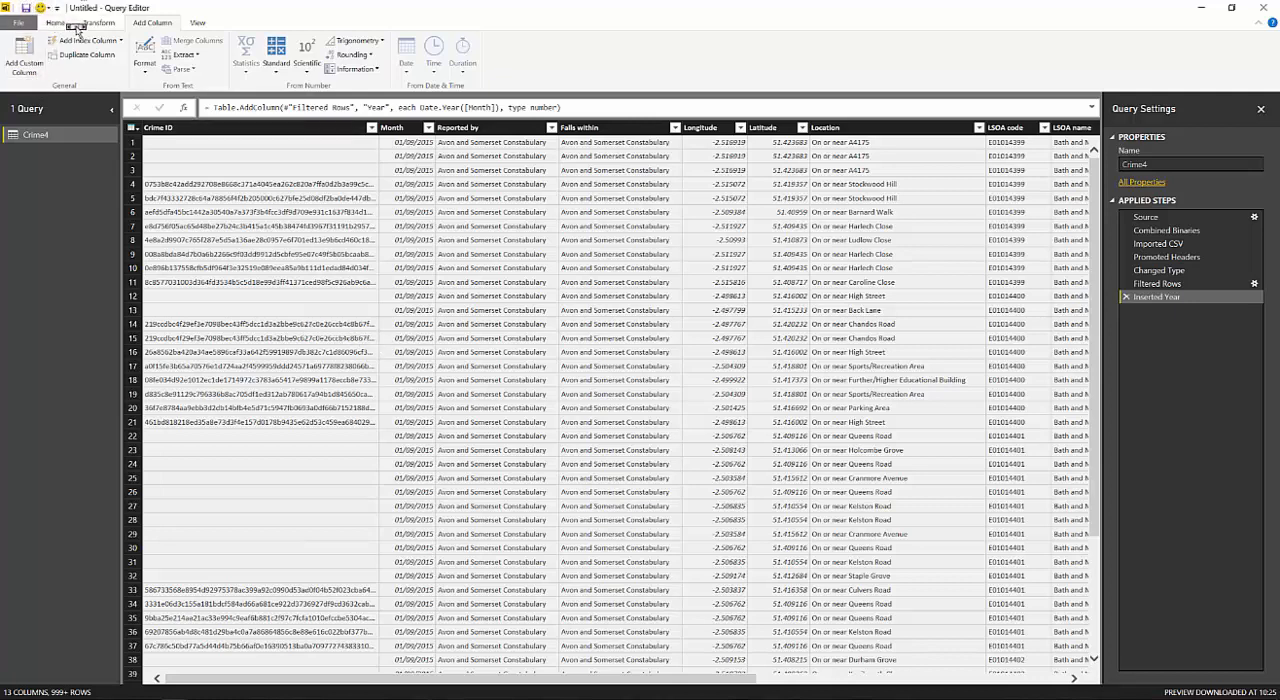
- Close & Apply the query so the Crime table loads into the report
{"action": "left_click", "coordinate": [56, 22]}
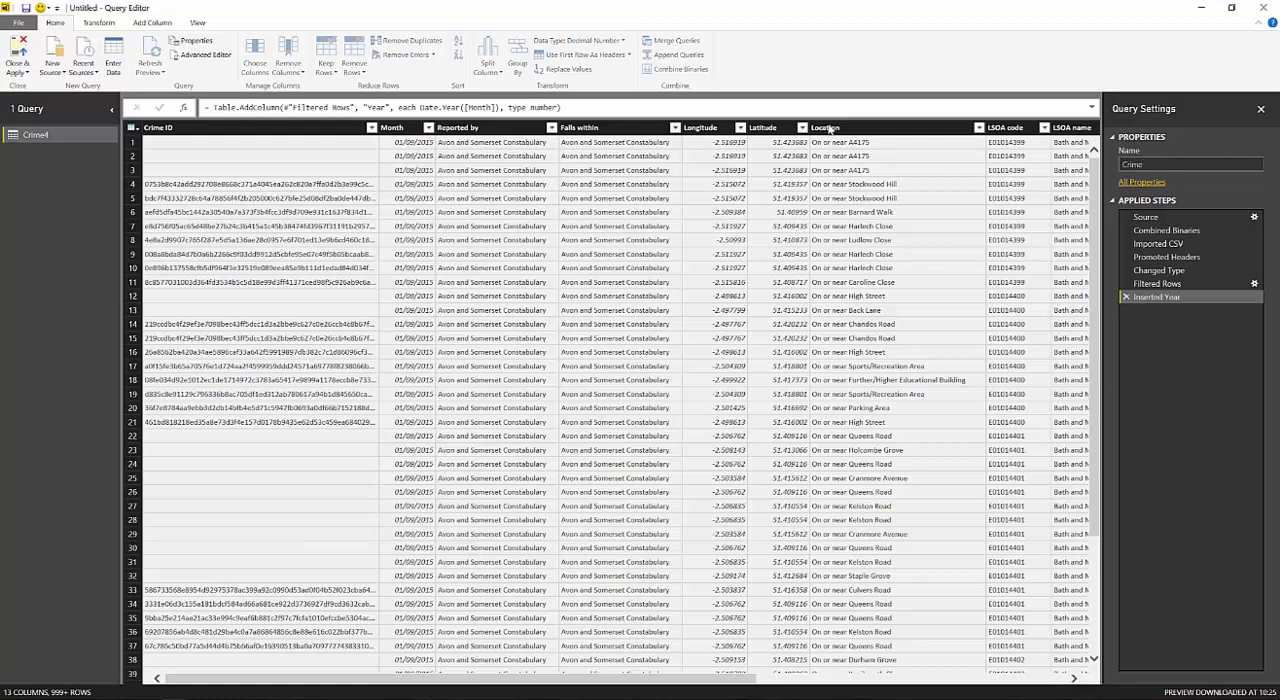
{"action": "left_click", "coordinate": [18, 56]}
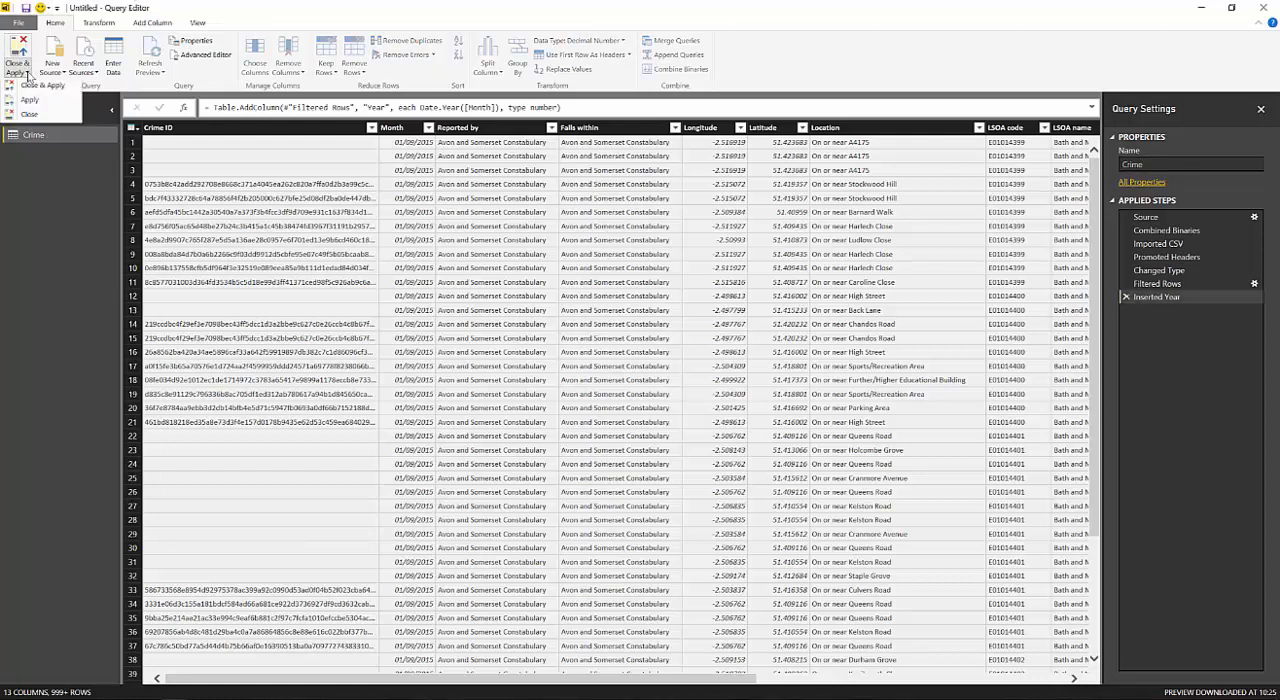
{"action": "left_click", "coordinate": [18, 56]}
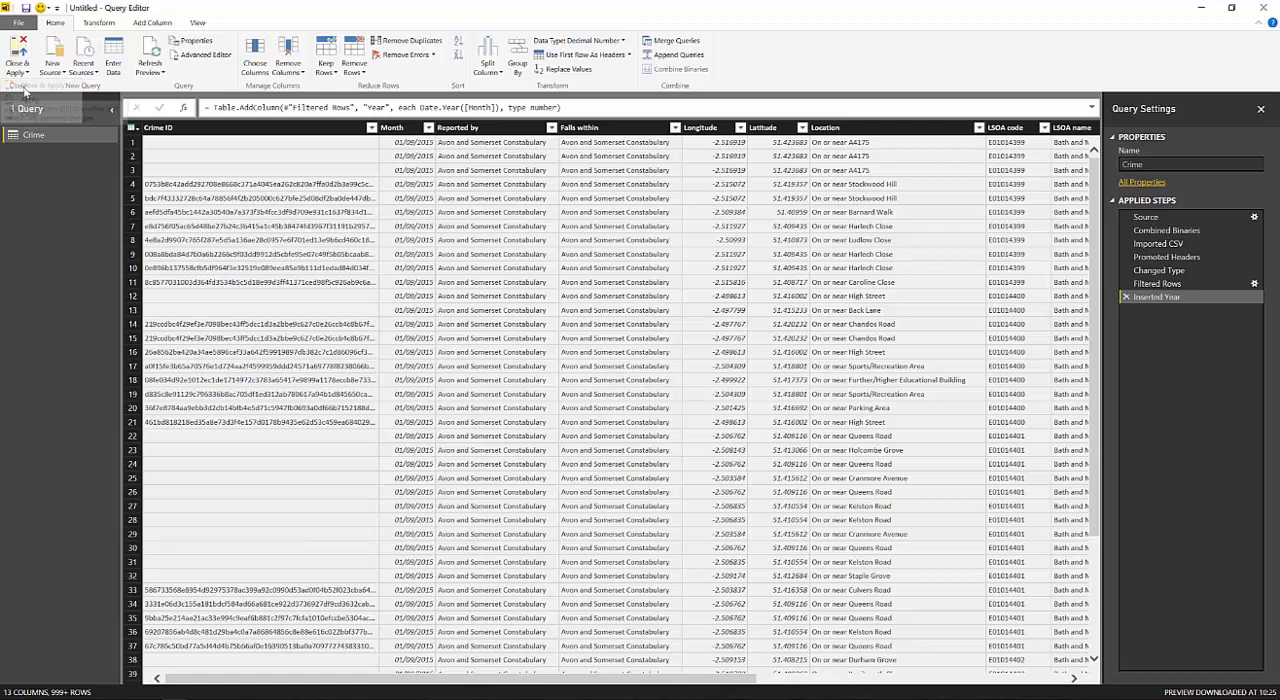
{"action": "left_click", "coordinate": [18, 56]}
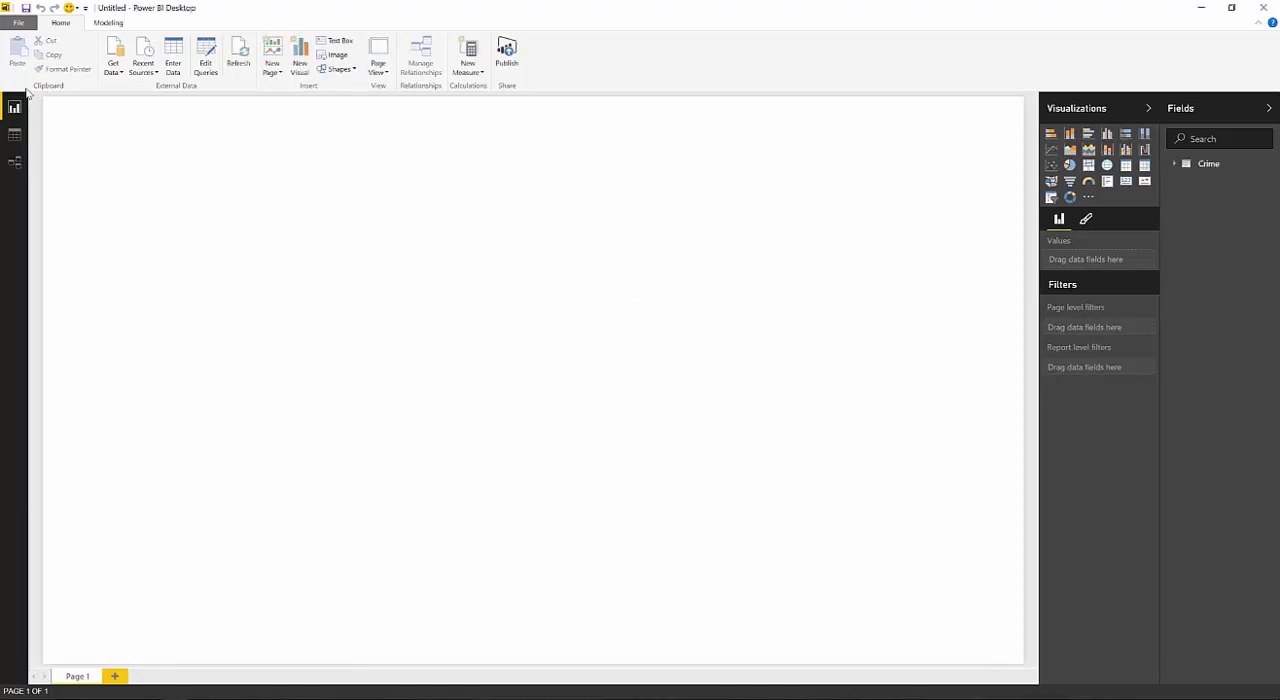
{"action": "mouse_move", "coordinate": [1164, 256]}
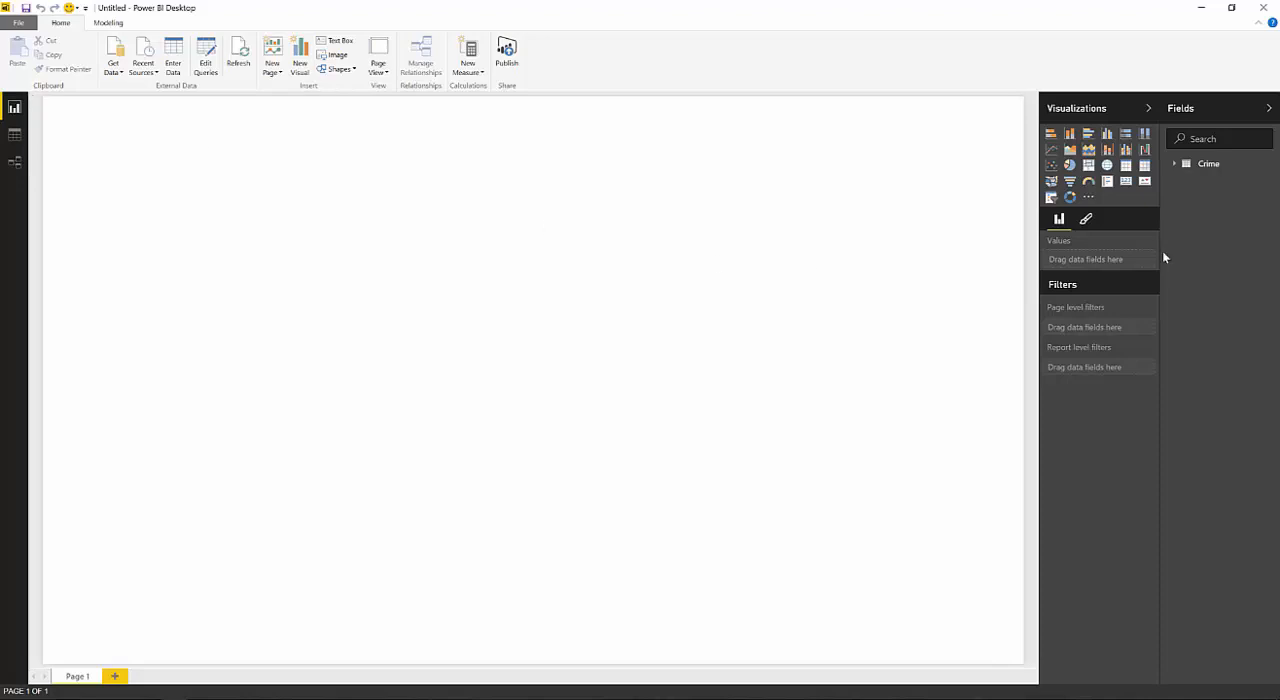
- Add Crime type and Count of Crime ID to a new visual and enlarge it
{"action": "left_click", "coordinate": [1176, 164]}
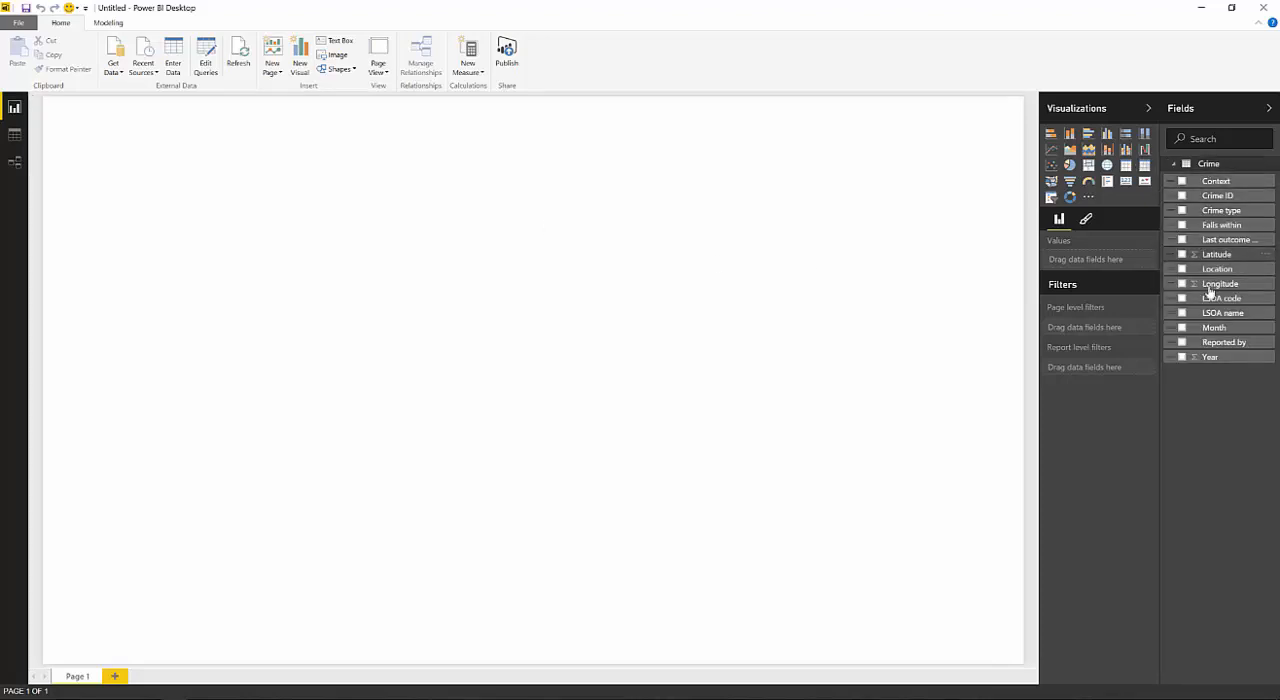
{"action": "mouse_move", "coordinate": [1216, 210]}
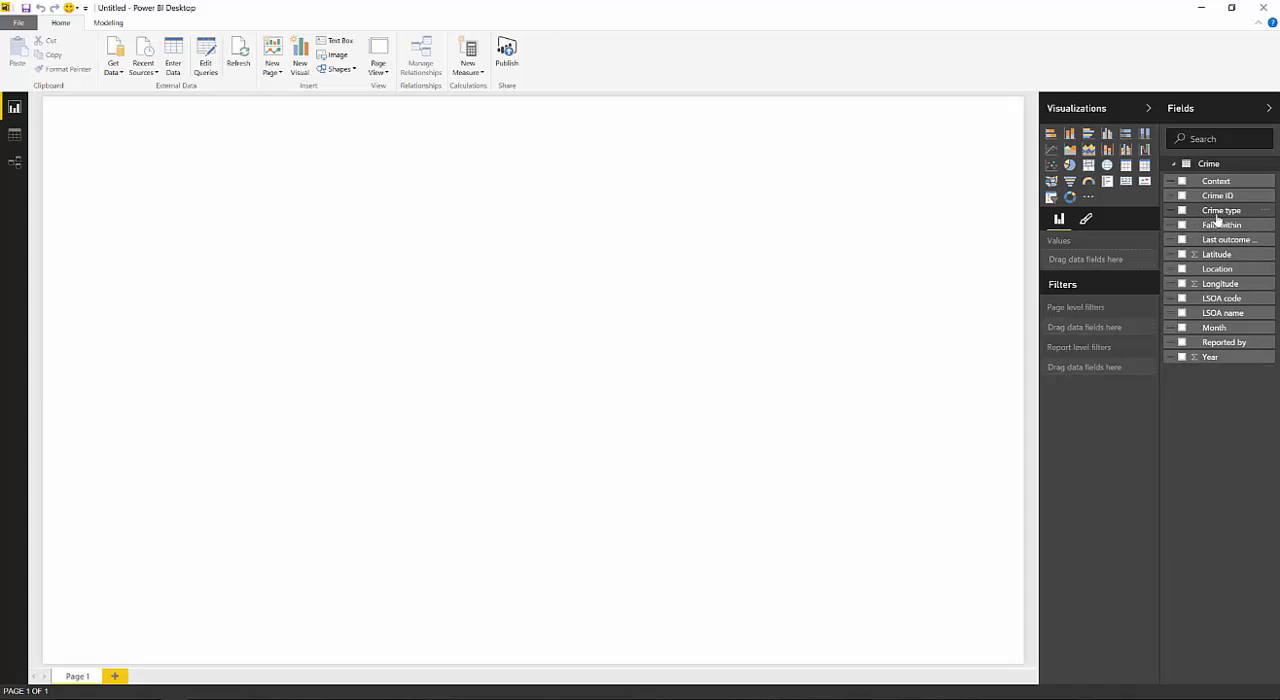
{"action": "mouse_move", "coordinate": [1244, 196]}
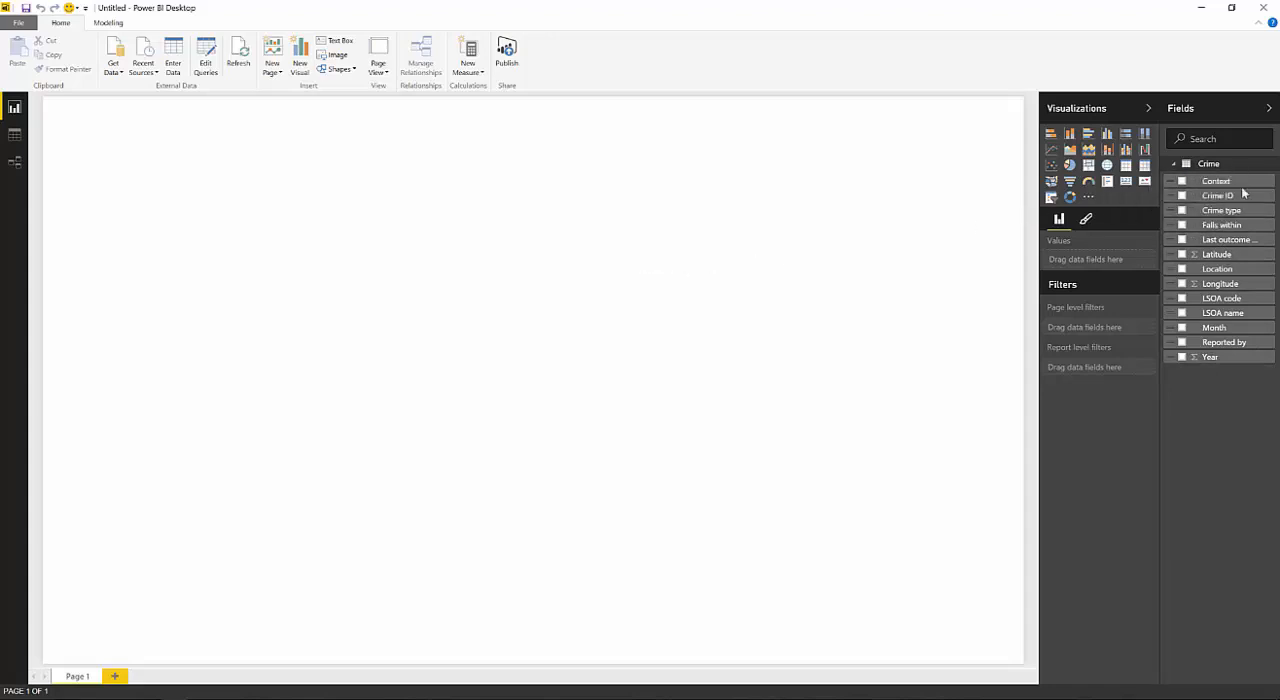
{"action": "left_click", "coordinate": [1182, 210]}
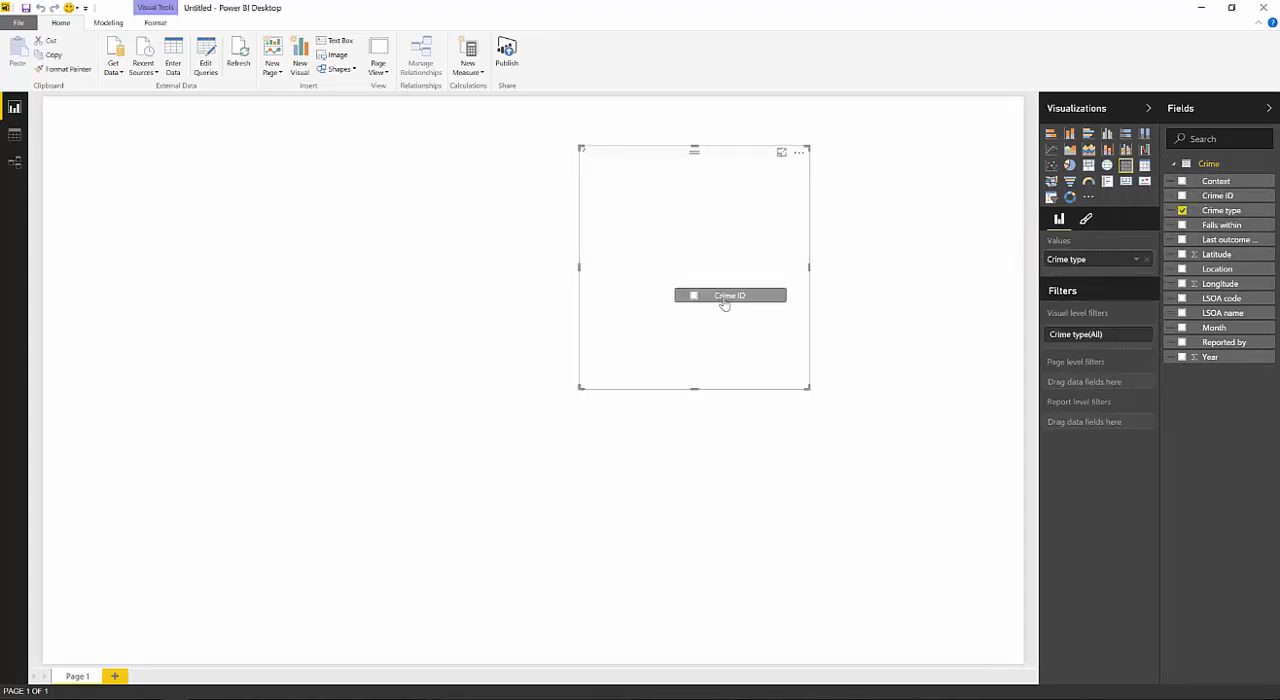
{"action": "left_click", "coordinate": [1182, 196]}
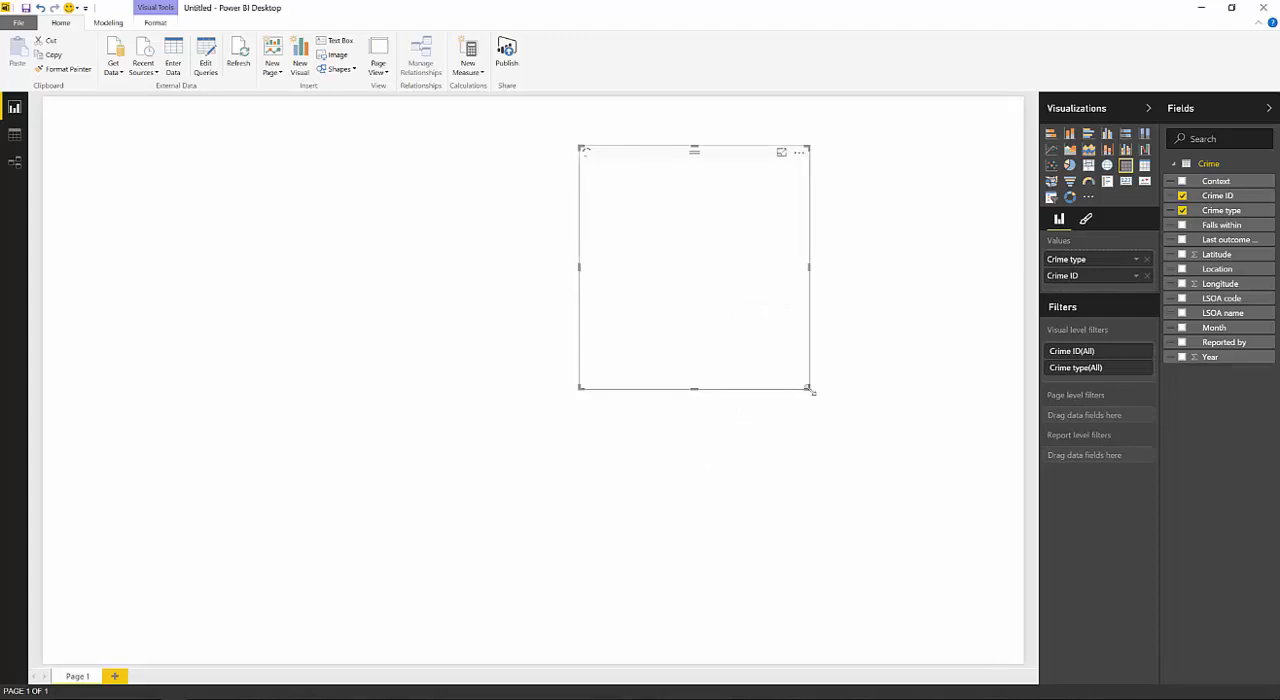
{"action": "left_click_drag", "start_coordinate": [812, 390], "coordinate": [850, 448]}
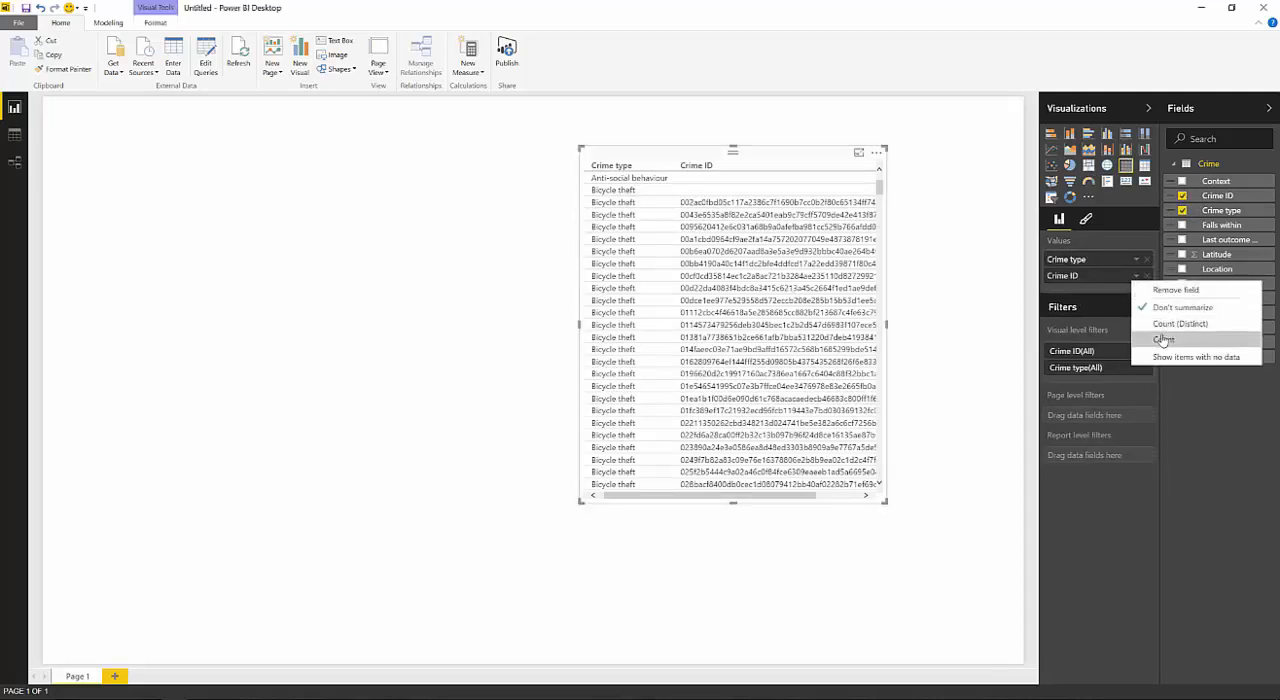
{"action": "left_click", "coordinate": [1164, 340]}
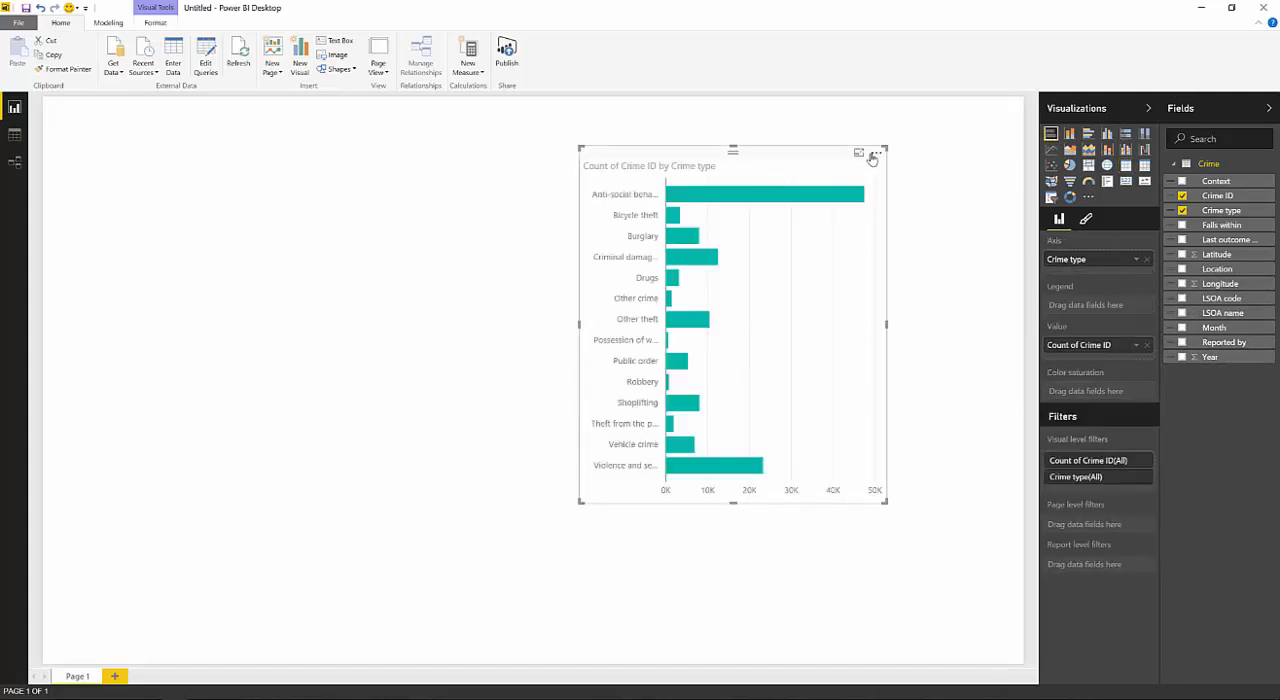
- Sort the bar chart by Count of Crime ID and resize it on the page
{"action": "left_click", "coordinate": [876, 152]}
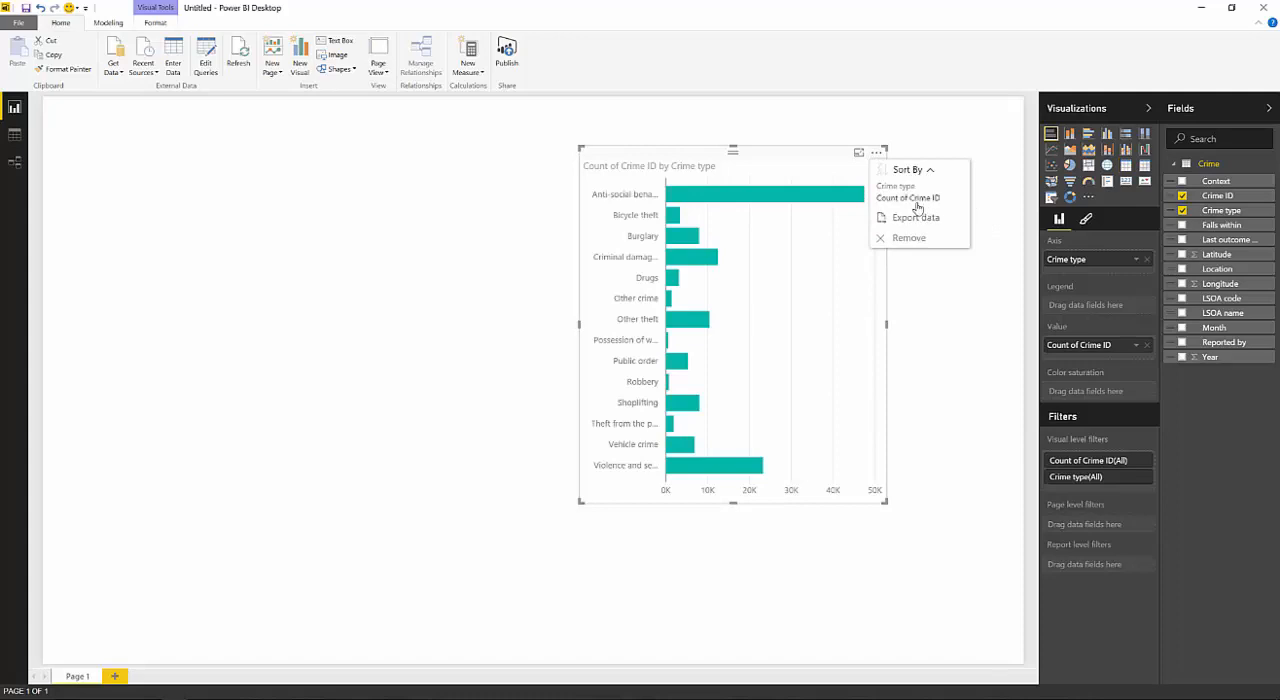
{"action": "left_click", "coordinate": [908, 196]}
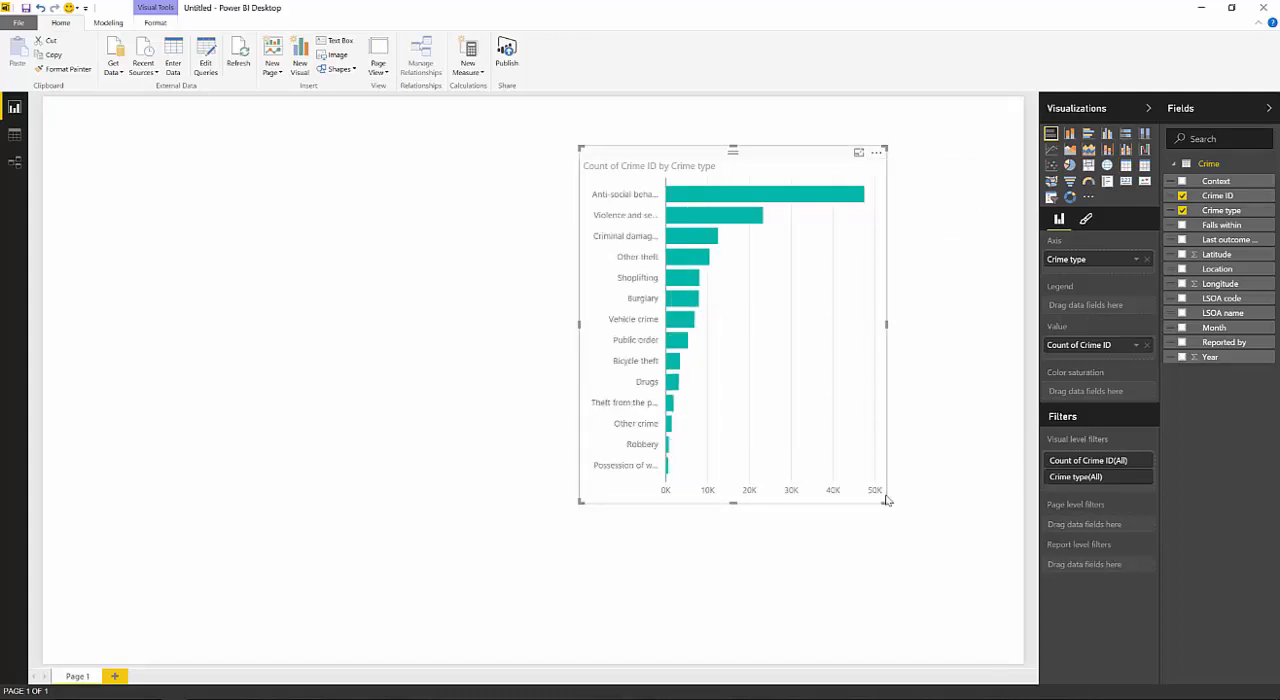
{"action": "left_click_drag", "start_coordinate": [884, 504], "coordinate": [858, 462]}
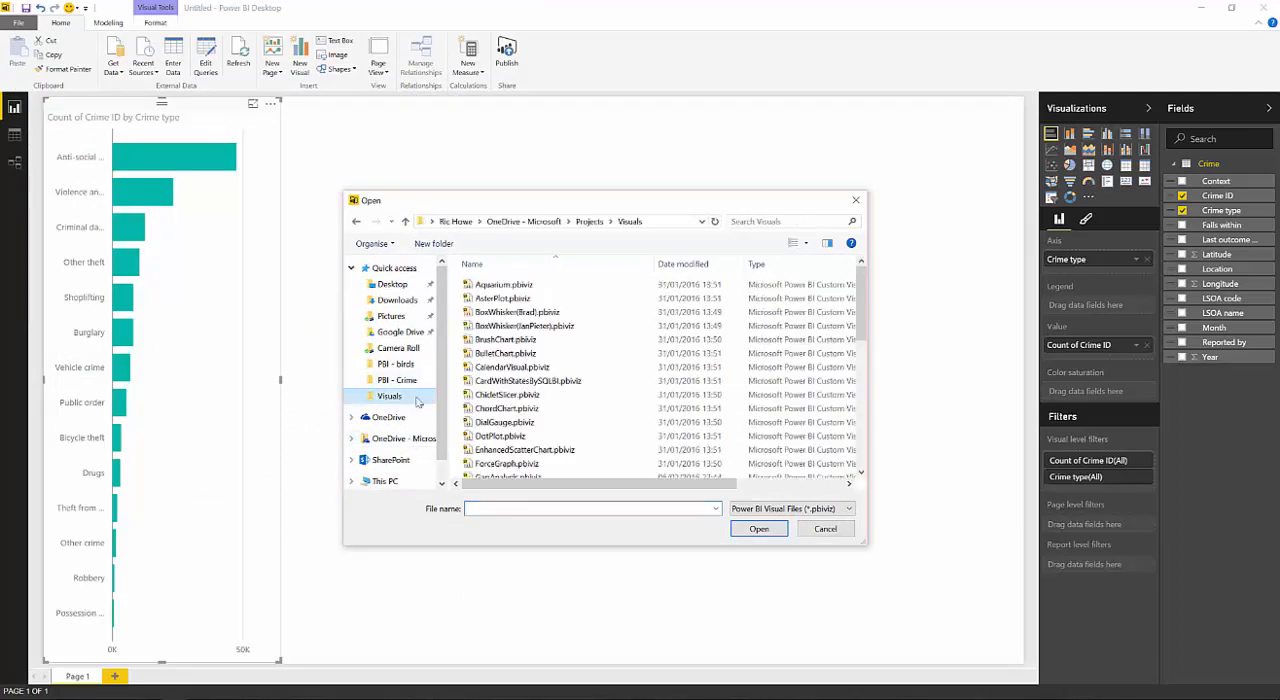
- Import RadarChart.pbiviz and show the crime counts as a radar chart
{"action": "scroll", "scroll_direction": "down", "scroll_amount": 3}
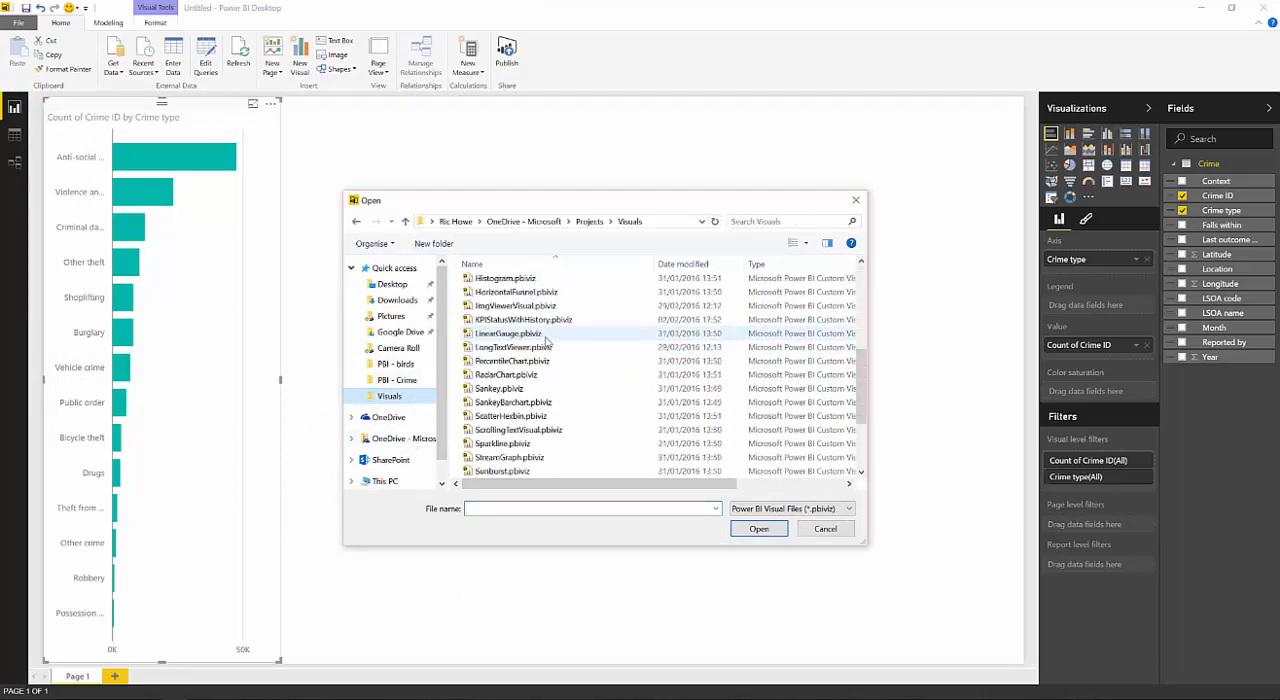
{"action": "scroll", "scroll_direction": "down", "scroll_amount": 3}
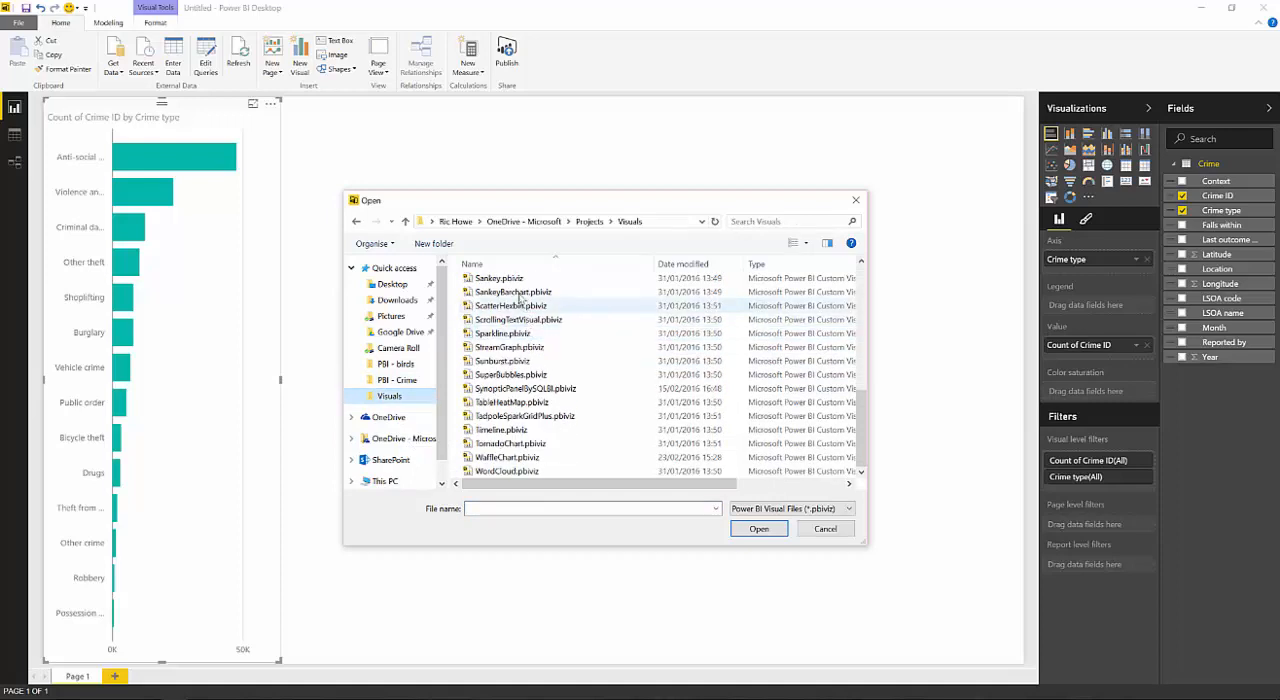
{"action": "left_click", "coordinate": [504, 292]}
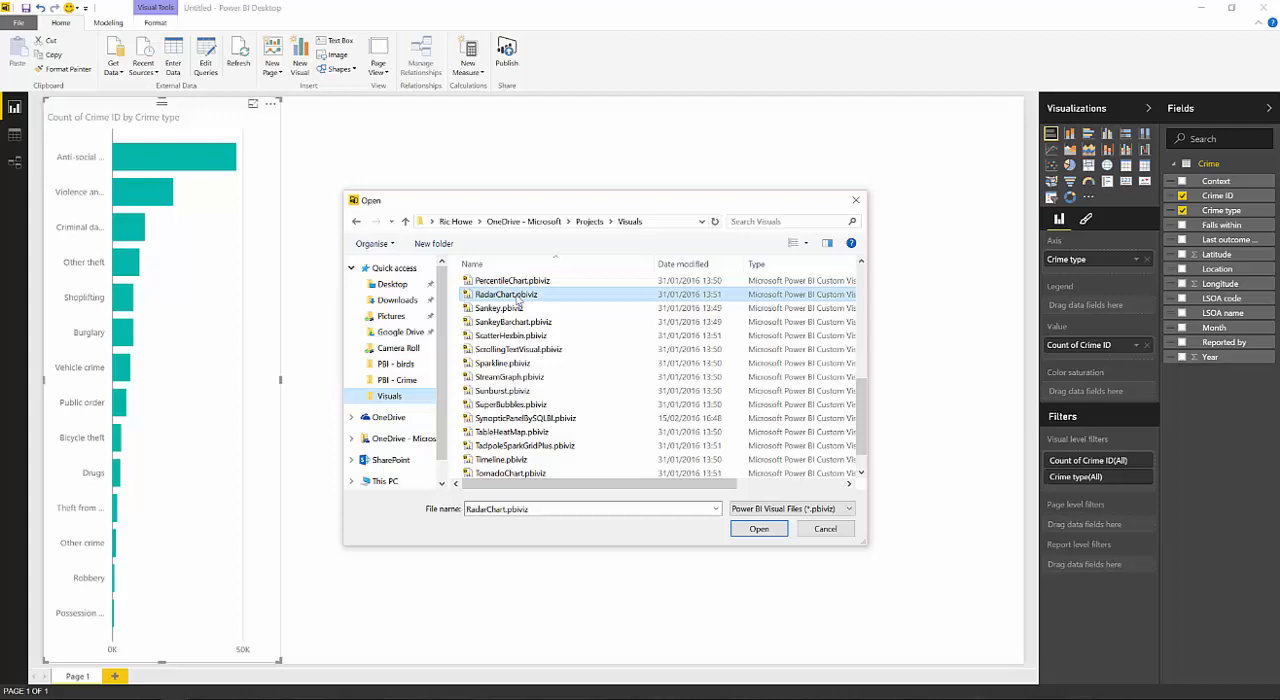
{"action": "left_click", "coordinate": [758, 528]}
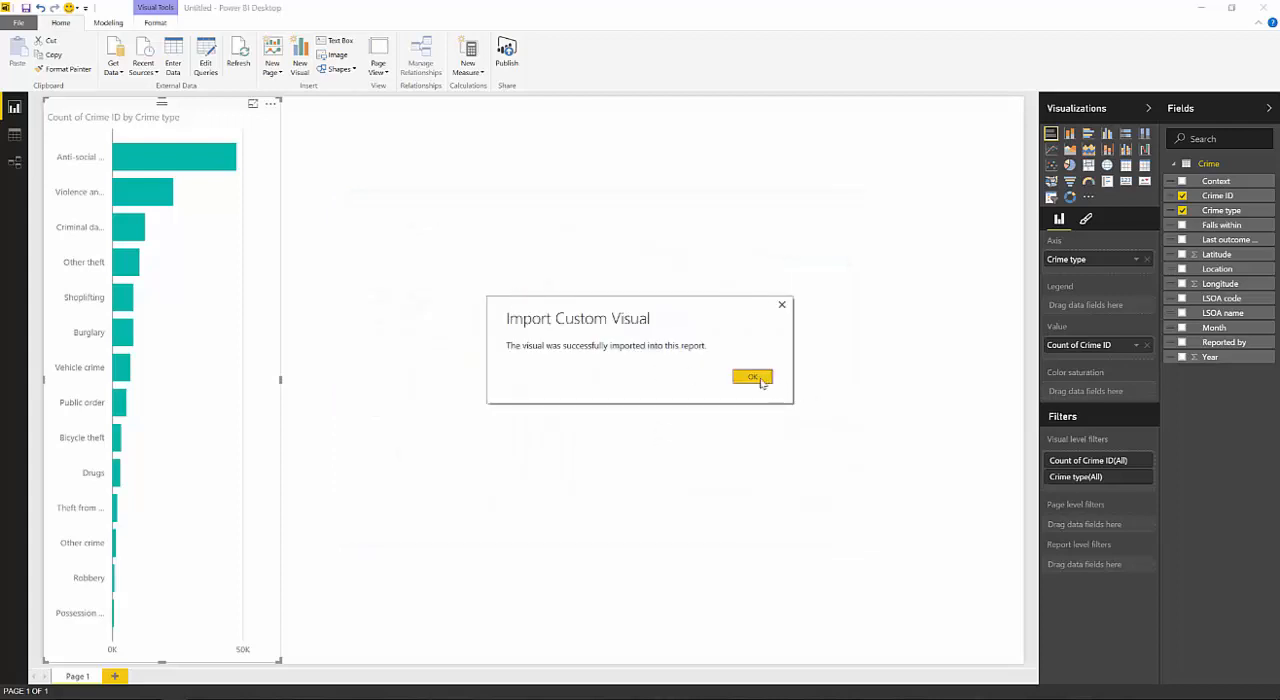
{"action": "left_click", "coordinate": [752, 376]}
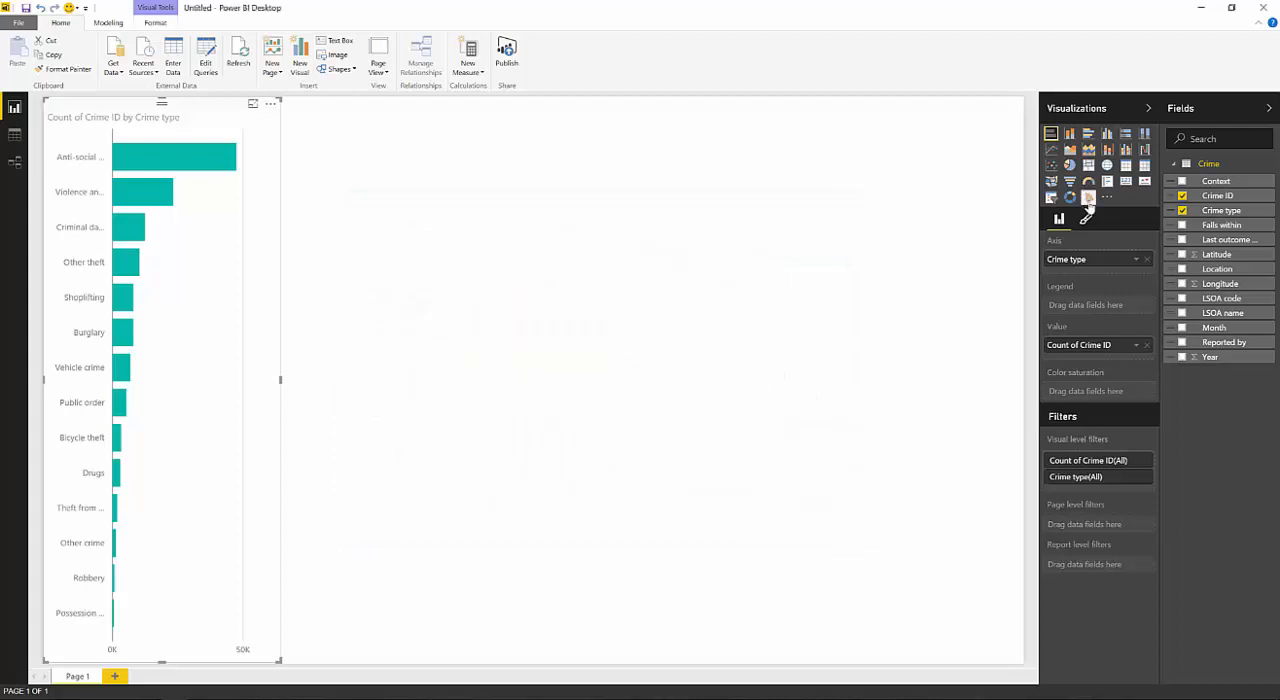
{"action": "left_click", "coordinate": [1088, 196]}
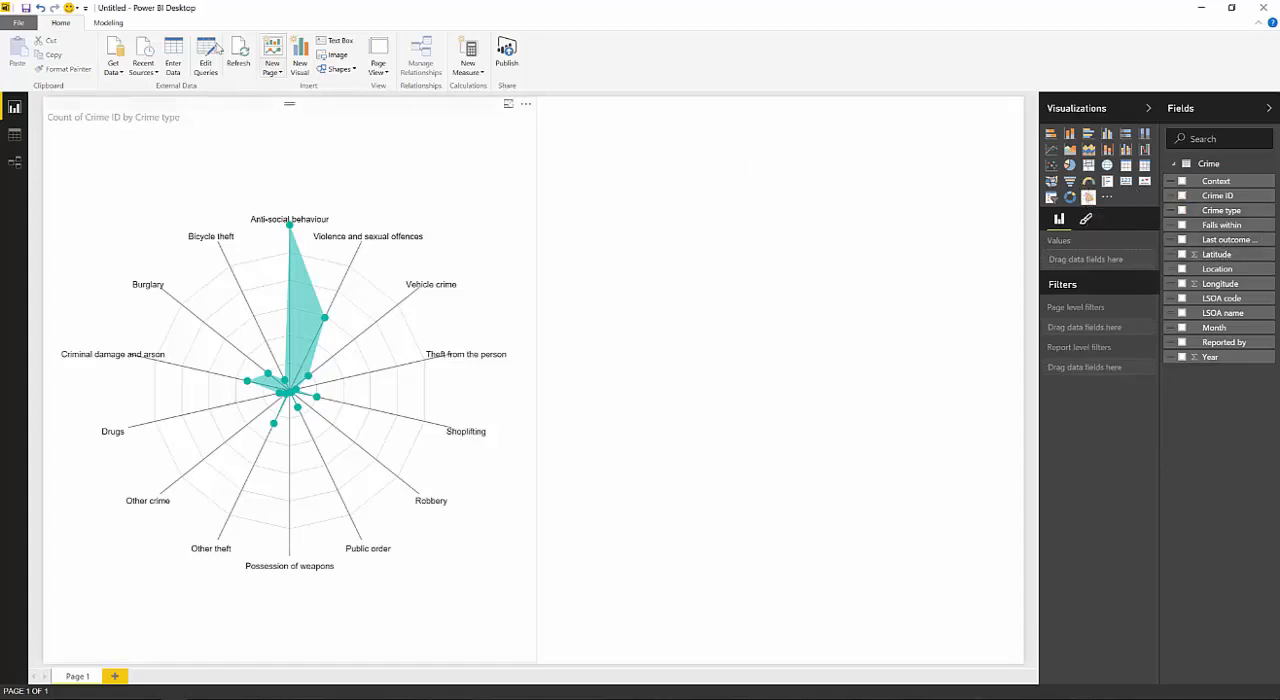
- From the Home tab, start a Get Data connection to a CSV file
{"action": "left_click", "coordinate": [108, 22]}
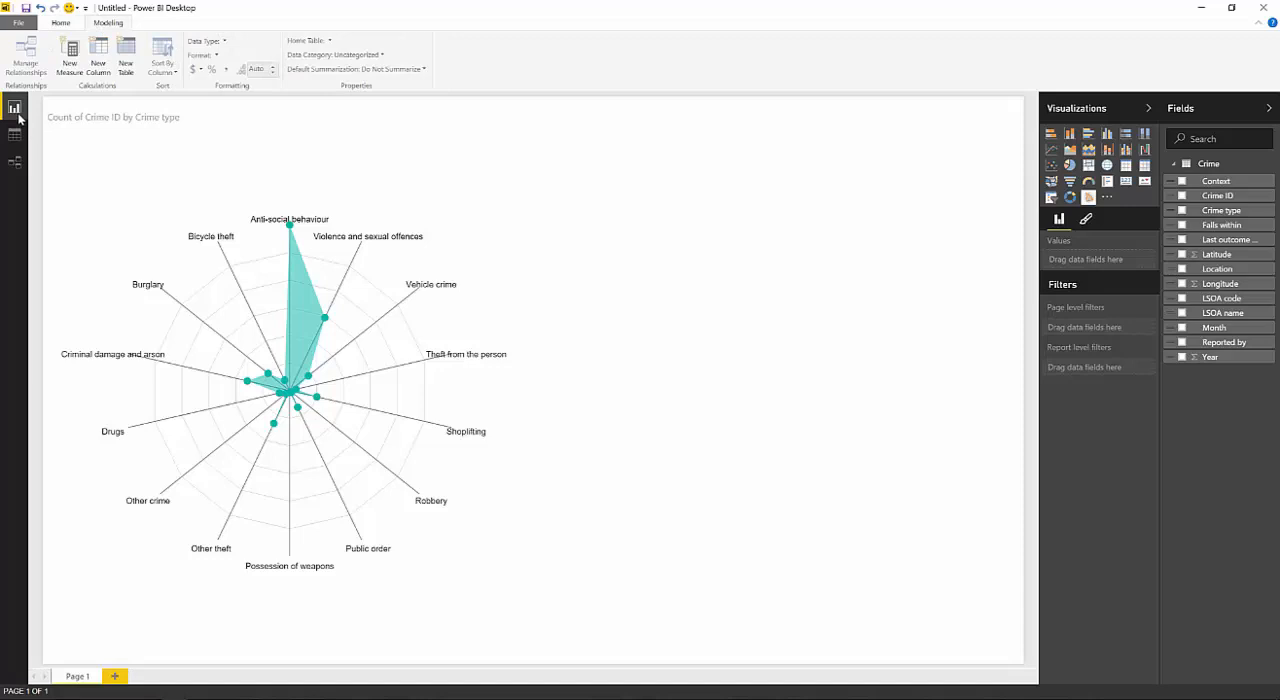
{"action": "left_click", "coordinate": [60, 22]}
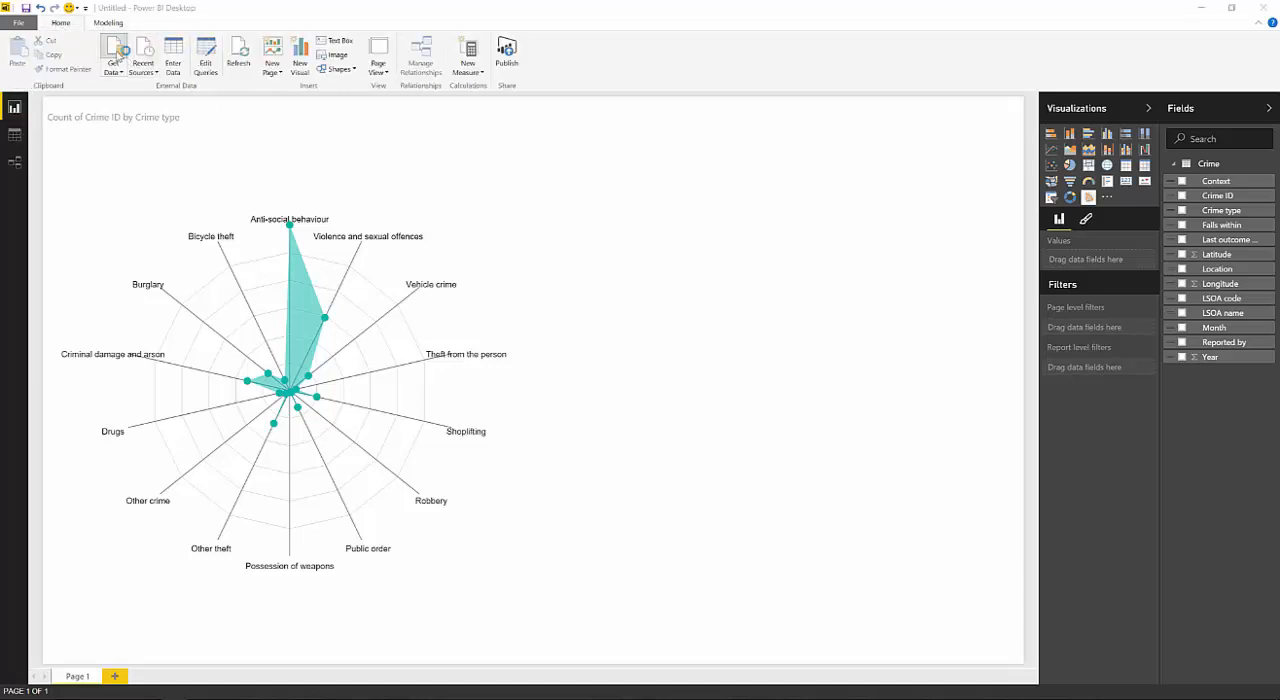
{"action": "left_click", "coordinate": [112, 56]}
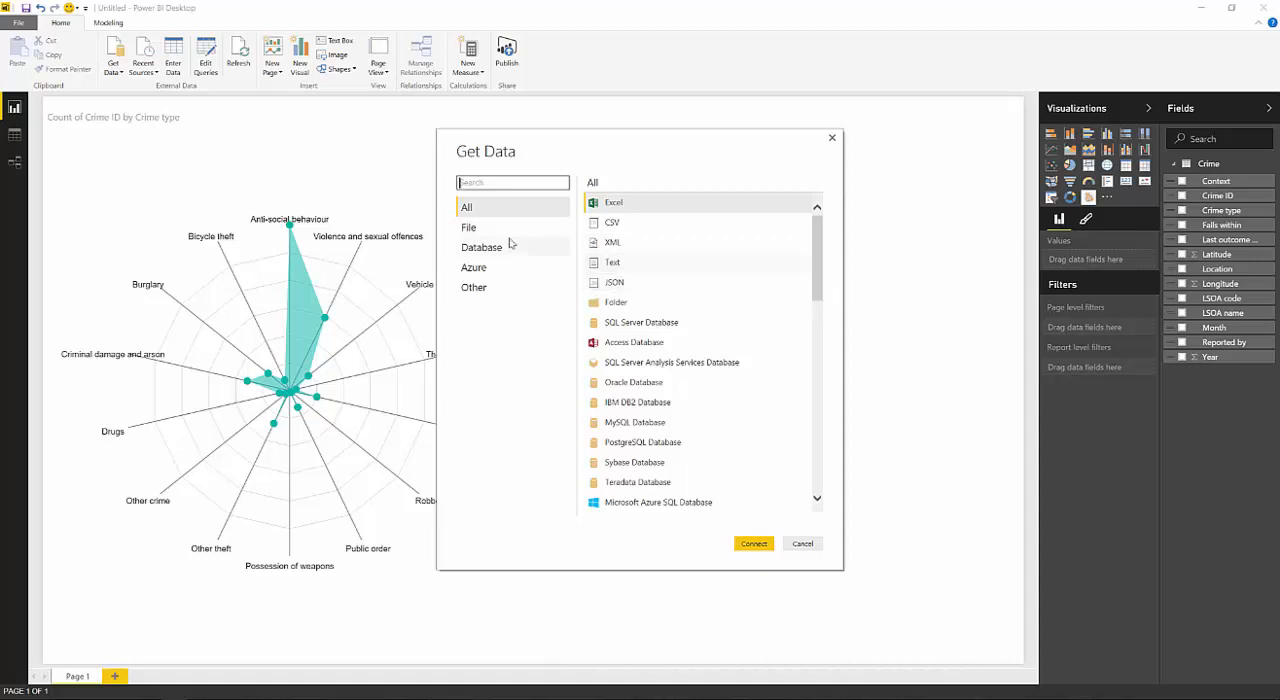
{"action": "left_click", "coordinate": [468, 228]}
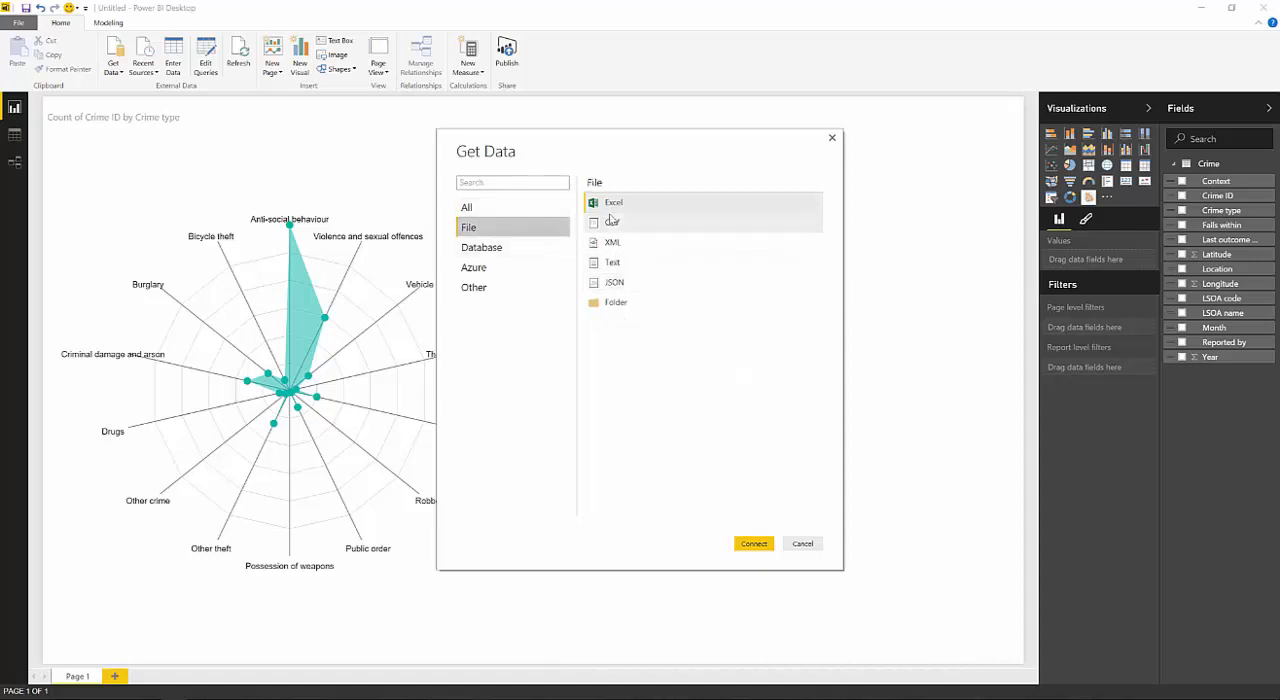
{"action": "left_click", "coordinate": [752, 544]}
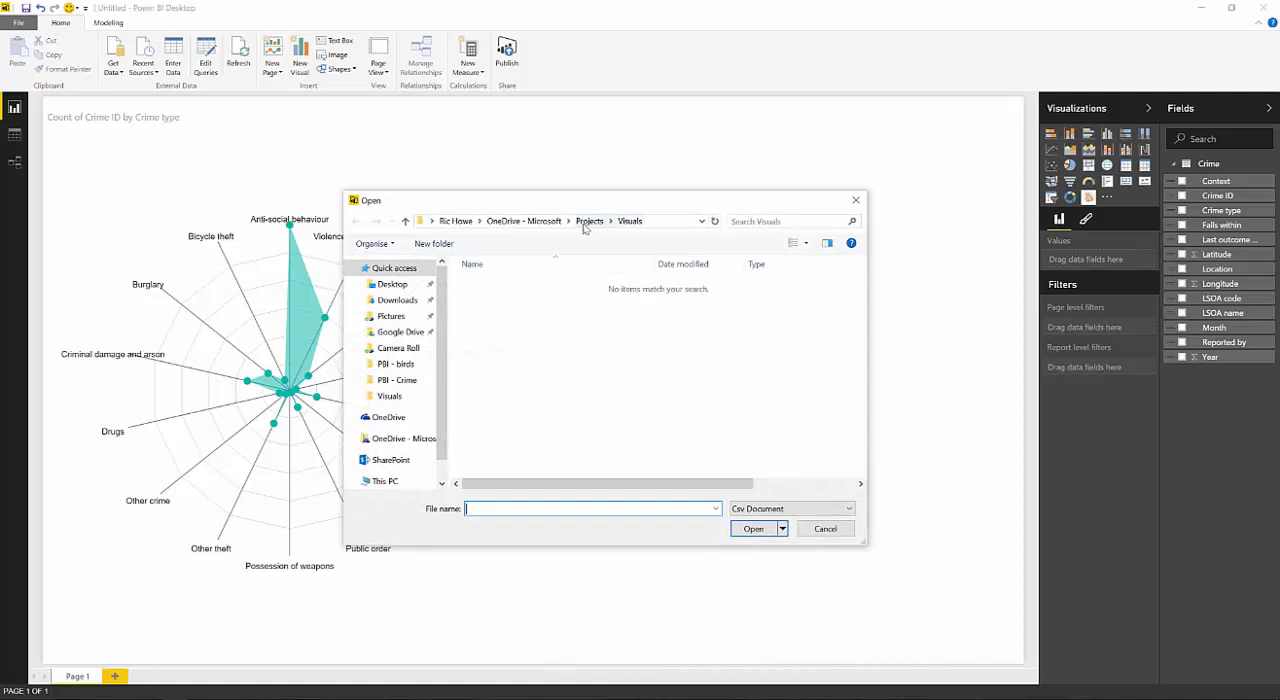
- Pick Lookup File.csv from Projects\PBI - Crime and open it for editing
{"action": "left_click", "coordinate": [588, 220]}
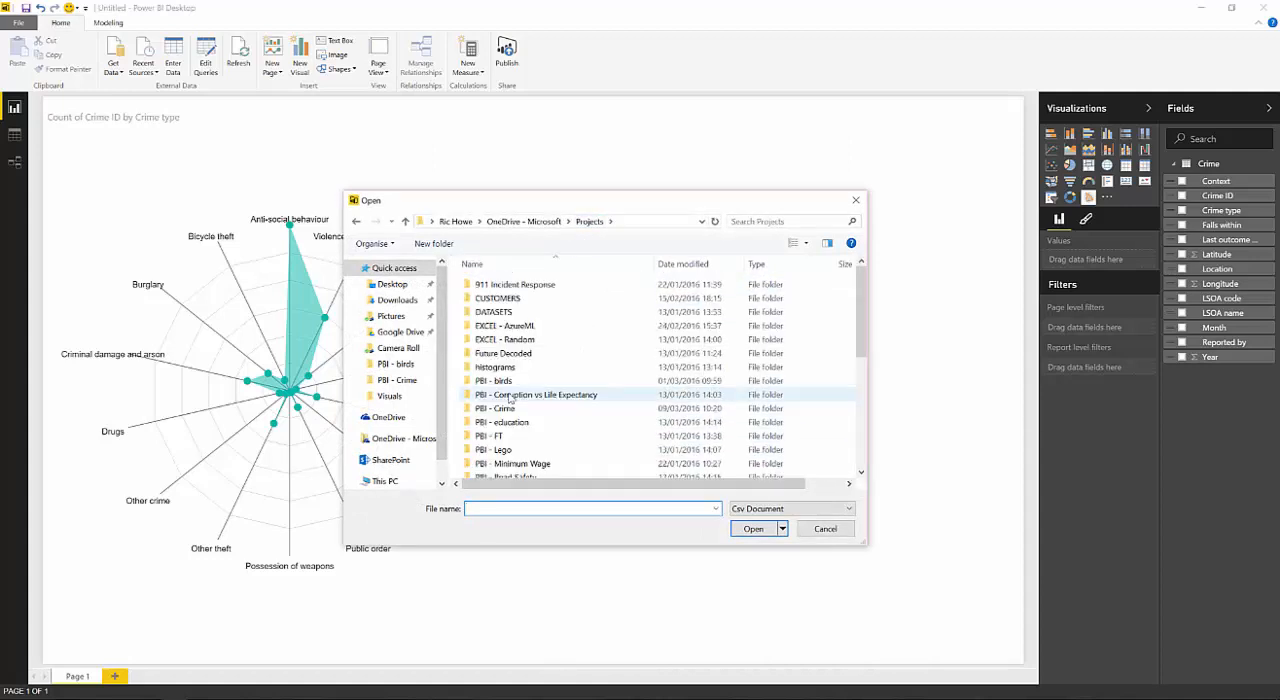
{"action": "double_click", "coordinate": [496, 408]}
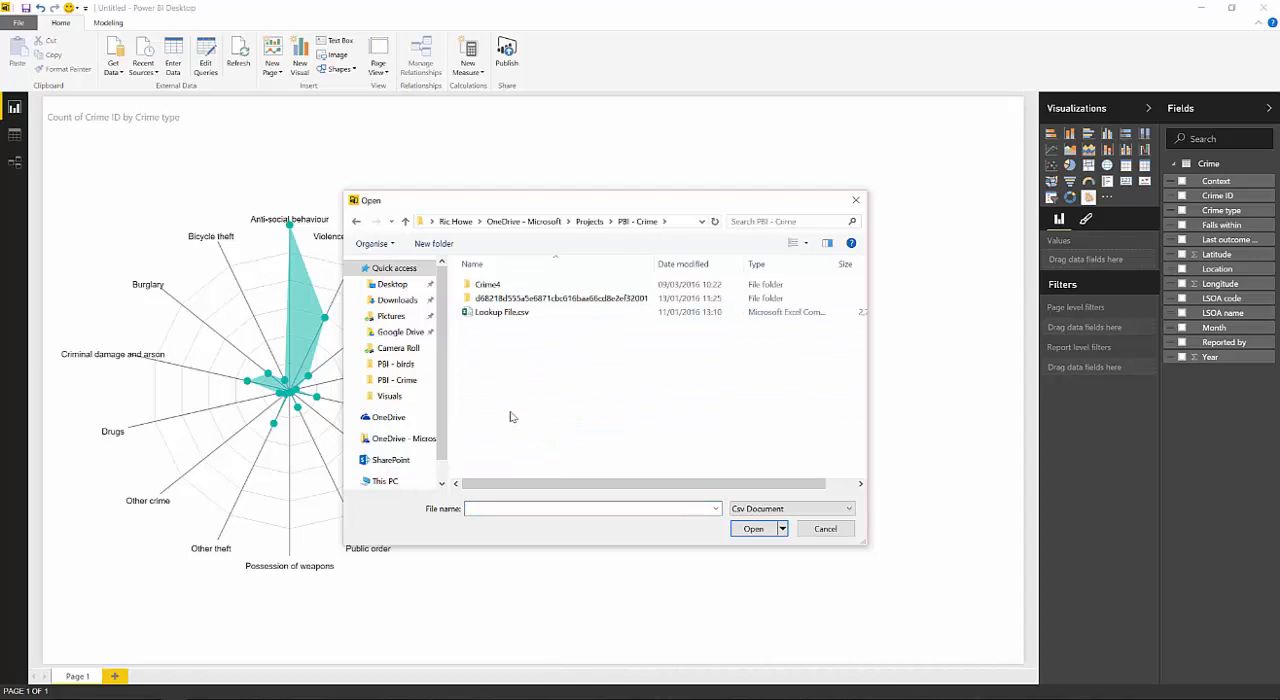
{"action": "left_click", "coordinate": [824, 528]}
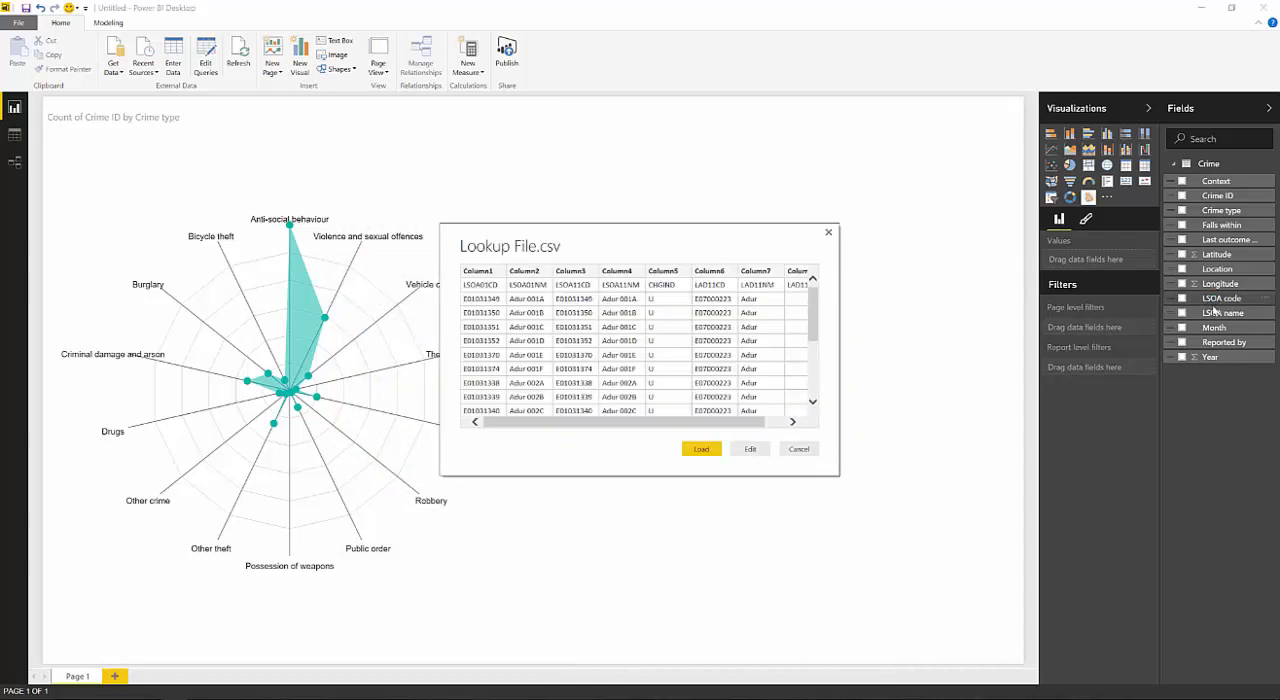
{"action": "left_click", "coordinate": [798, 448]}
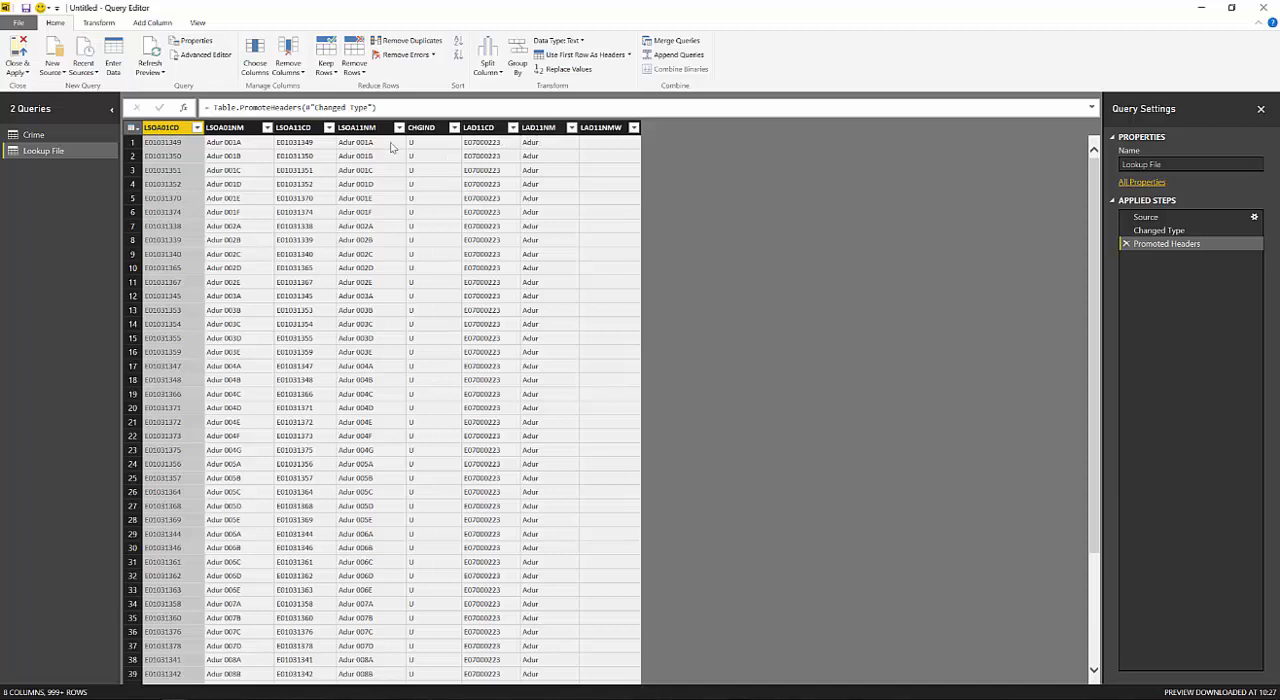
{"action": "mouse_move", "coordinate": [362, 268]}
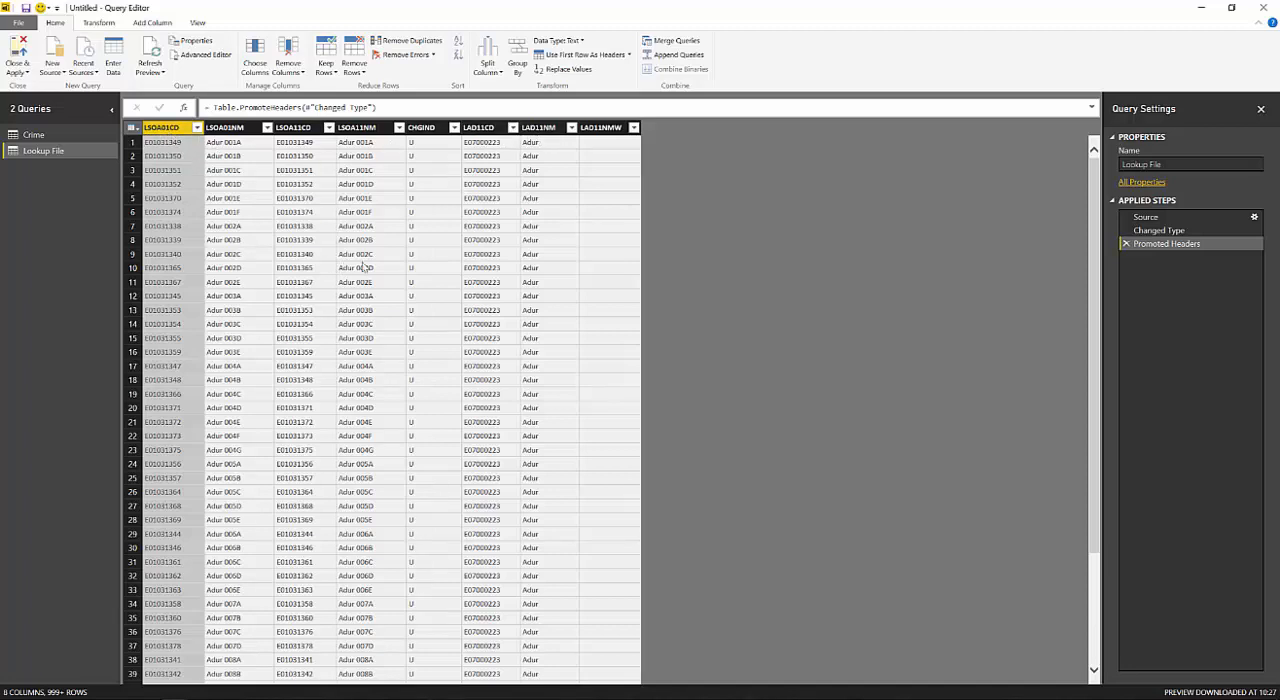
- Keep the LSOA code and Local Authority columns and remove duplicate LSOA codes
{"action": "left_click", "coordinate": [544, 128]}
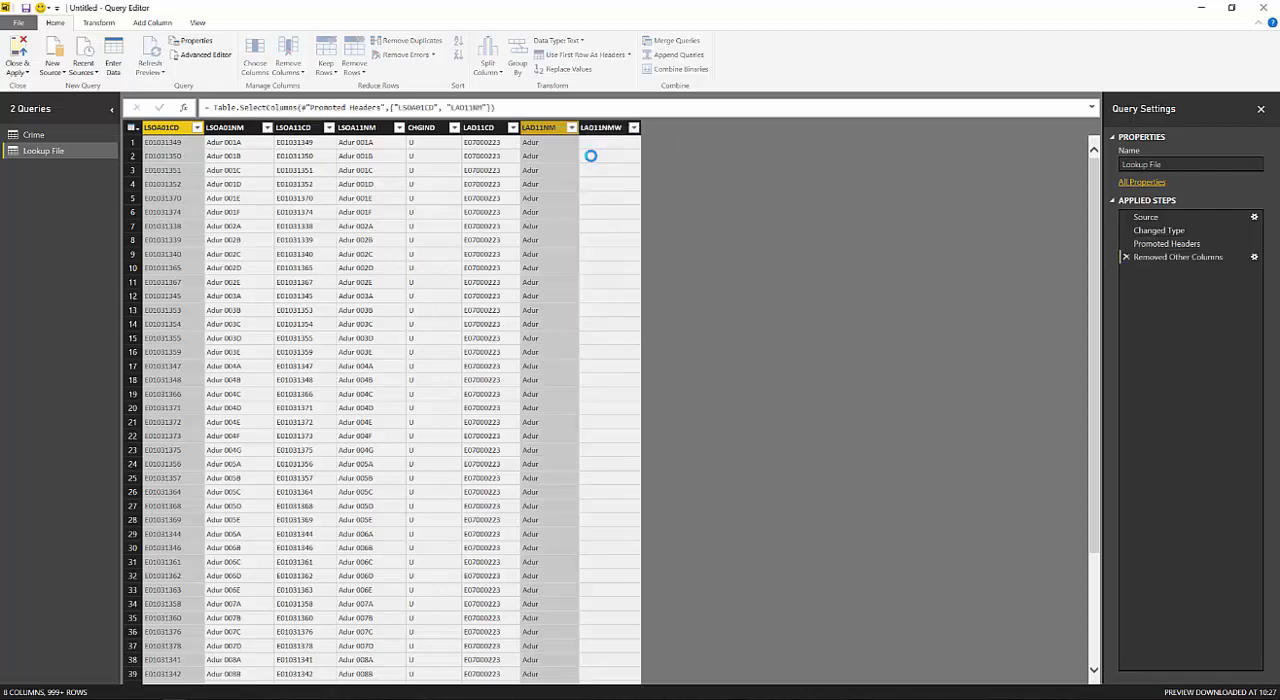
{"action": "right_click", "coordinate": [164, 128]}
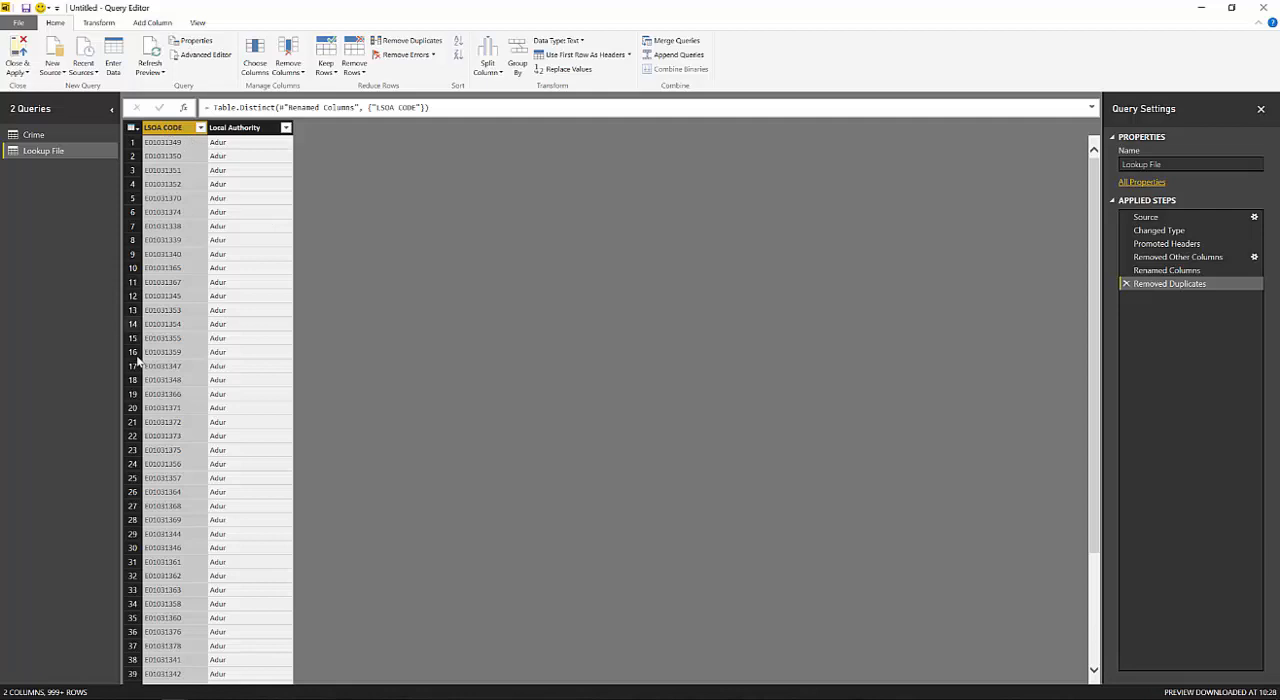
{"action": "mouse_move", "coordinate": [1062, 168]}
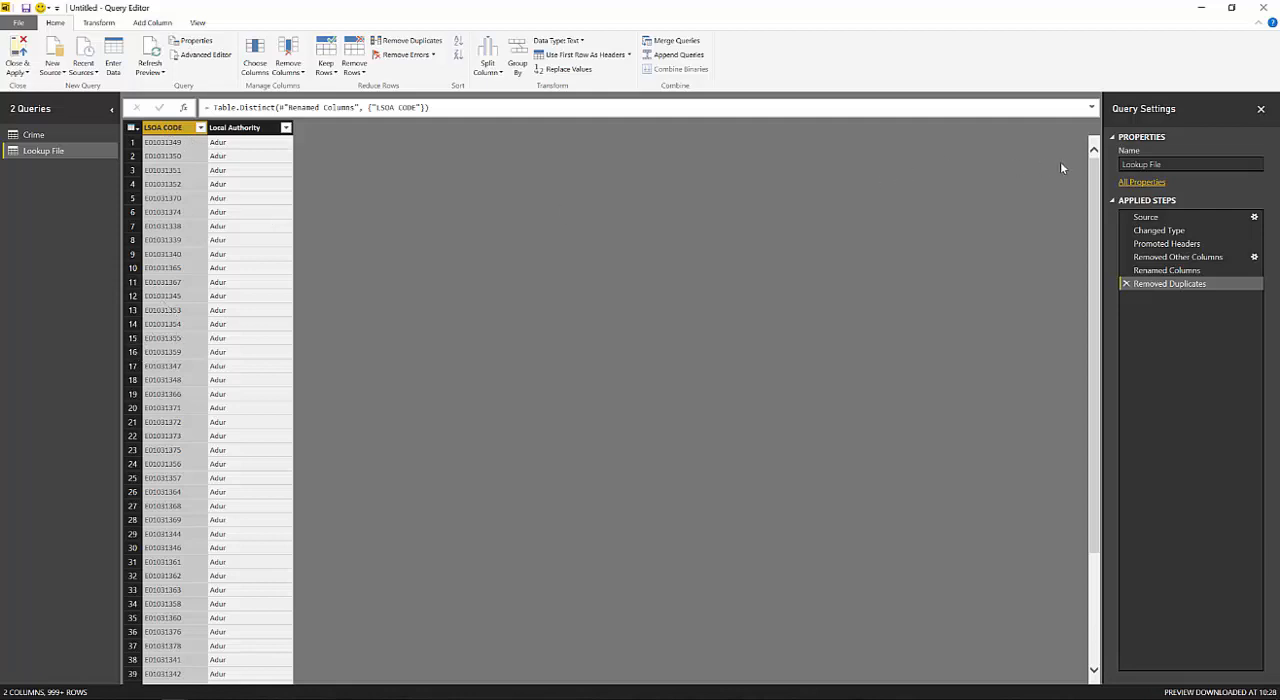
- Name the lookup query Location and apply it to the report with Close & Apply
{"action": "left_click", "coordinate": [1190, 164]}
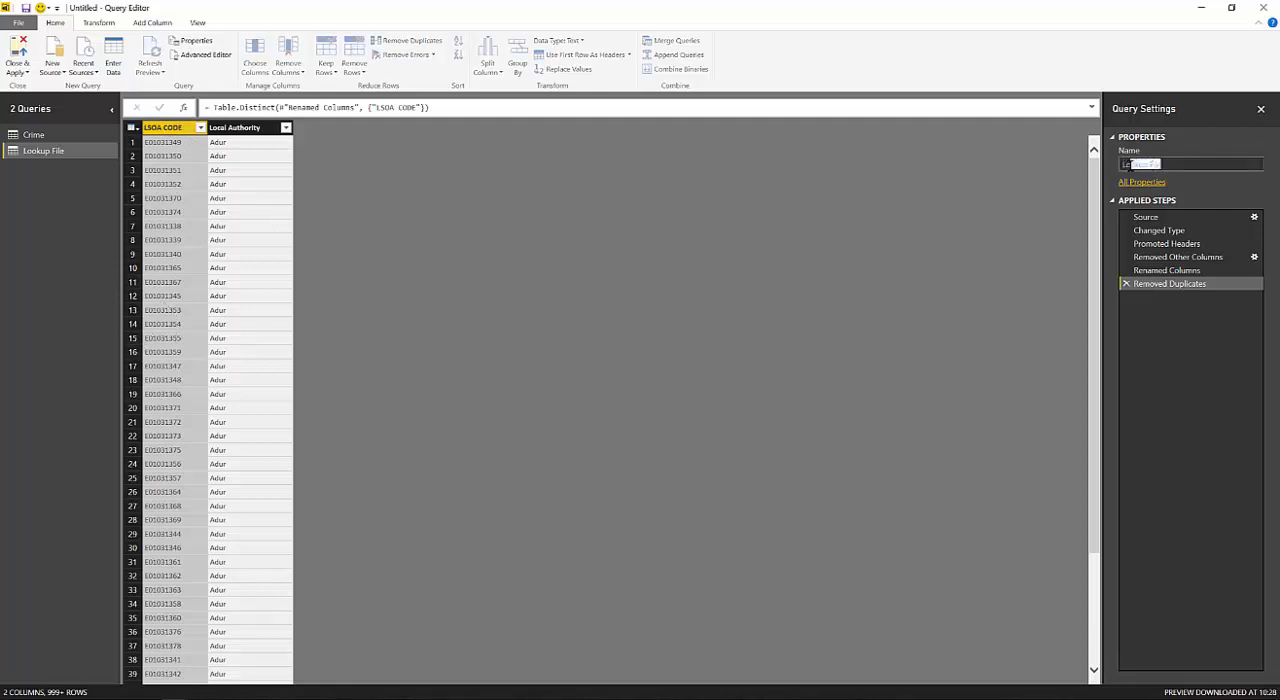
{"action": "type", "text": "Location"}
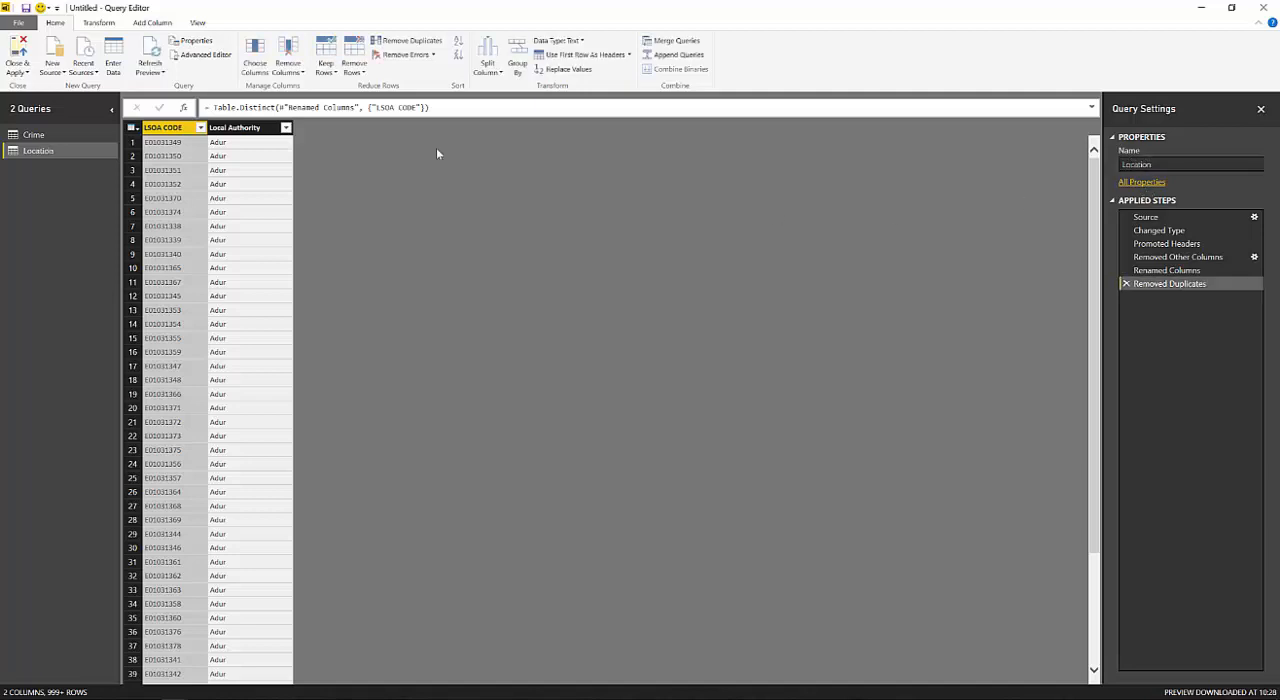
{"action": "left_click", "coordinate": [16, 48]}
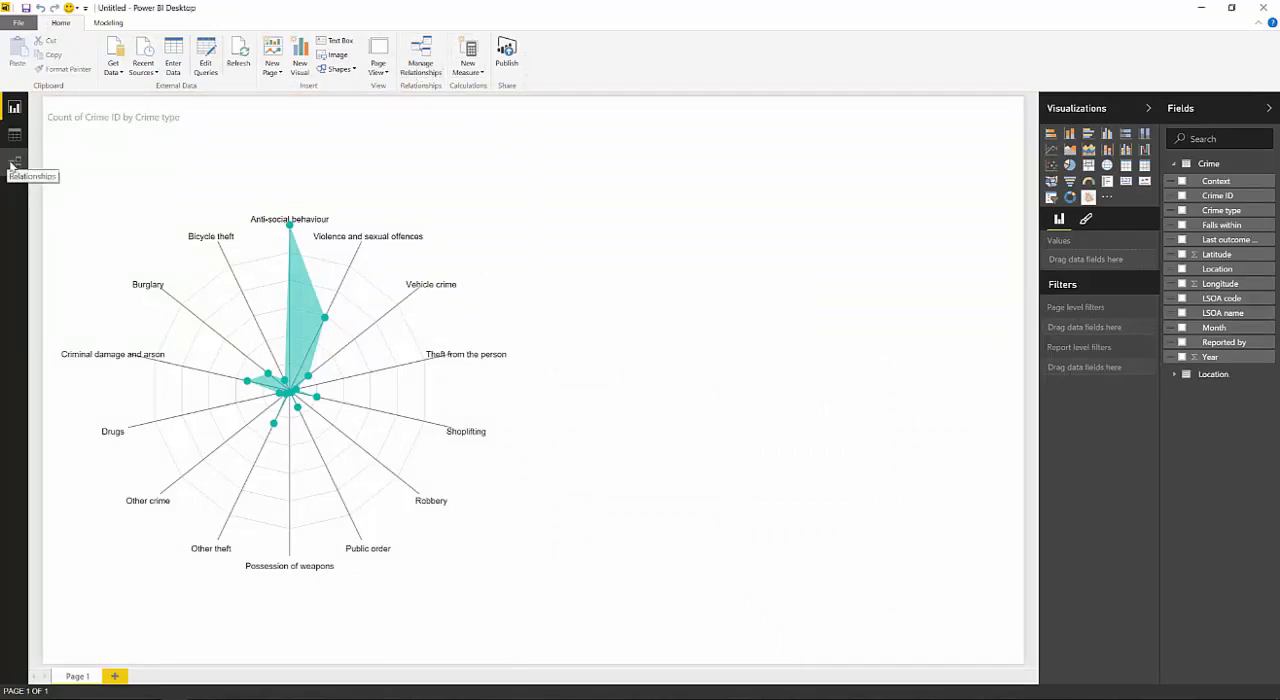
- Inspect the Crime–Location relationship on LSOA code in the Relationships view
{"action": "left_click", "coordinate": [14, 162]}
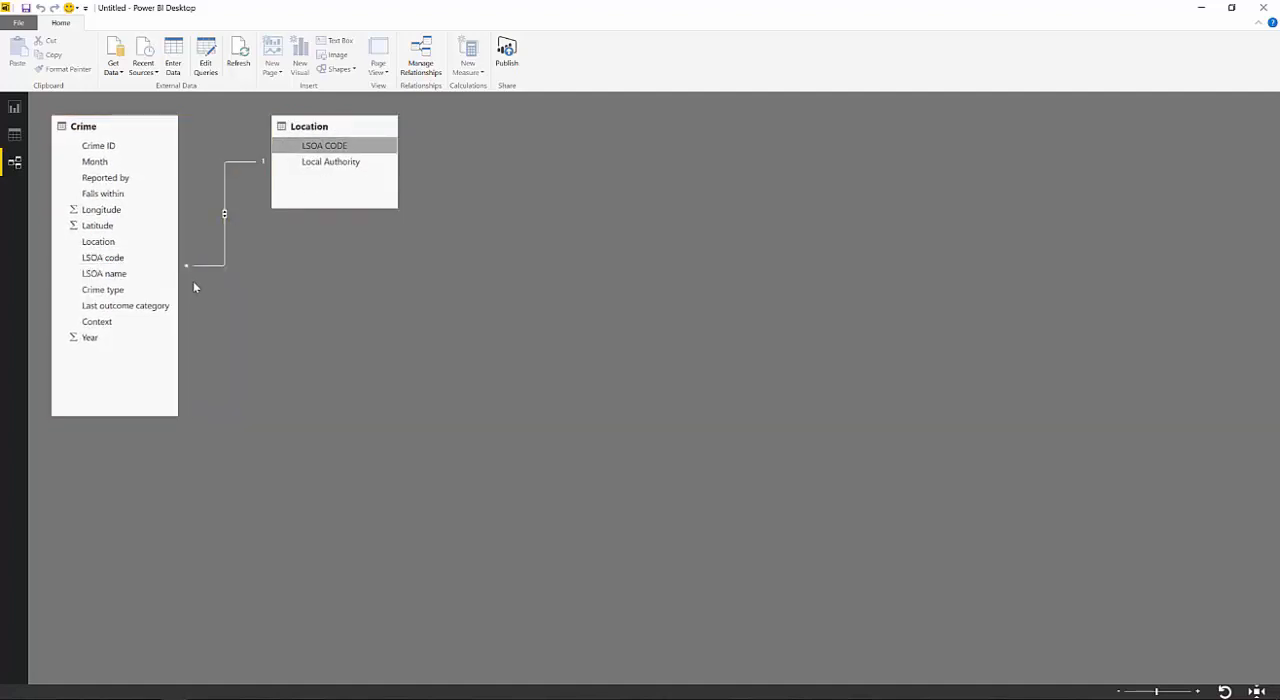
{"action": "left_click", "coordinate": [98, 240]}
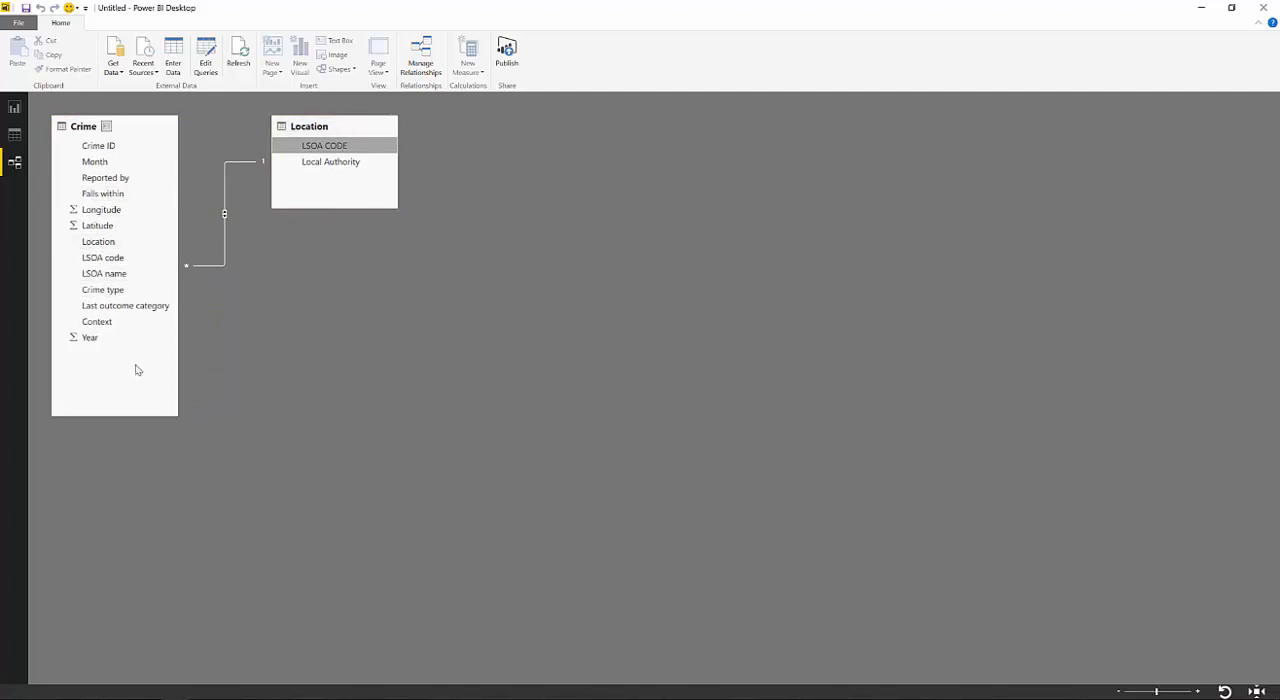
{"action": "mouse_move", "coordinate": [14, 108]}
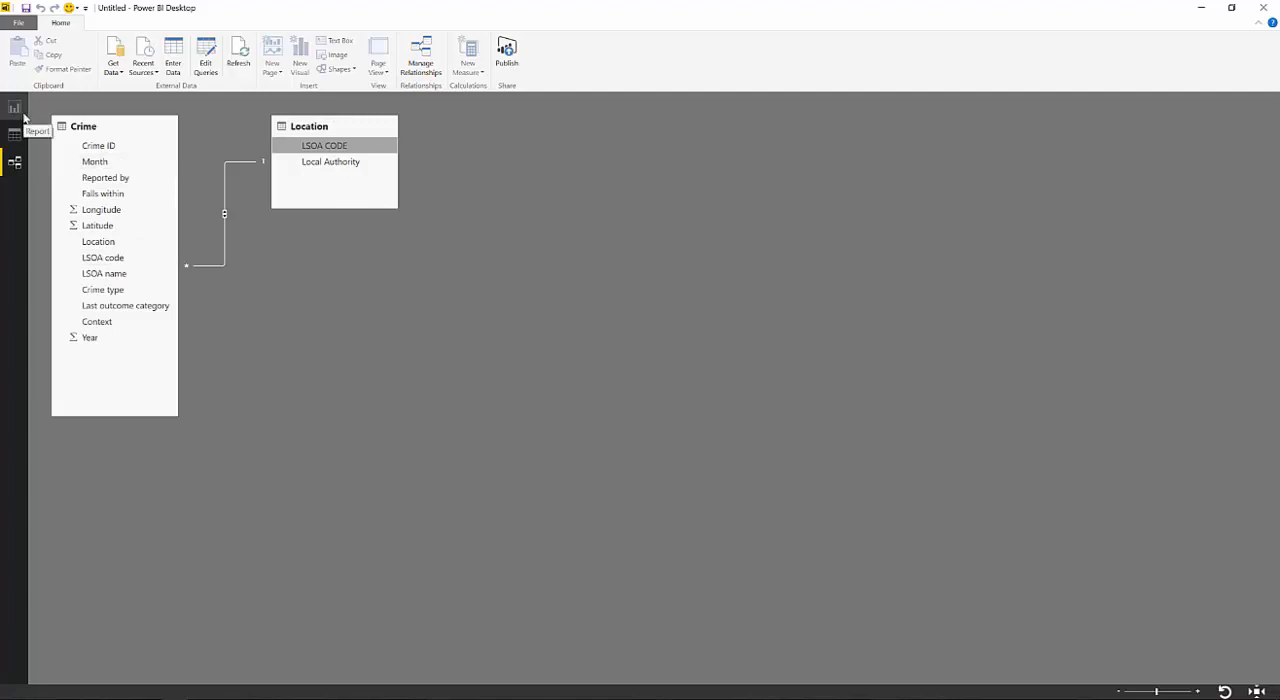
- Add a Local Authority slicer on the report page and tick Blackpool
{"action": "left_click", "coordinate": [14, 108]}
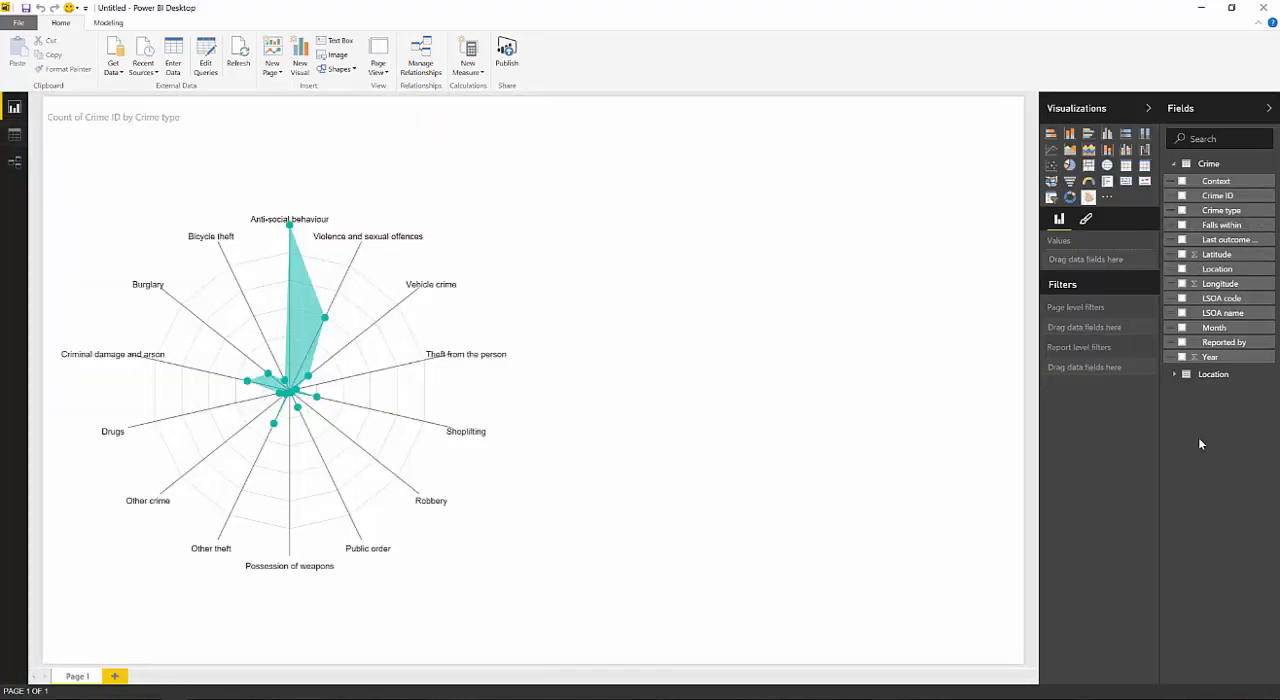
{"action": "left_click", "coordinate": [1174, 374]}
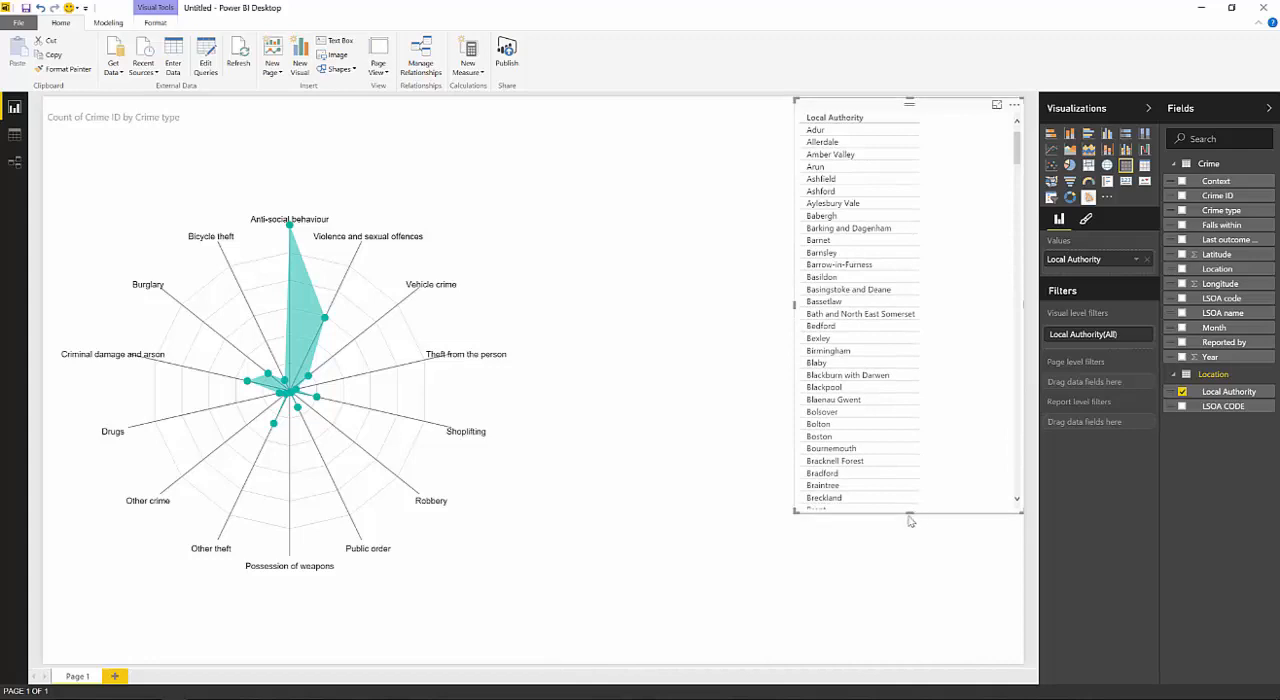
{"action": "scroll", "scroll_direction": "down", "scroll_amount": 3}
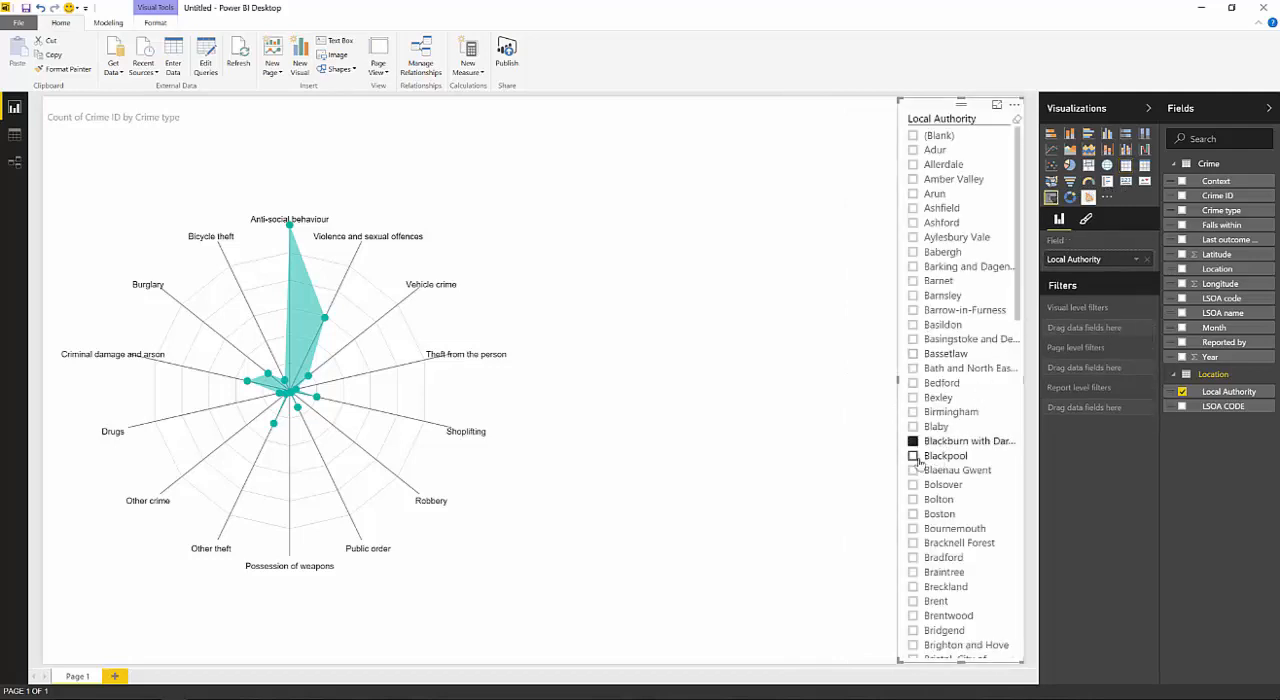
{"action": "left_click", "coordinate": [912, 456]}
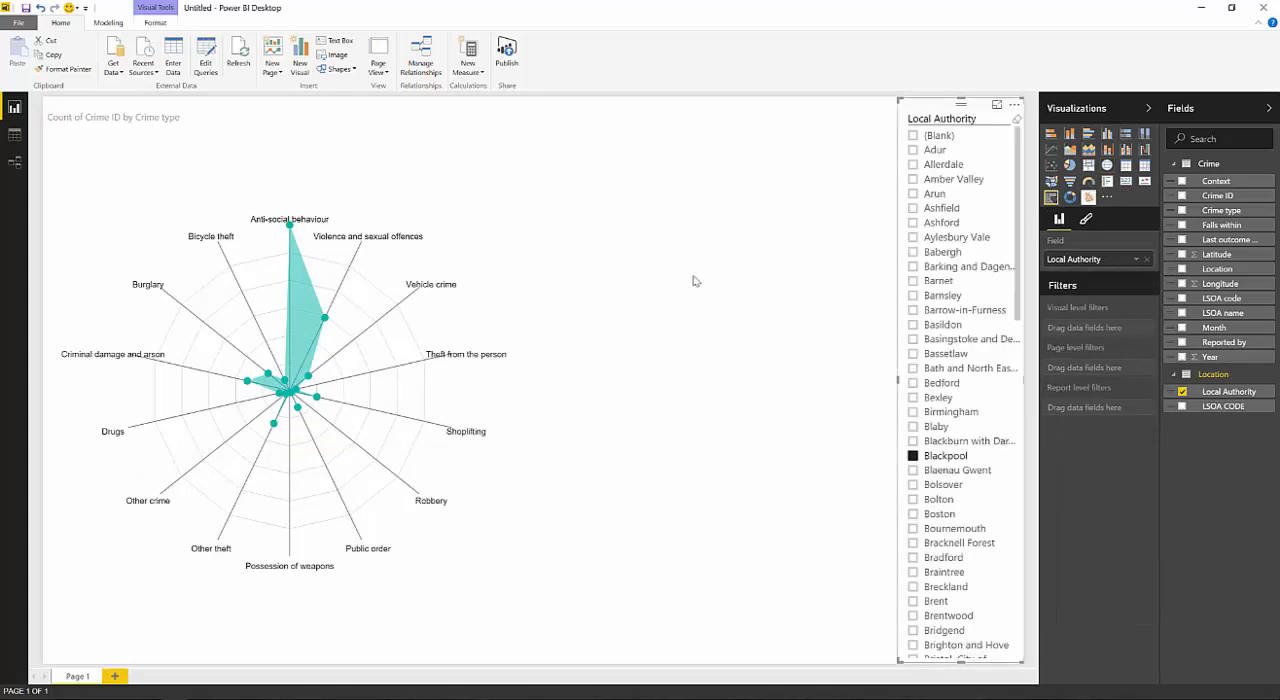
- Insert a map placing crimes by Longitude and Latitude with Crime type as the legend
{"action": "left_click", "coordinate": [1088, 196]}
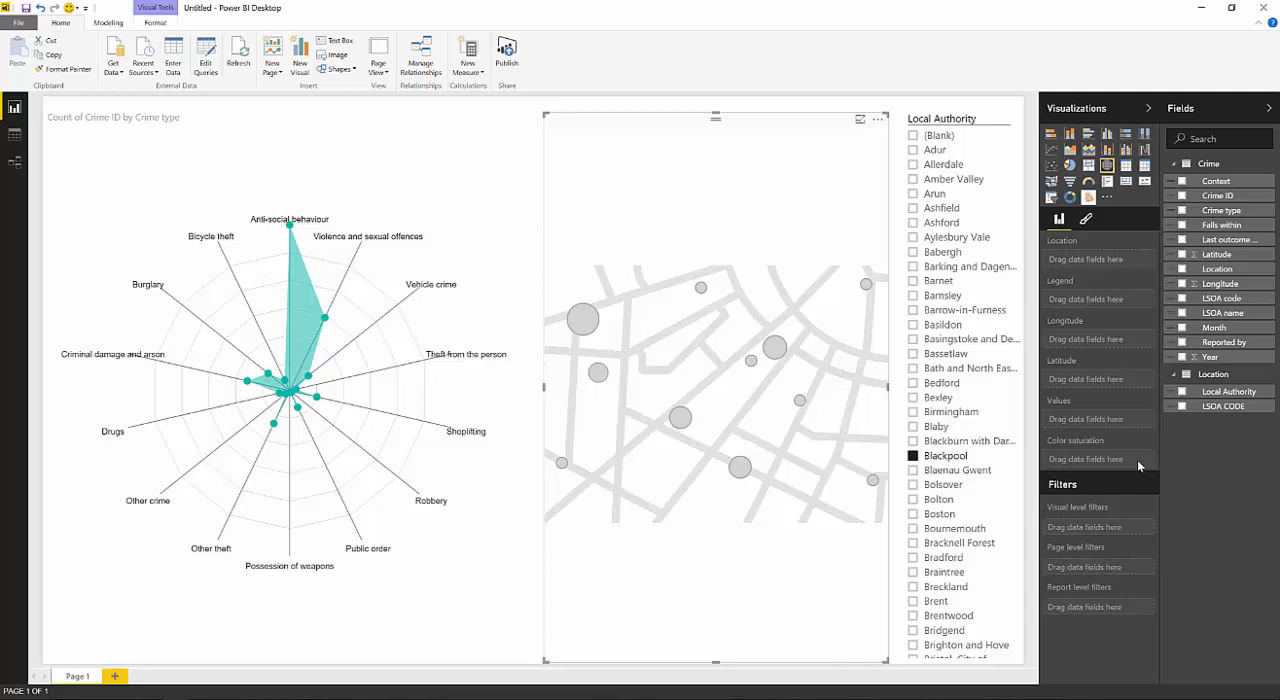
{"action": "left_click_drag", "start_coordinate": [1220, 284], "coordinate": [1100, 338]}
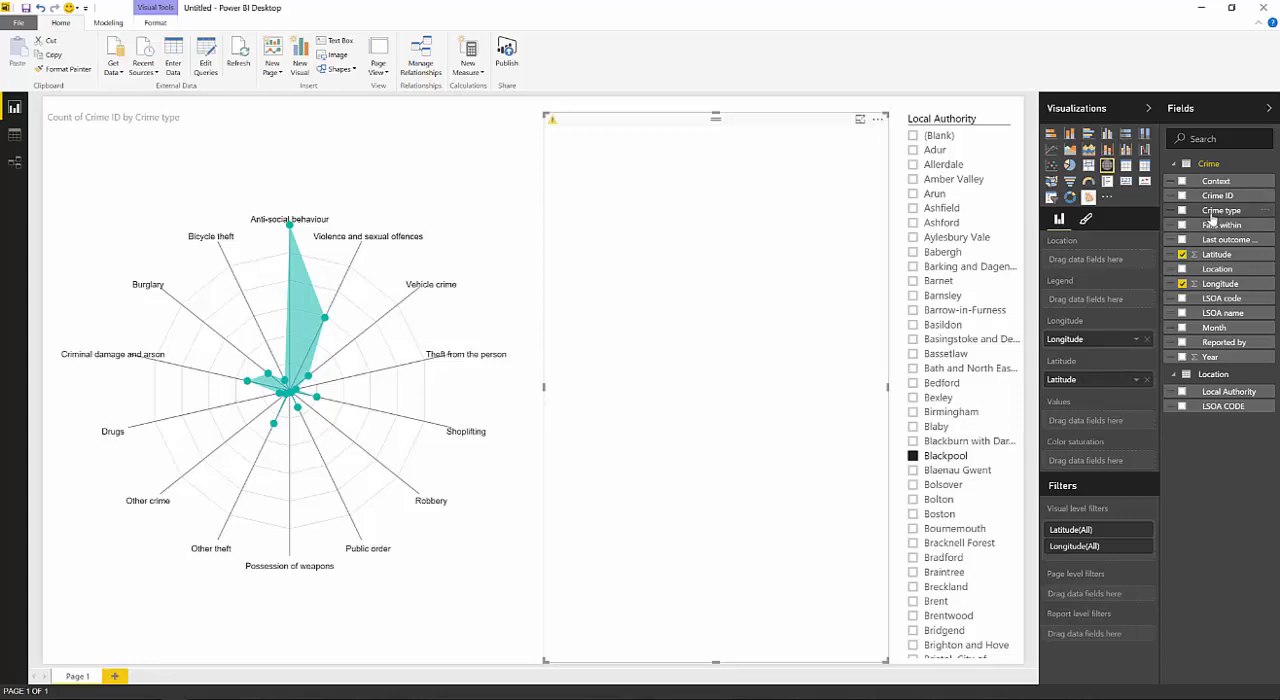
{"action": "left_click", "coordinate": [1184, 210]}
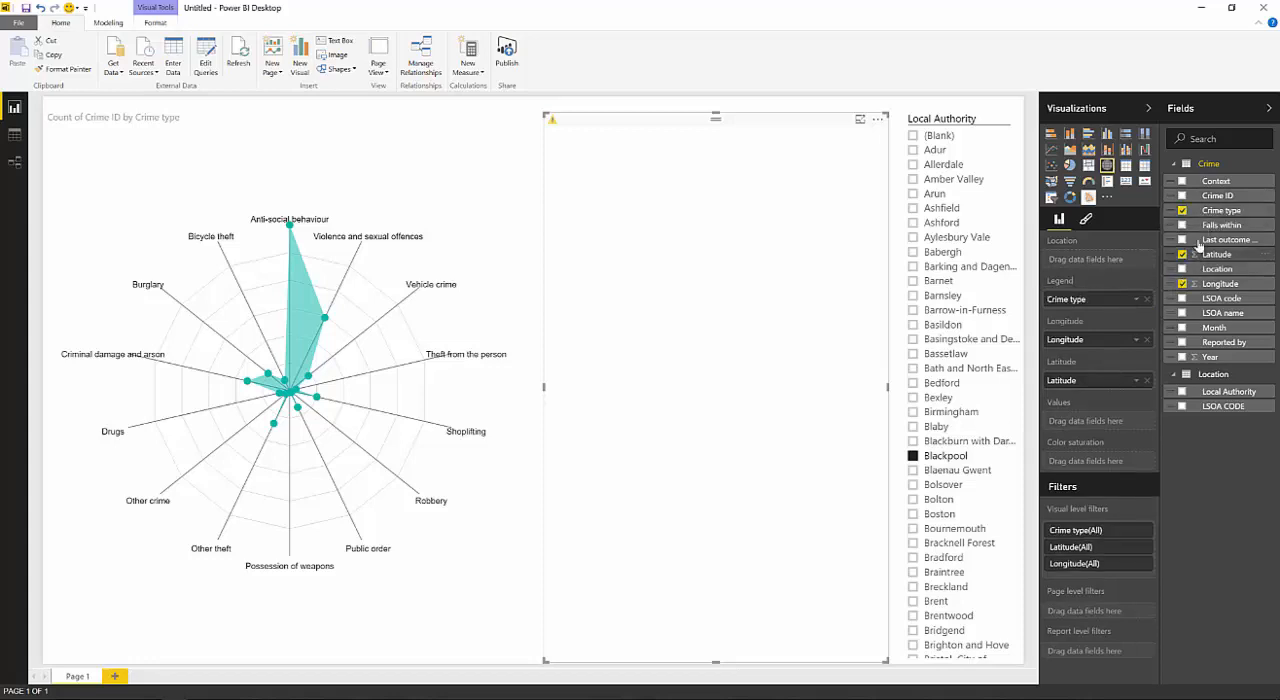
{"action": "mouse_move", "coordinate": [1218, 196]}
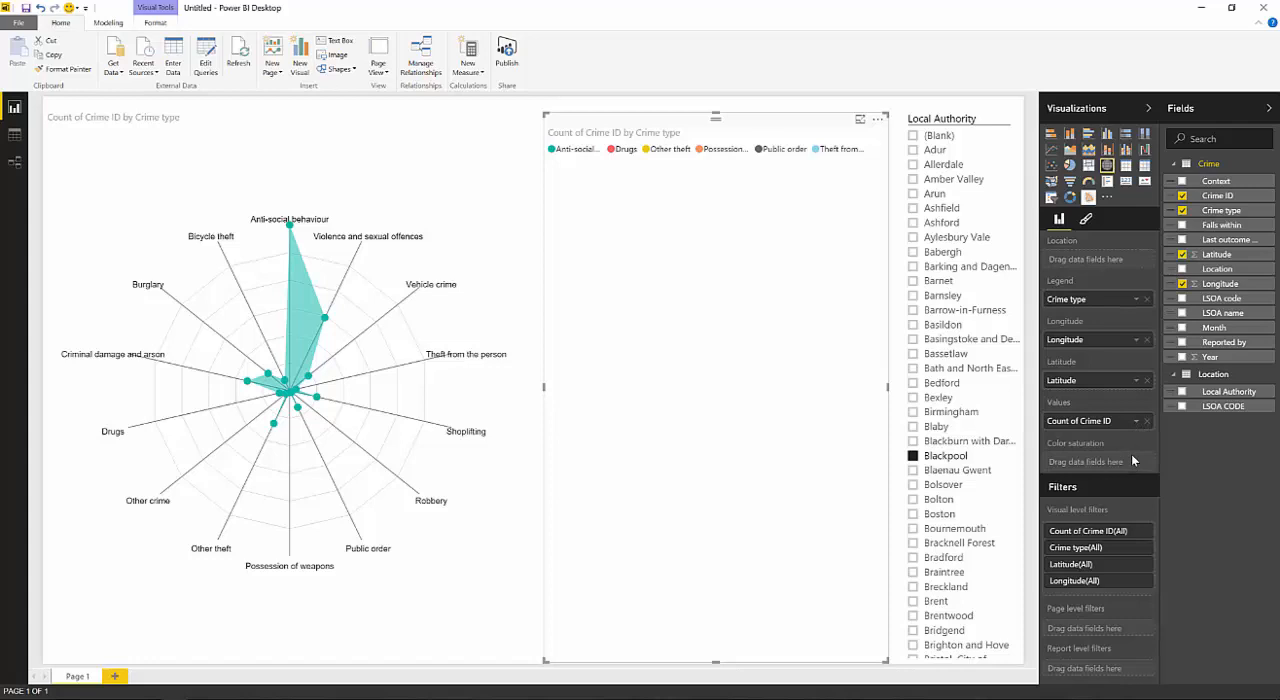
{"action": "mouse_move", "coordinate": [784, 328]}
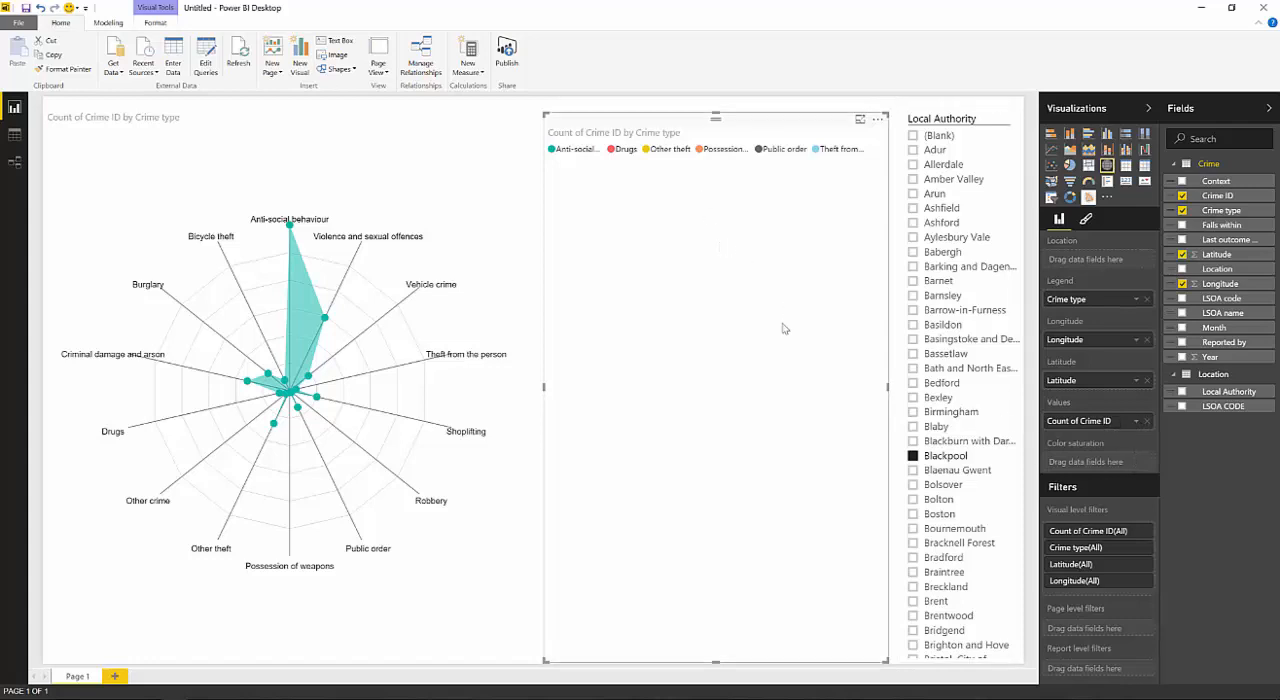
{"action": "mouse_move", "coordinate": [704, 296]}
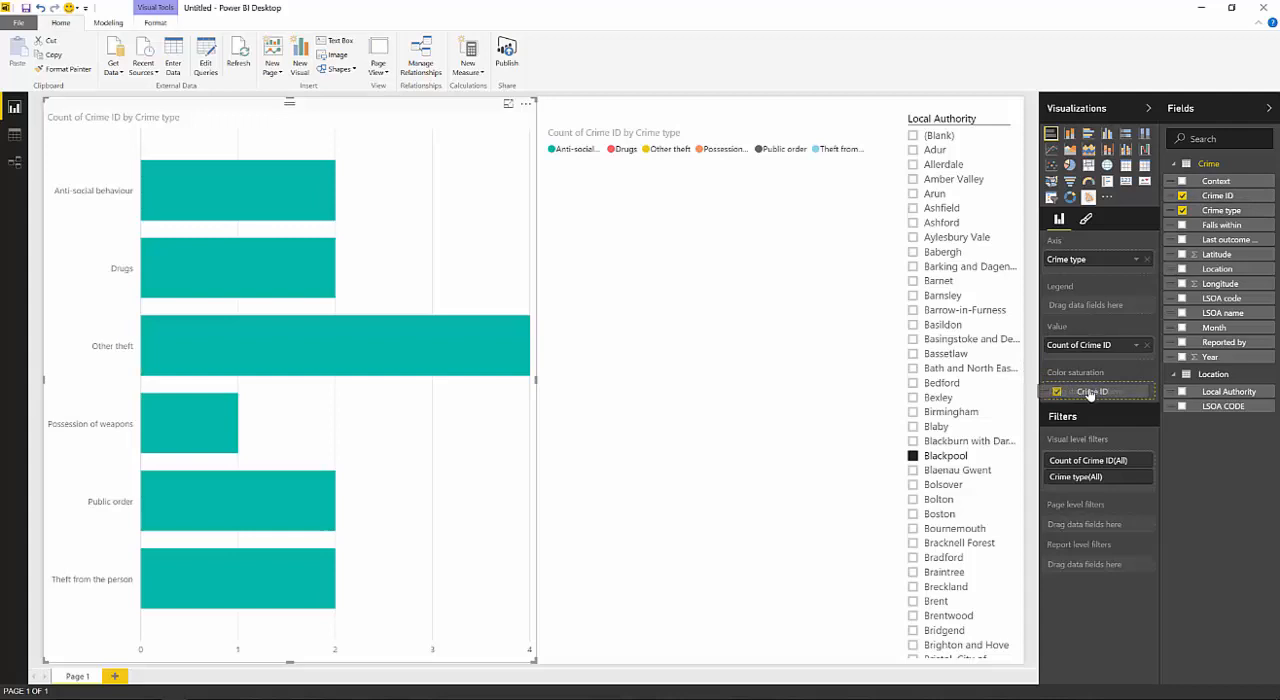
- Shade bars by crime count with a diverging Data colors scale from teal through green to red
{"action": "left_click", "coordinate": [1090, 392]}
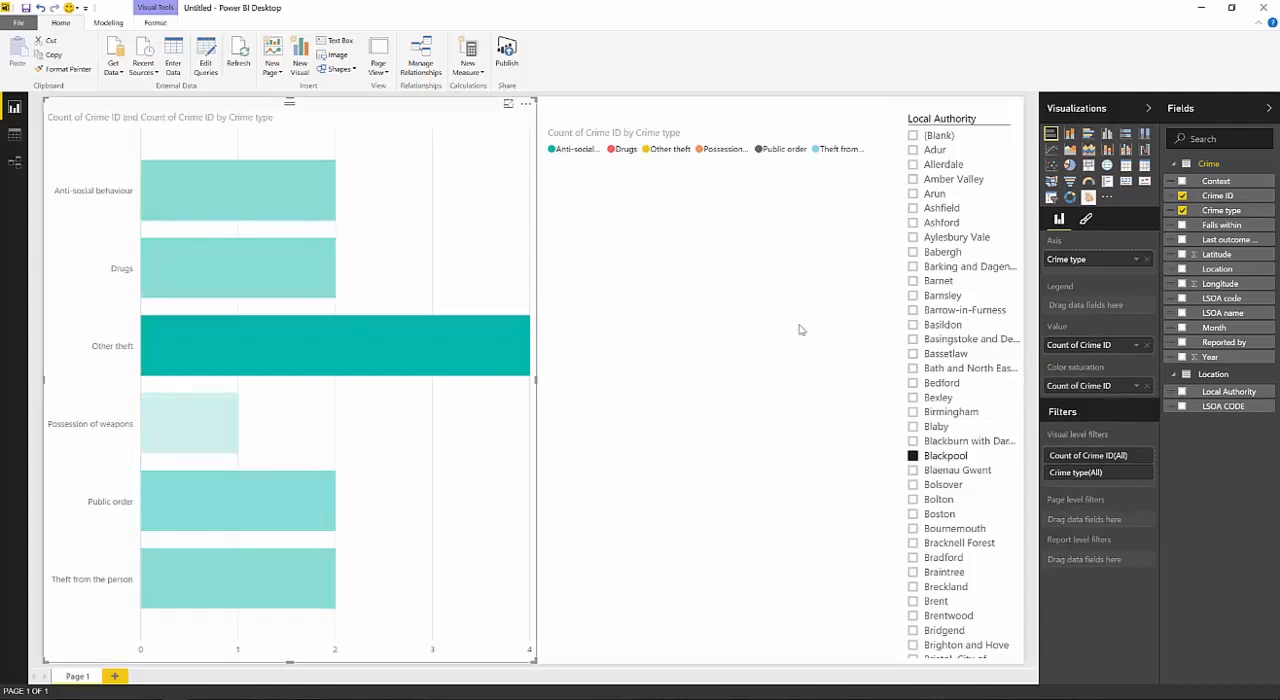
{"action": "left_click", "coordinate": [1086, 218]}
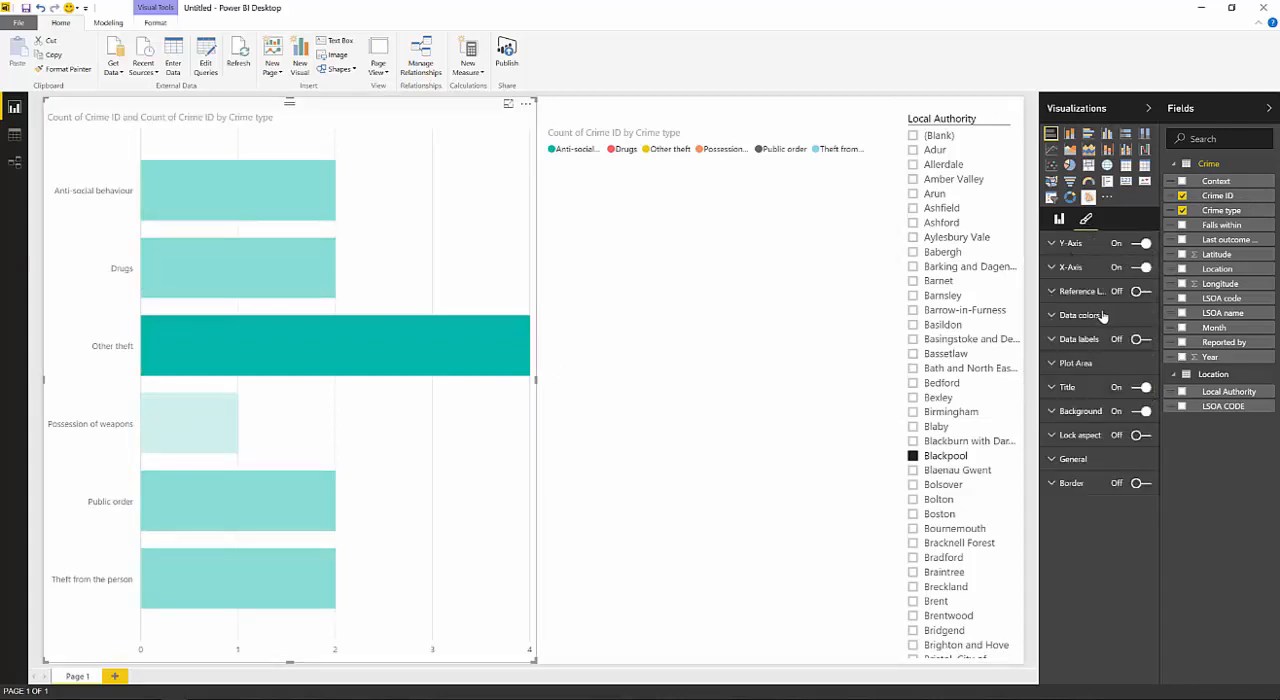
{"action": "left_click", "coordinate": [1080, 314]}
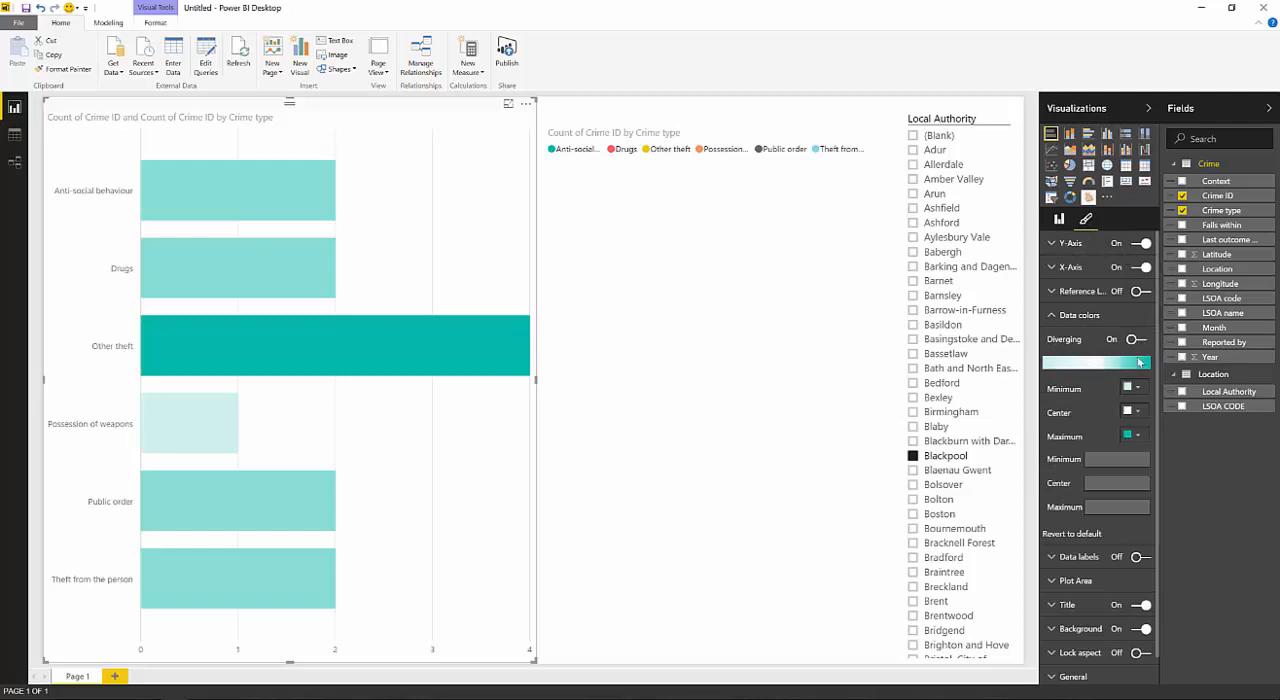
{"action": "left_click", "coordinate": [1132, 388]}
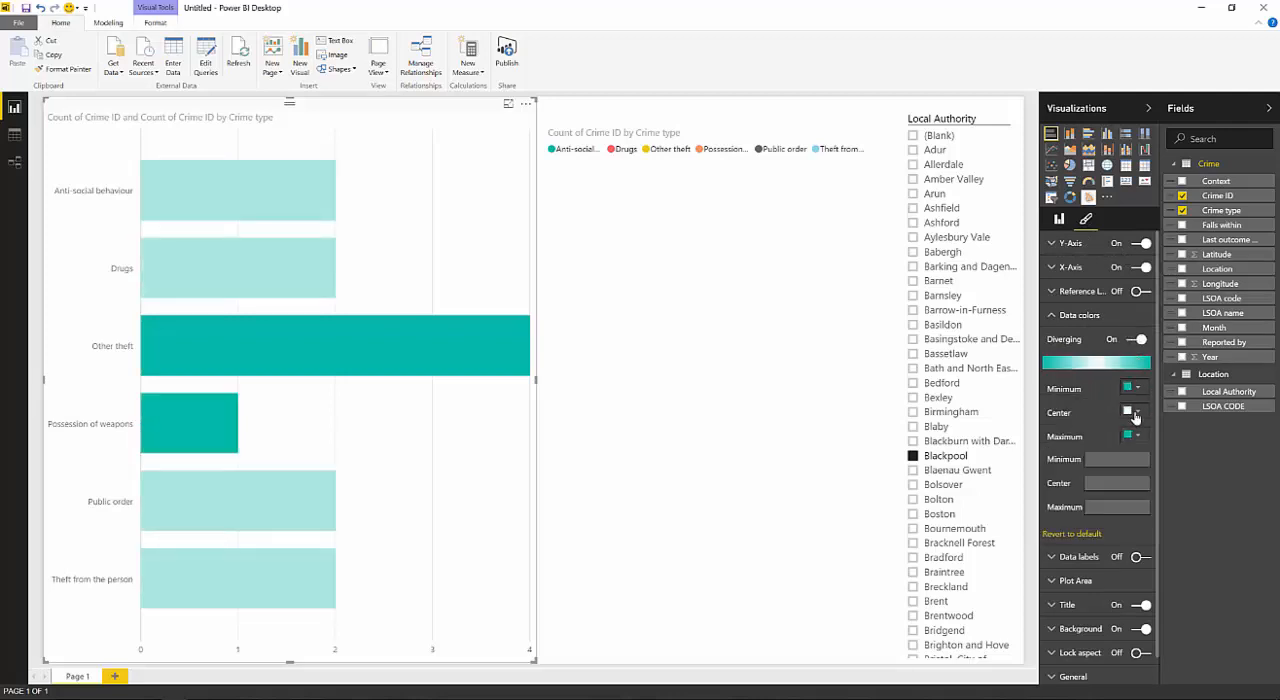
{"action": "left_click", "coordinate": [1128, 436]}
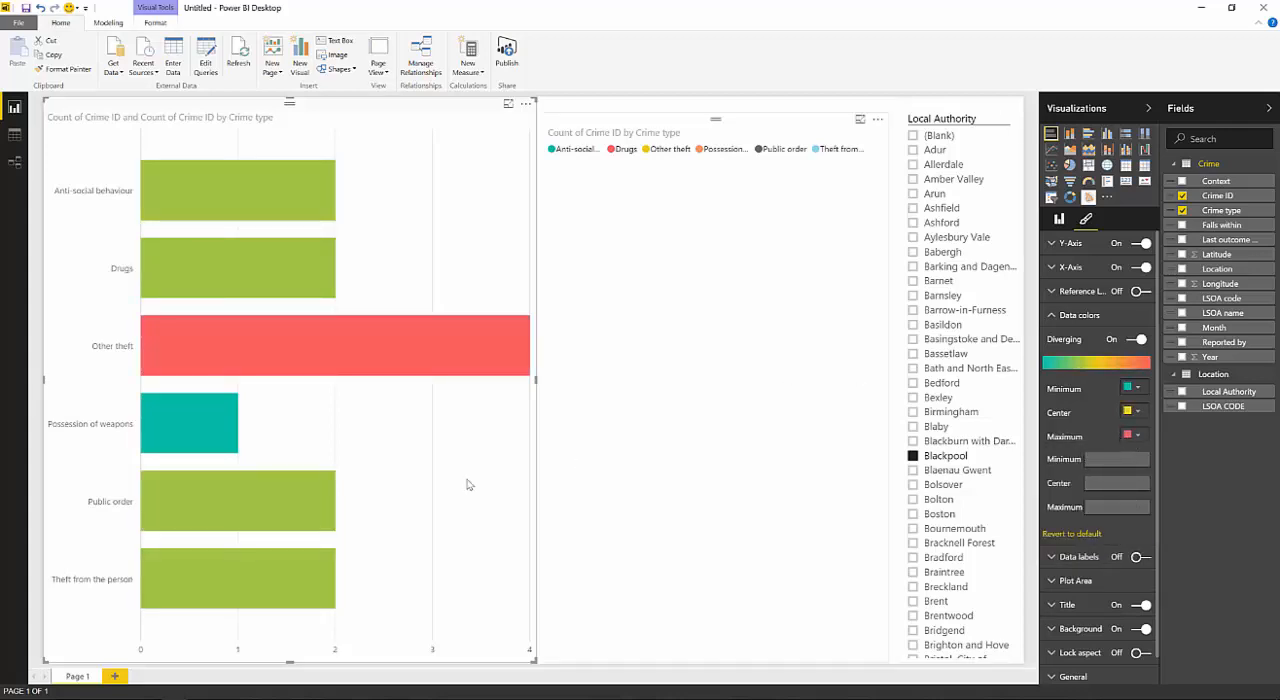
- Highlight the Other theft bar across the report visuals
{"action": "left_click", "coordinate": [336, 344]}
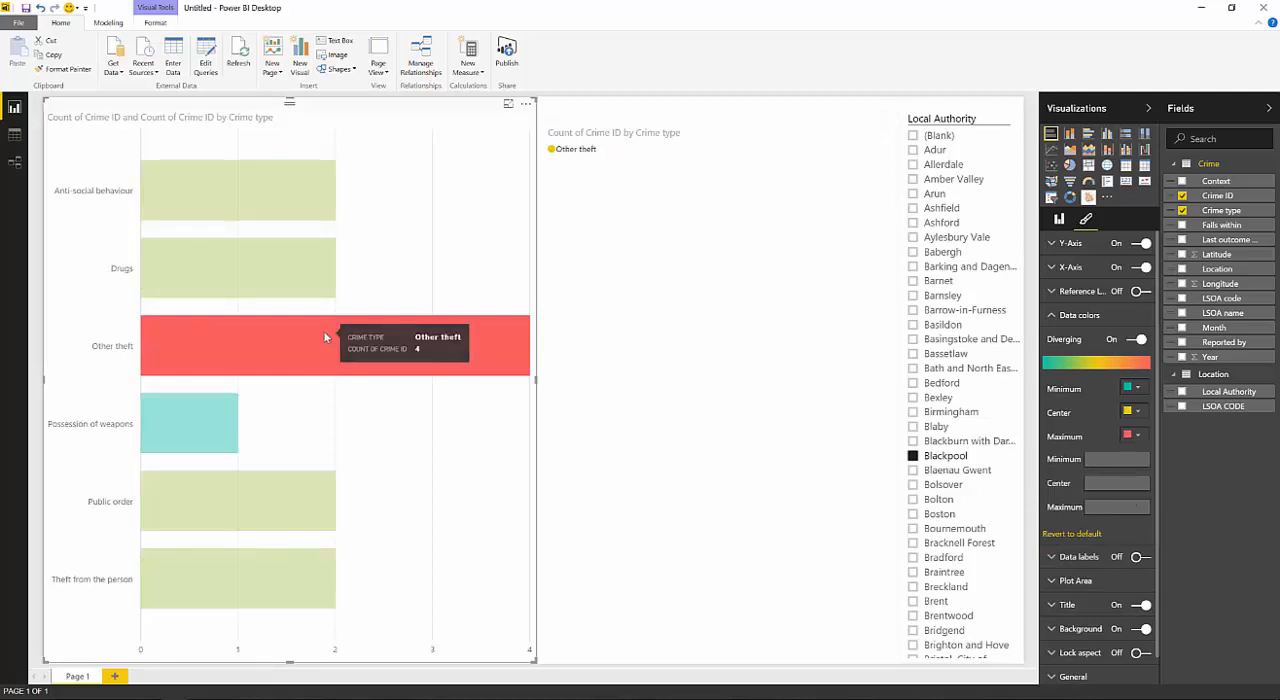
{"action": "left_click", "coordinate": [236, 190]}
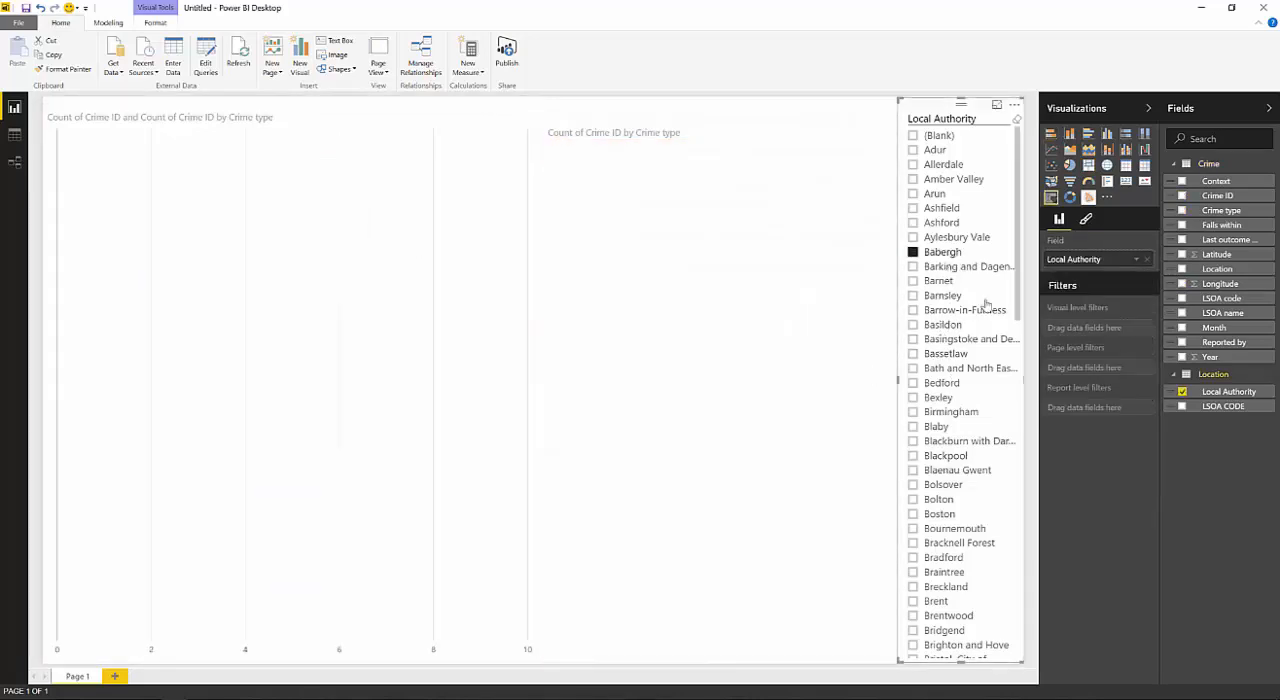
- Switch the slicer from Babergh to Barnet and highlight Bicycle theft in the treemap
{"action": "left_click", "coordinate": [912, 252]}
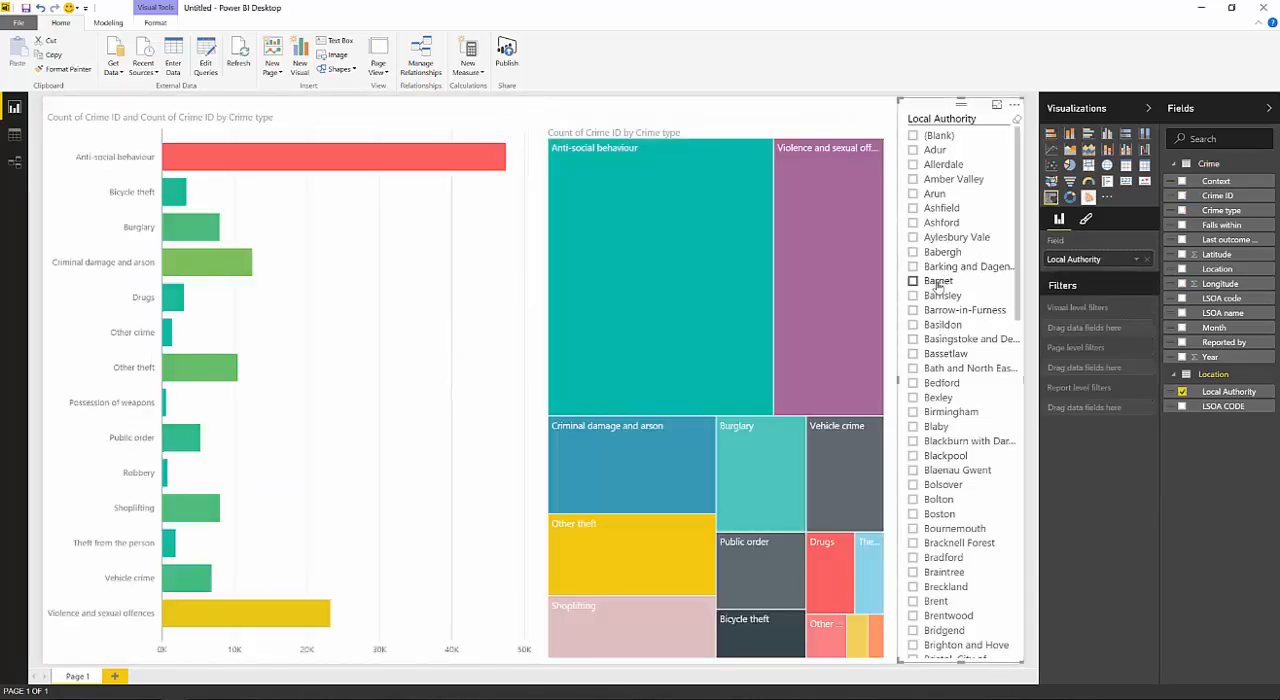
{"action": "left_click", "coordinate": [912, 280]}
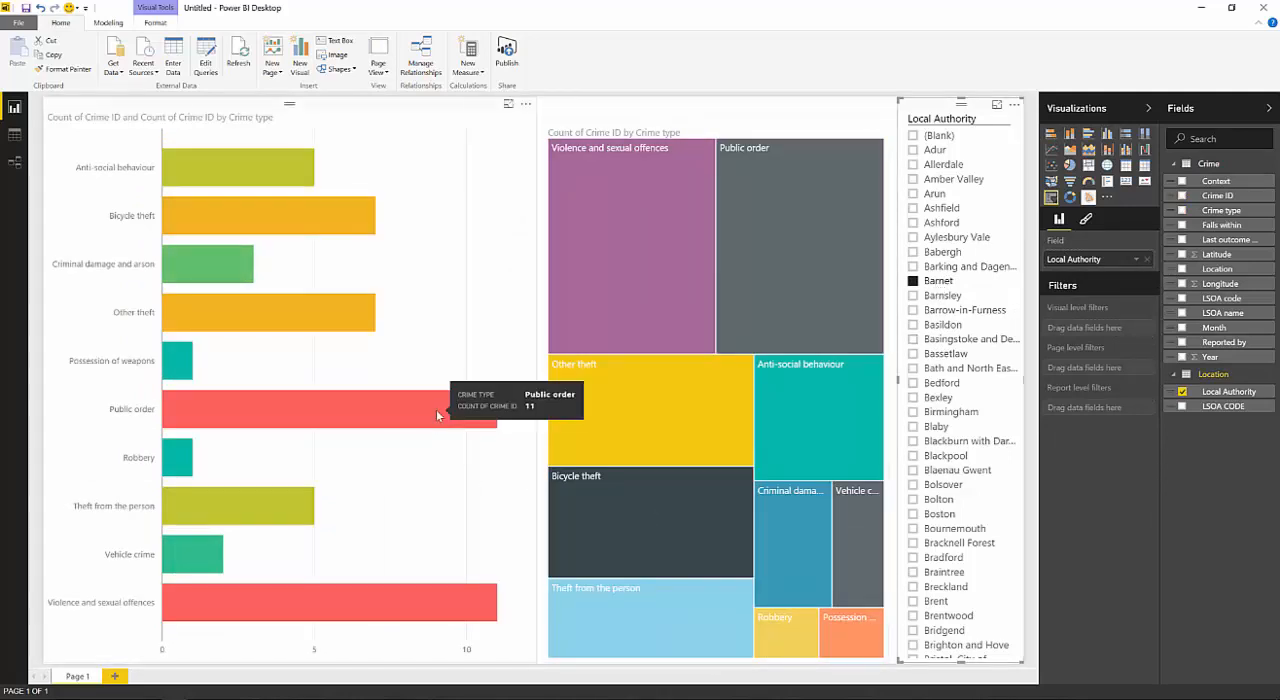
{"action": "left_click", "coordinate": [280, 504]}
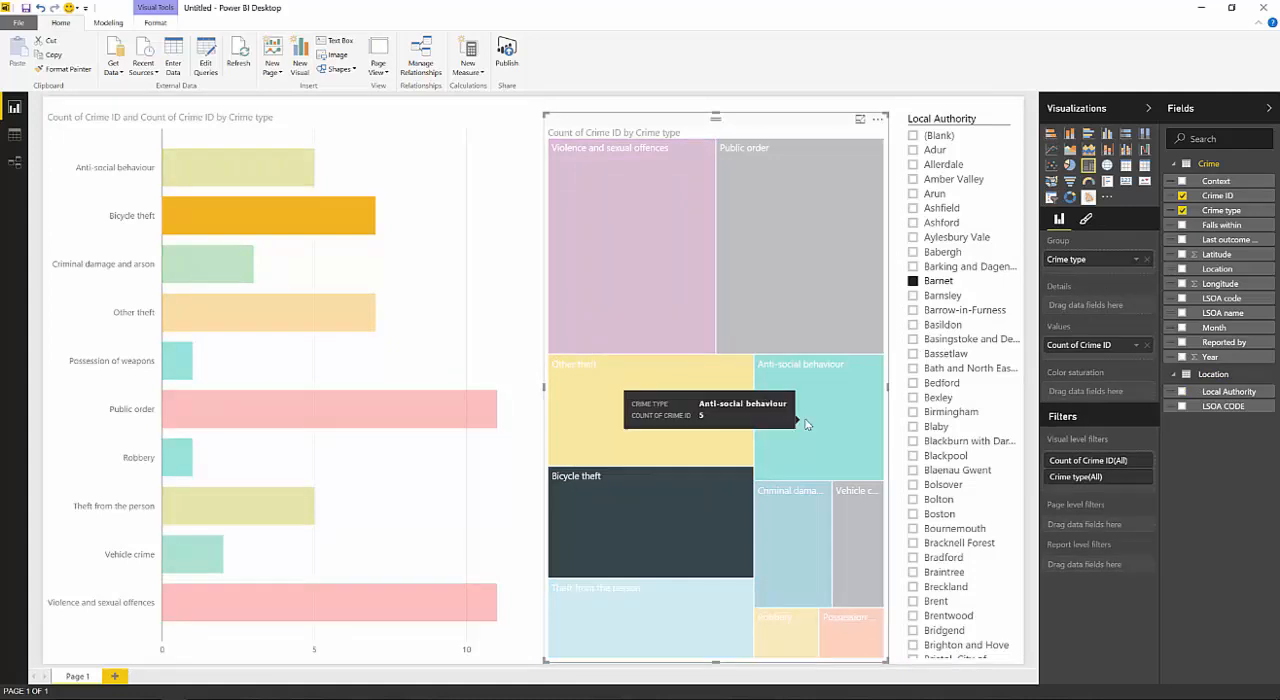
{"action": "mouse_move", "coordinate": [796, 292]}
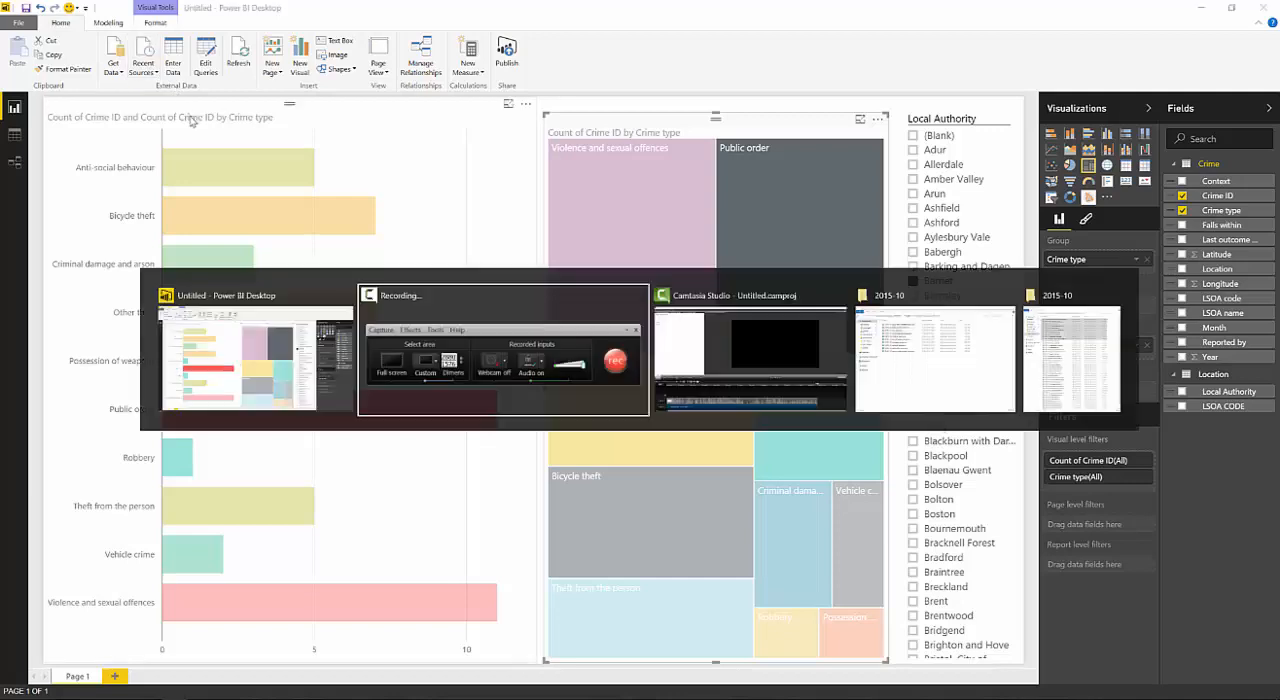
{"action": "mouse_move", "coordinate": [936, 350]}
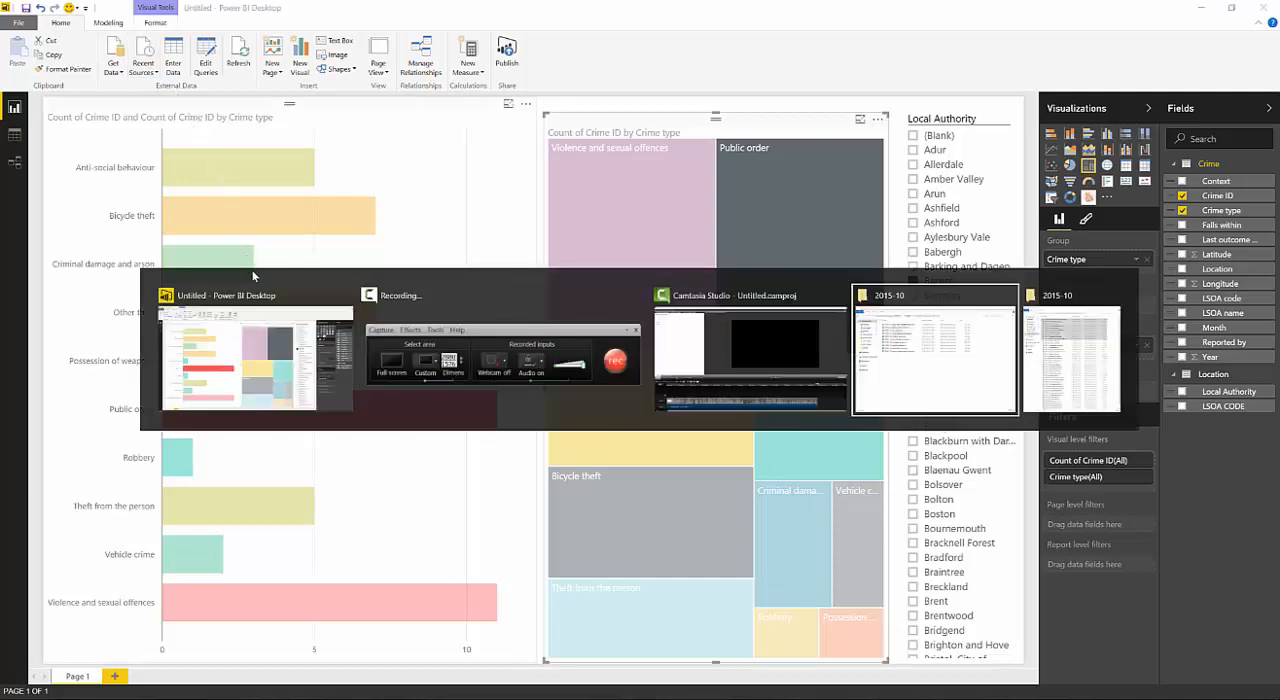
{"action": "left_click", "coordinate": [932, 348]}
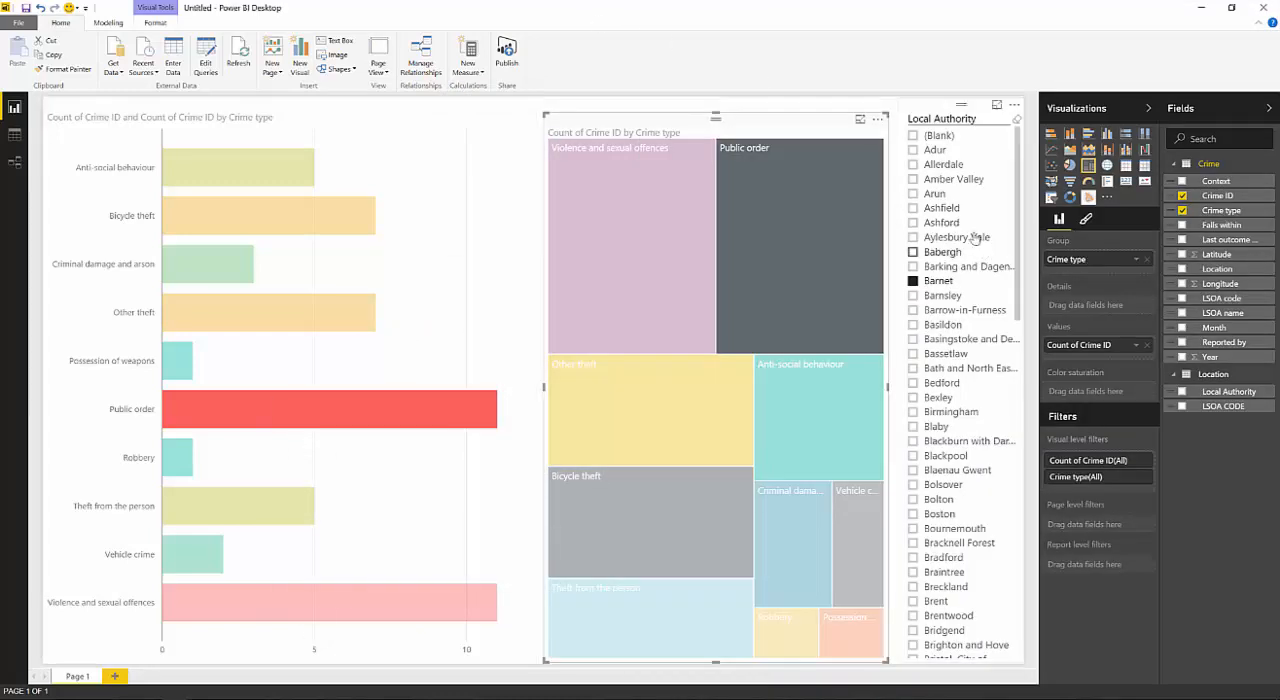
{"action": "scroll", "scroll_direction": "down", "scroll_amount": 3}
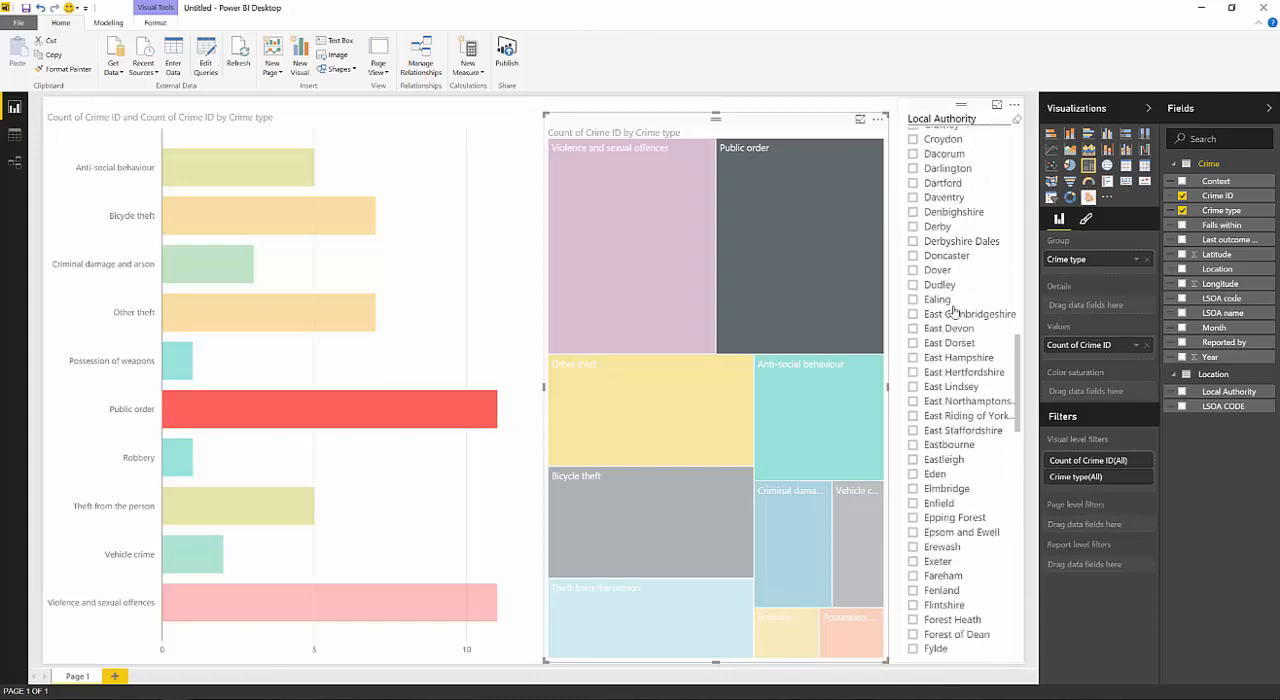
{"action": "scroll", "scroll_direction": "down", "scroll_amount": 3}
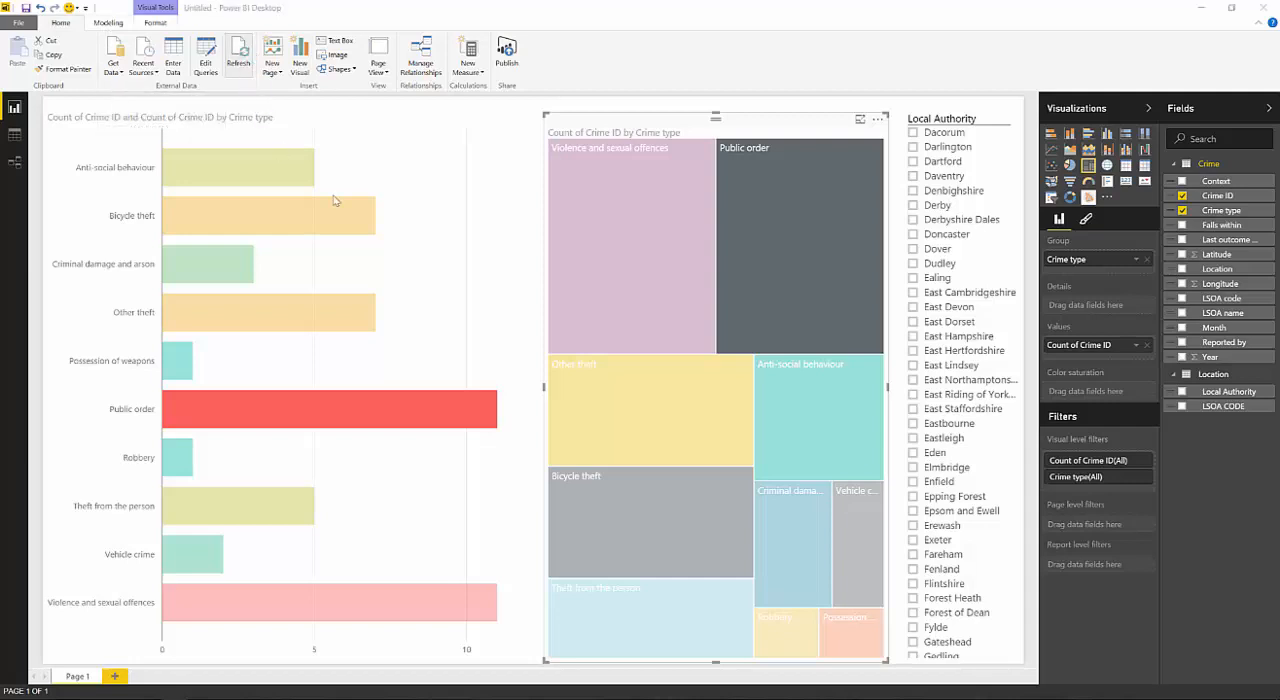
- Refresh the Crime and Location data so Burglary, Drugs and Shoplifting appear, then scroll the slicer
{"action": "left_click", "coordinate": [238, 56]}
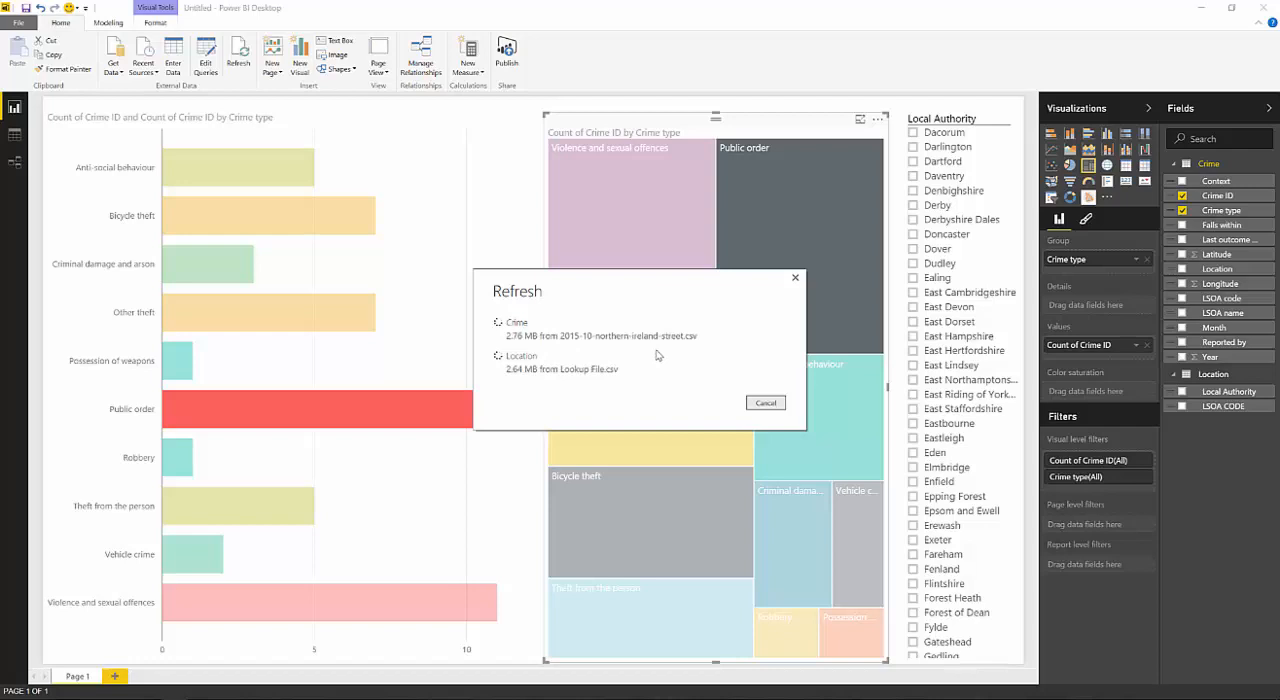
{"action": "mouse_move", "coordinate": [684, 346]}
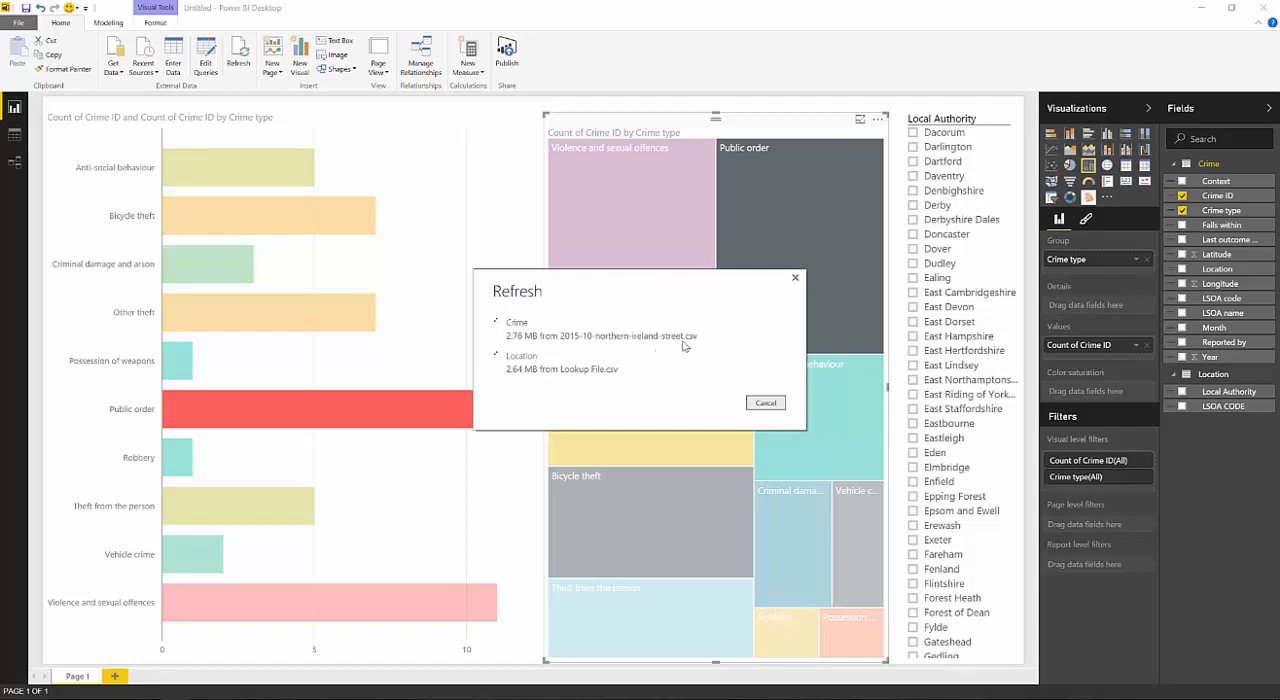
{"action": "left_click", "coordinate": [764, 402]}
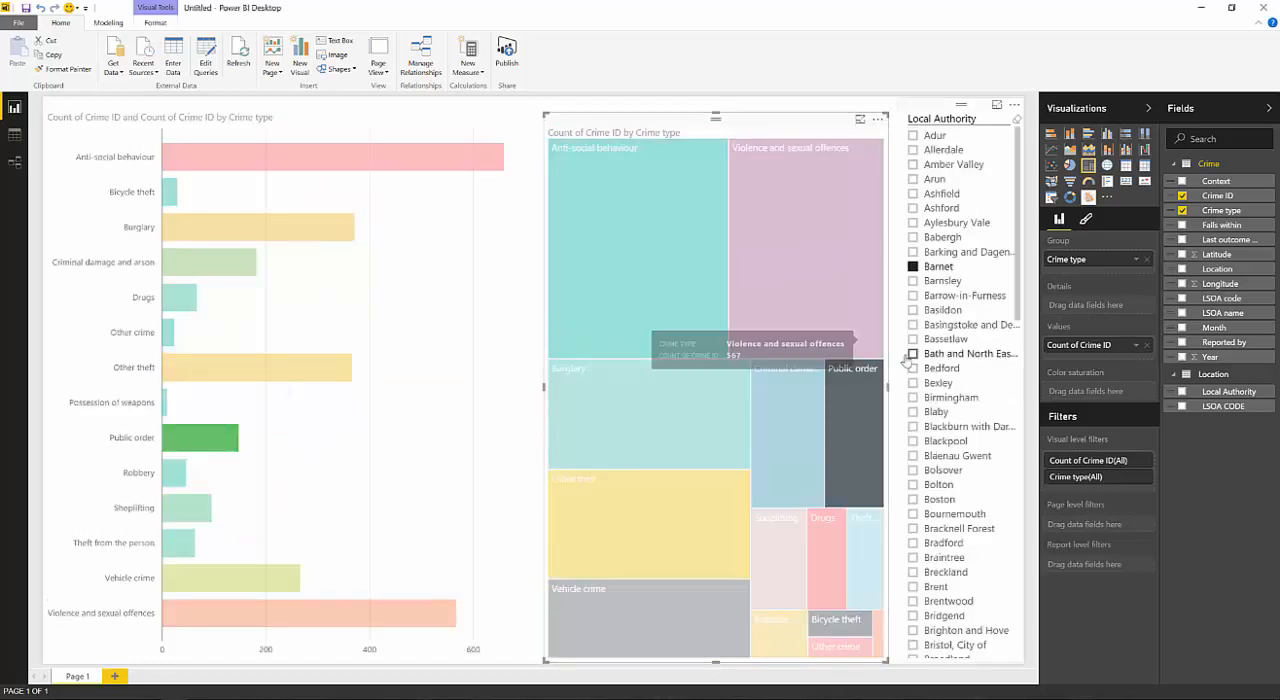
{"action": "scroll", "scroll_direction": "down", "scroll_amount": 3}
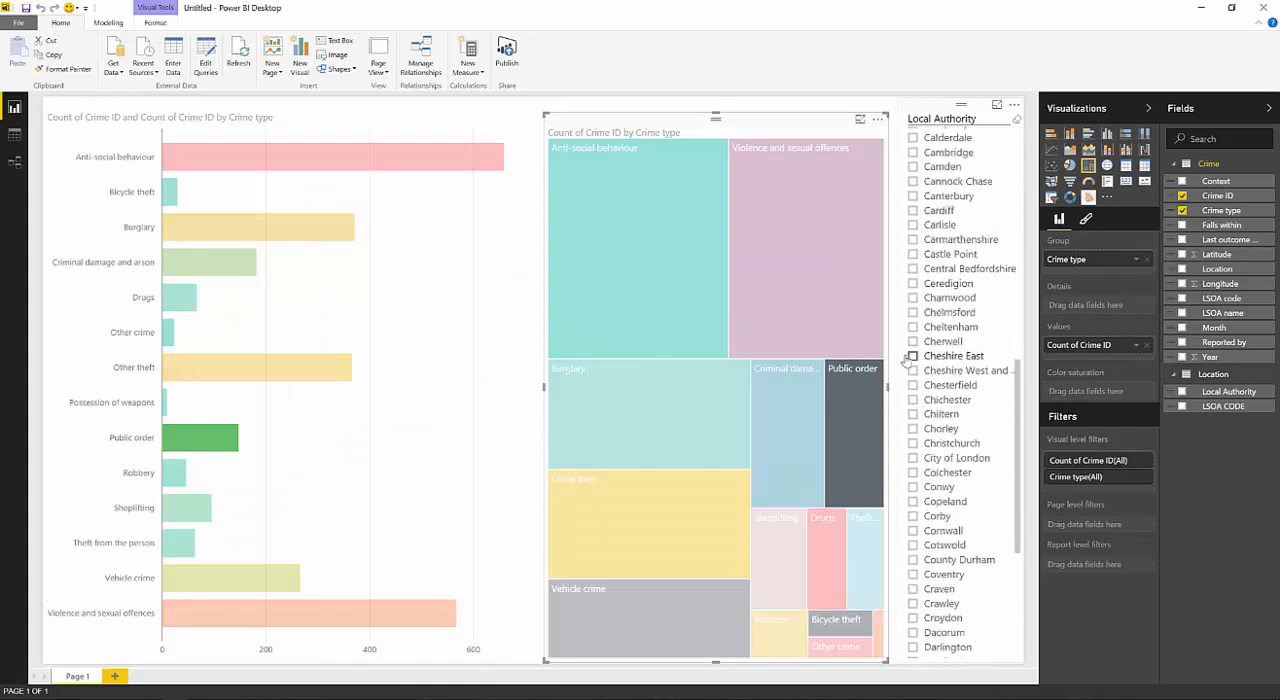
{"action": "scroll", "scroll_direction": "down", "scroll_amount": 3}
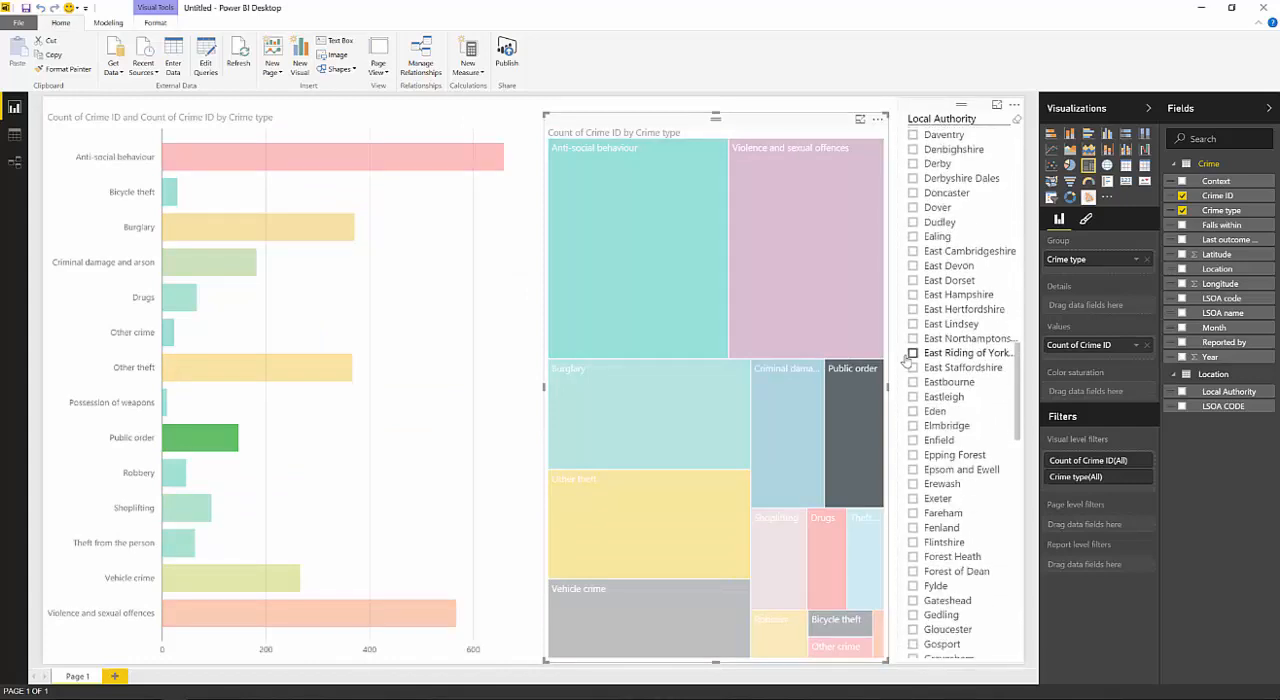
{"action": "scroll", "scroll_direction": "down", "scroll_amount": 3}
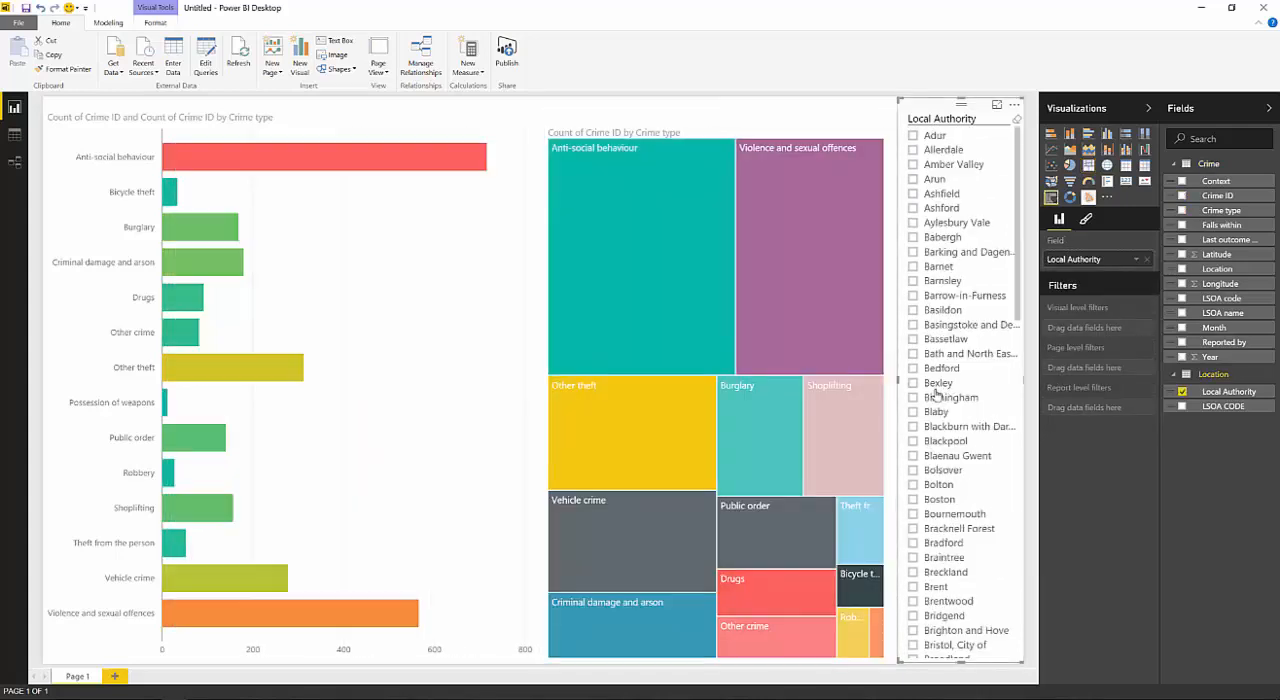
{"action": "mouse_move", "coordinate": [438, 342]}
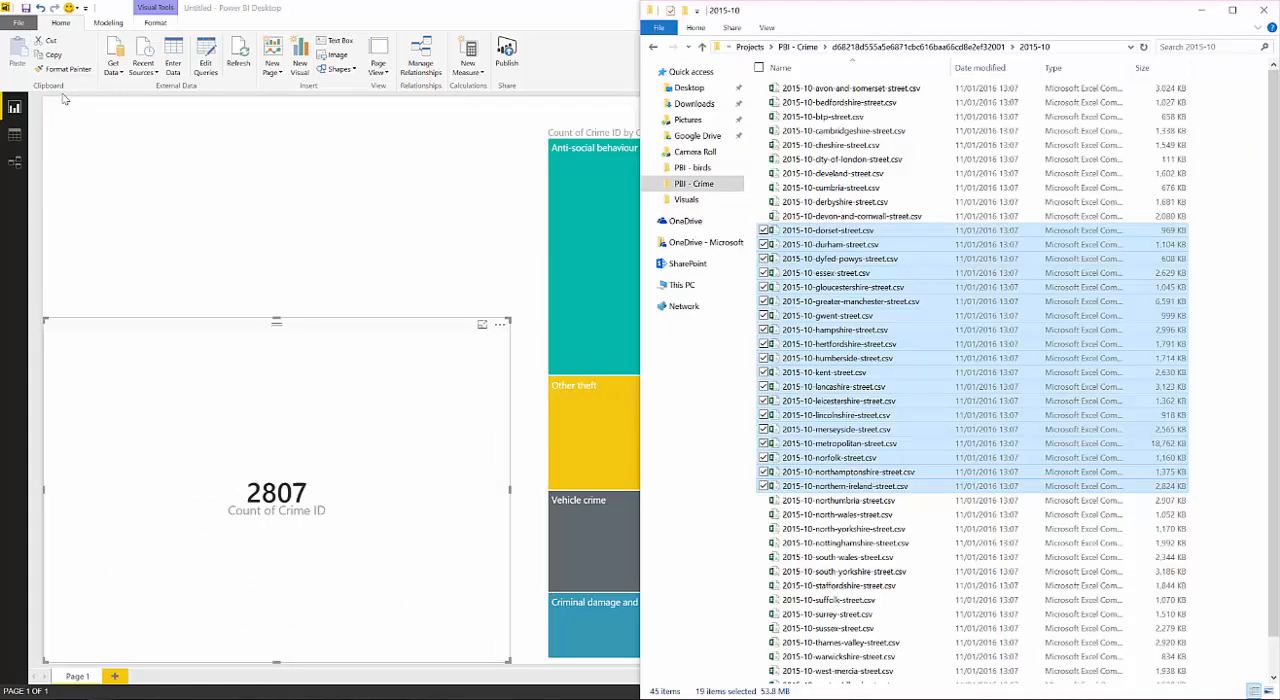
- Copy more county CSVs into the folder and refresh so the Count of Crime ID card reads 523.51K
{"action": "left_click", "coordinate": [838, 500]}
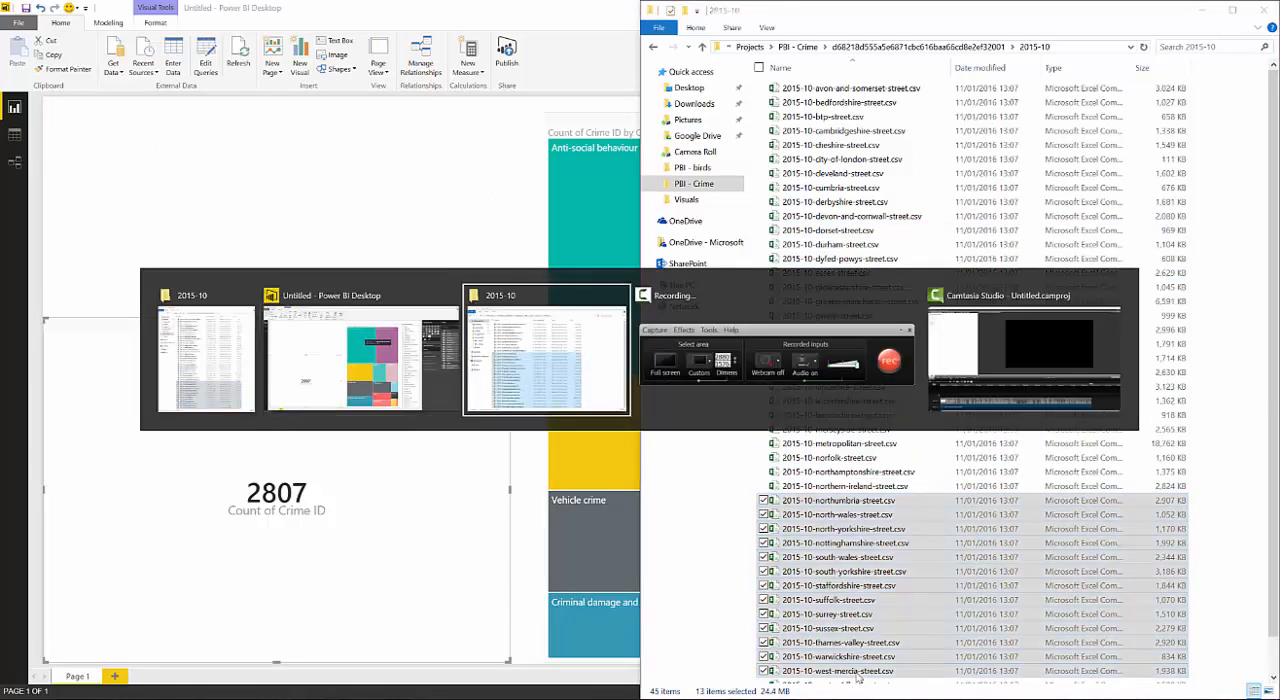
{"action": "left_click", "coordinate": [546, 350]}
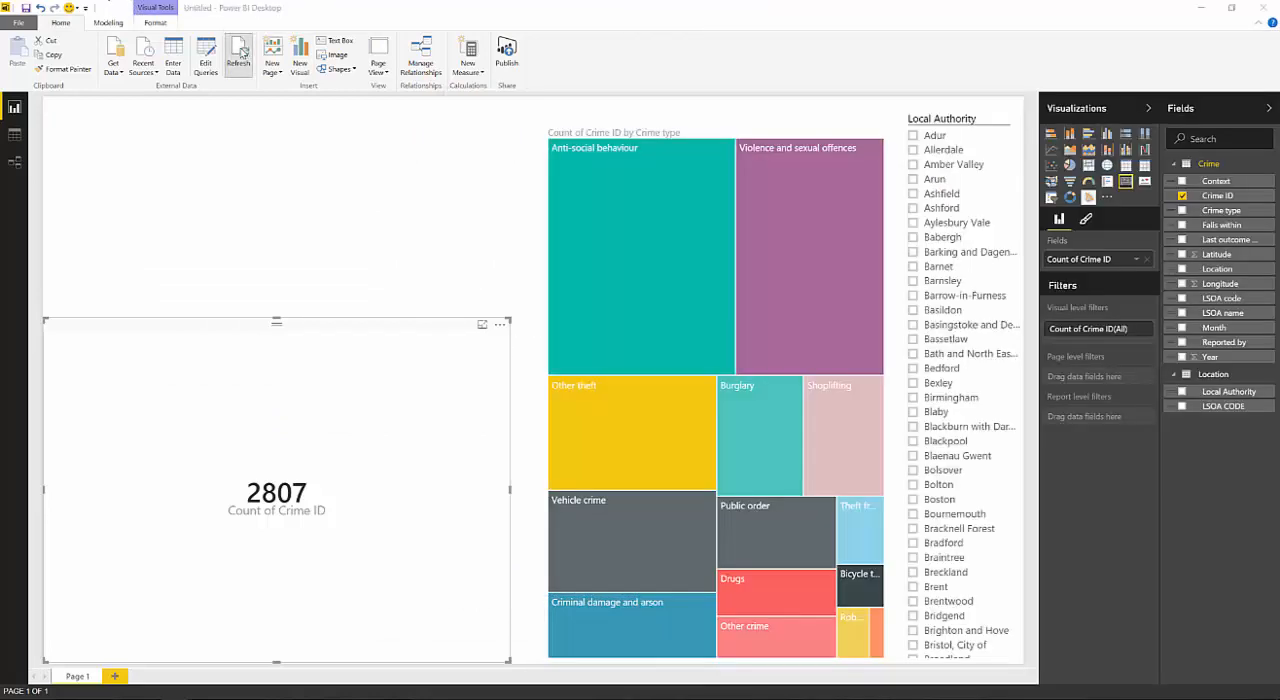
{"action": "left_click", "coordinate": [238, 56]}
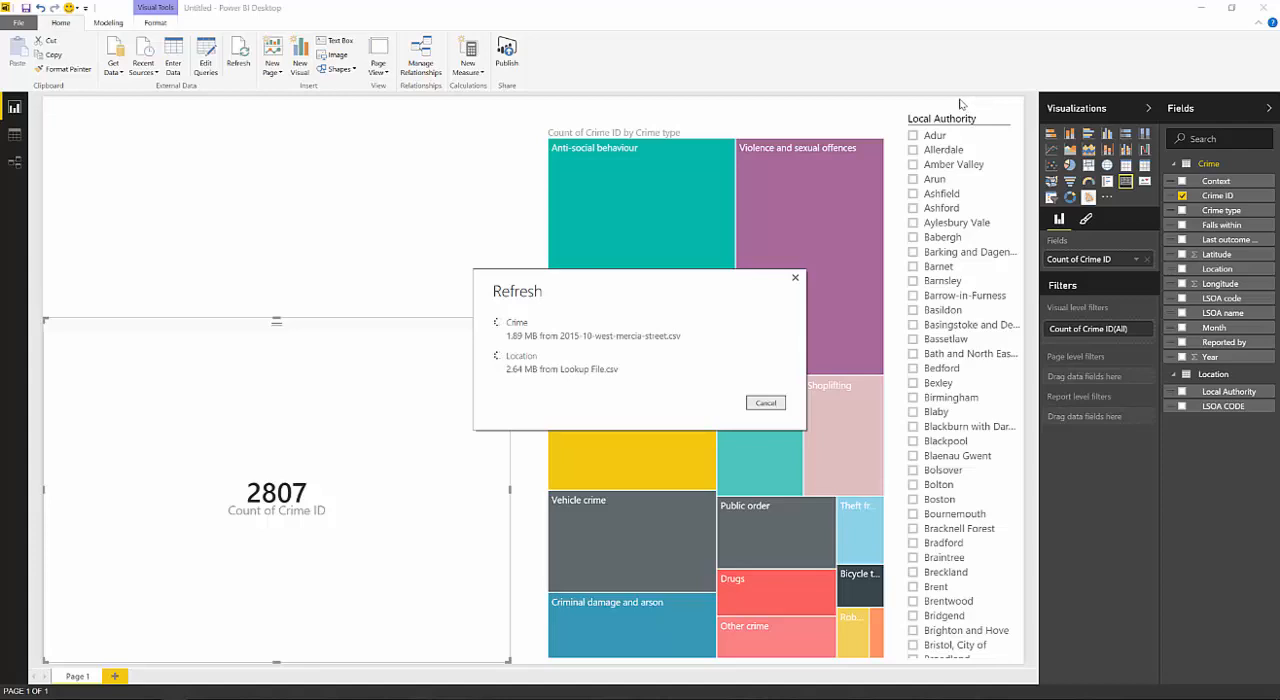
{"action": "left_click", "coordinate": [764, 402]}
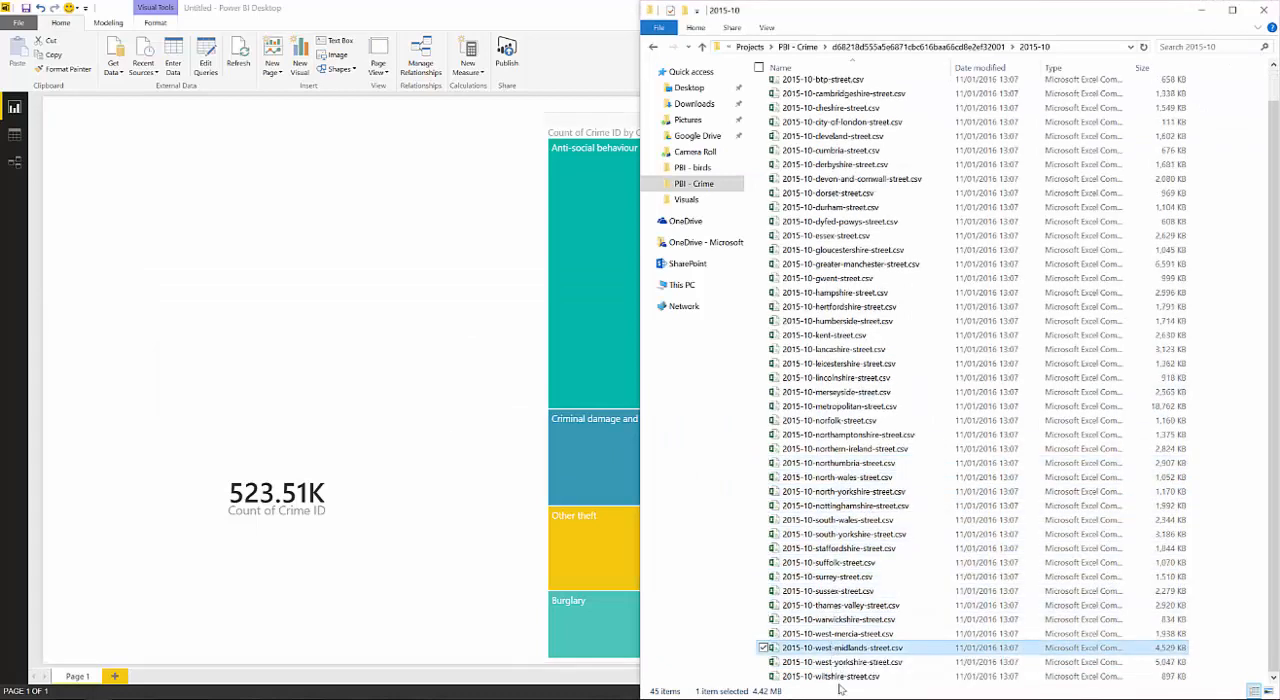
- Add the remaining 2015-10 CSV file and refresh so the card reads 573.76K
{"action": "left_click", "coordinate": [832, 676]}
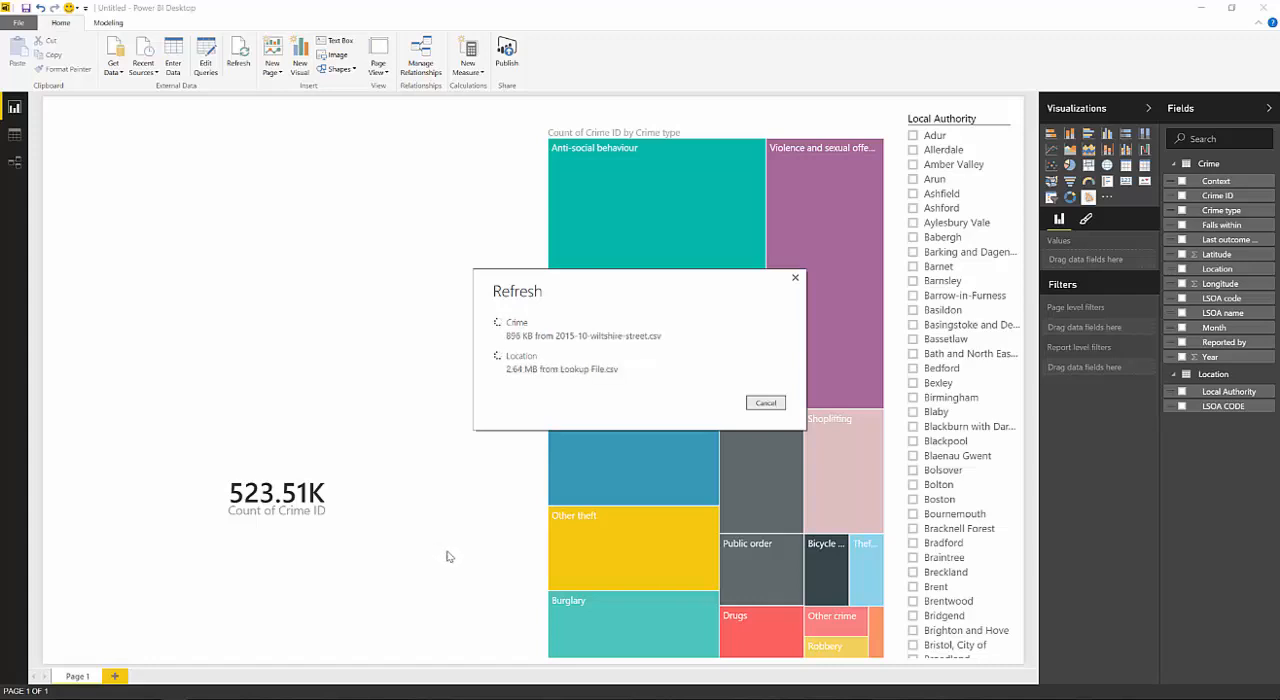
{"action": "left_click", "coordinate": [766, 402]}
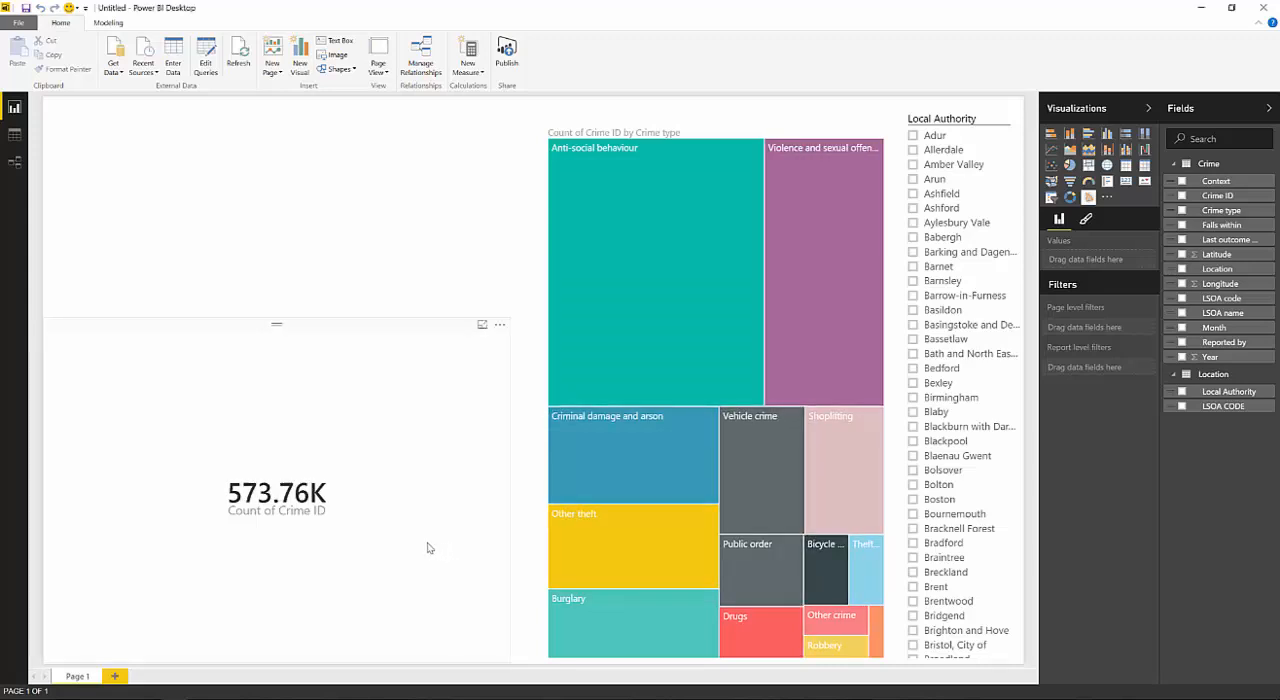
{"action": "mouse_move", "coordinate": [480, 524]}
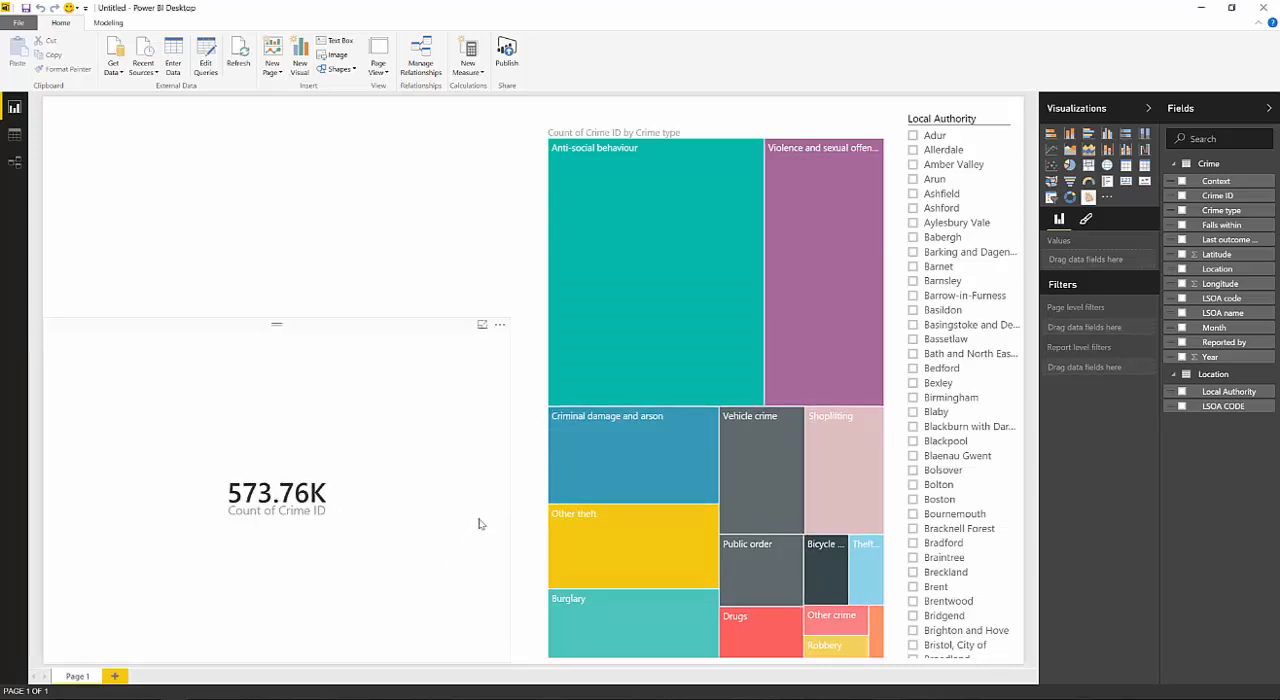